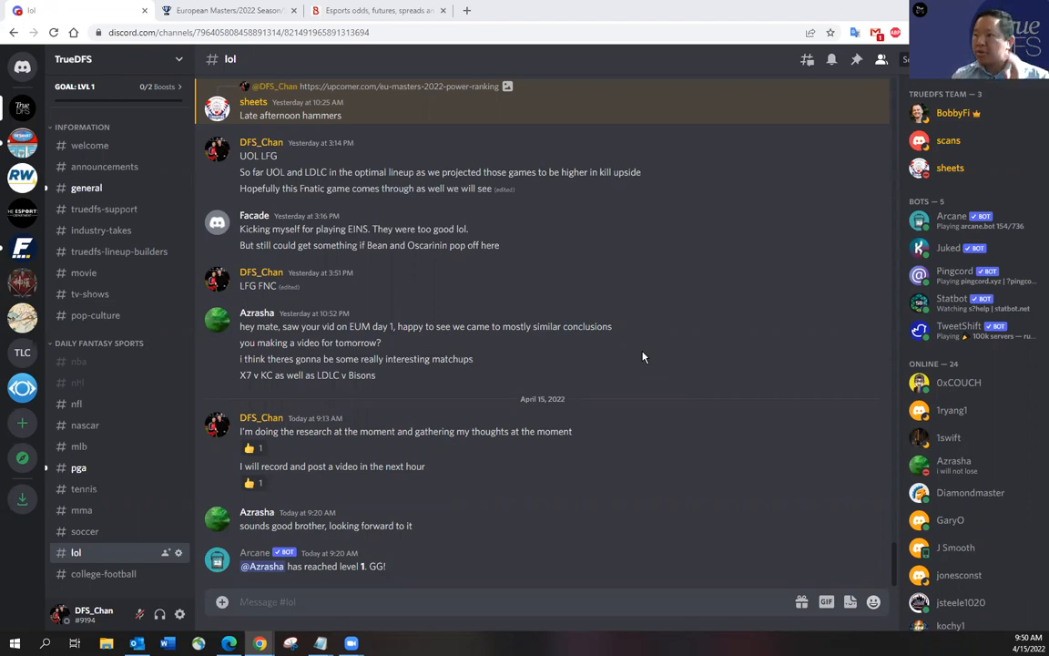
{"action": "mouse_move", "coordinate": [696, 396]}
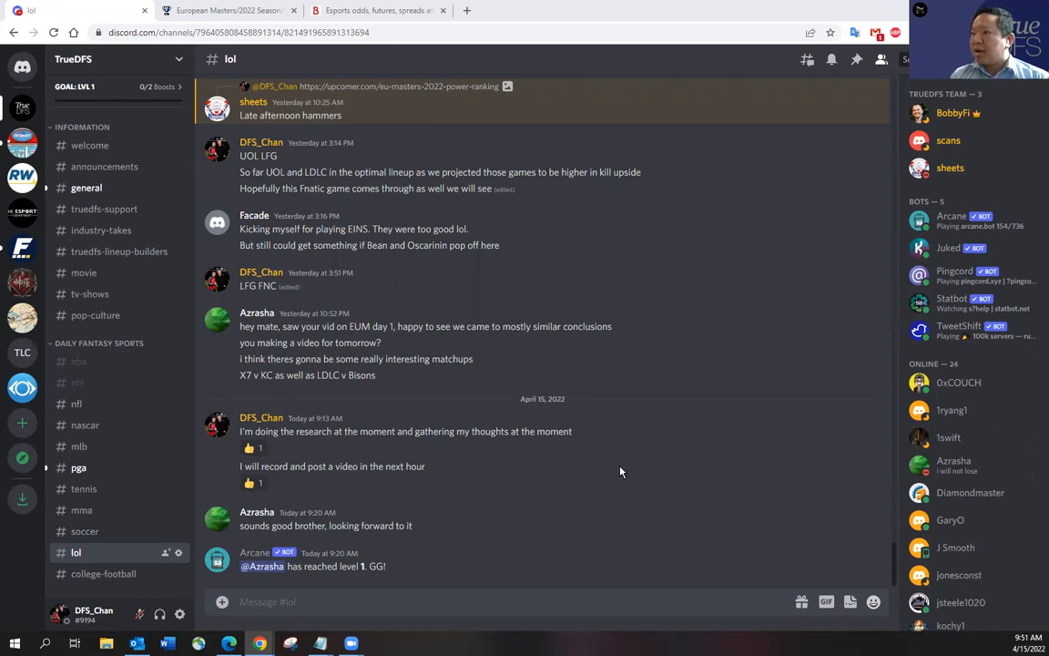
{"action": "mouse_move", "coordinate": [619, 475]}
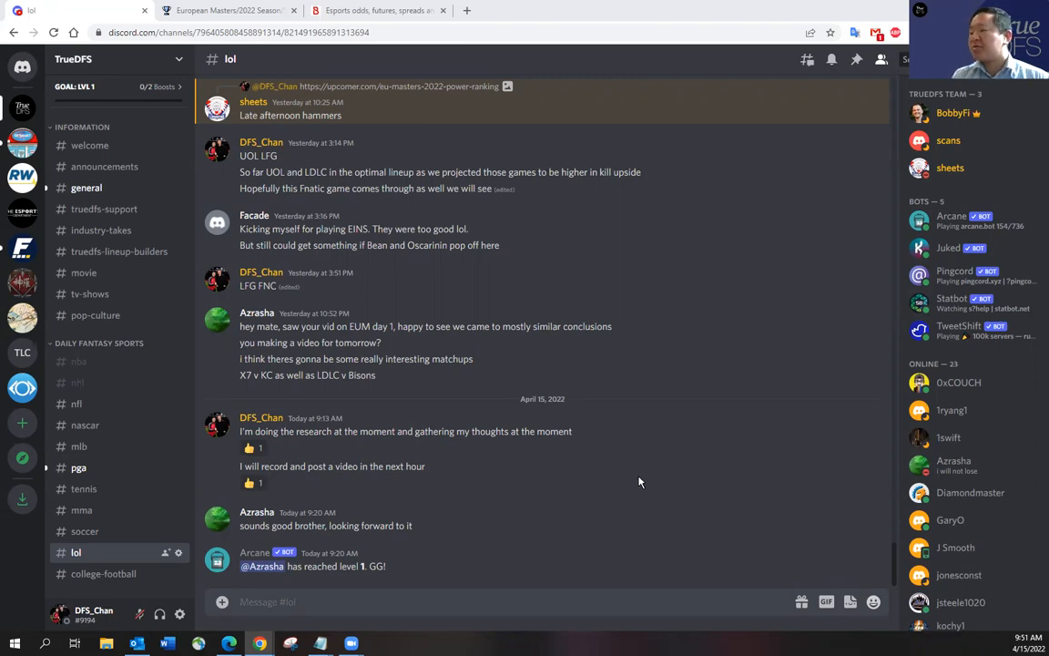
{"action": "mouse_move", "coordinate": [626, 471]}
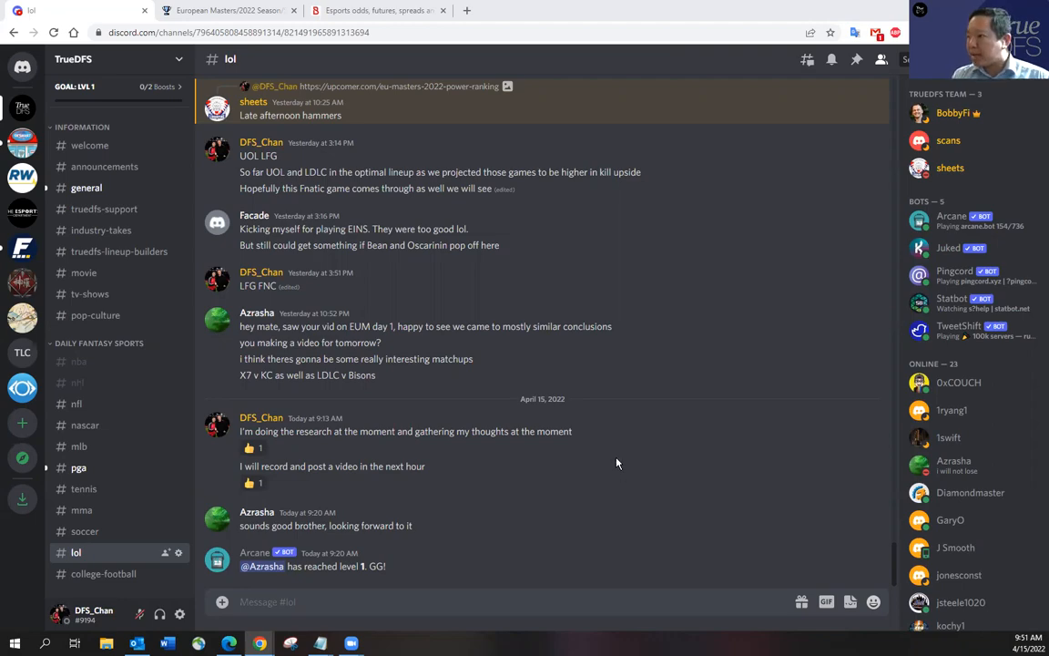
Switch to the Leaguepedia European Masters 2022 Spring page and scroll through its overview.
{"action": "left_click", "coordinate": [223, 10]}
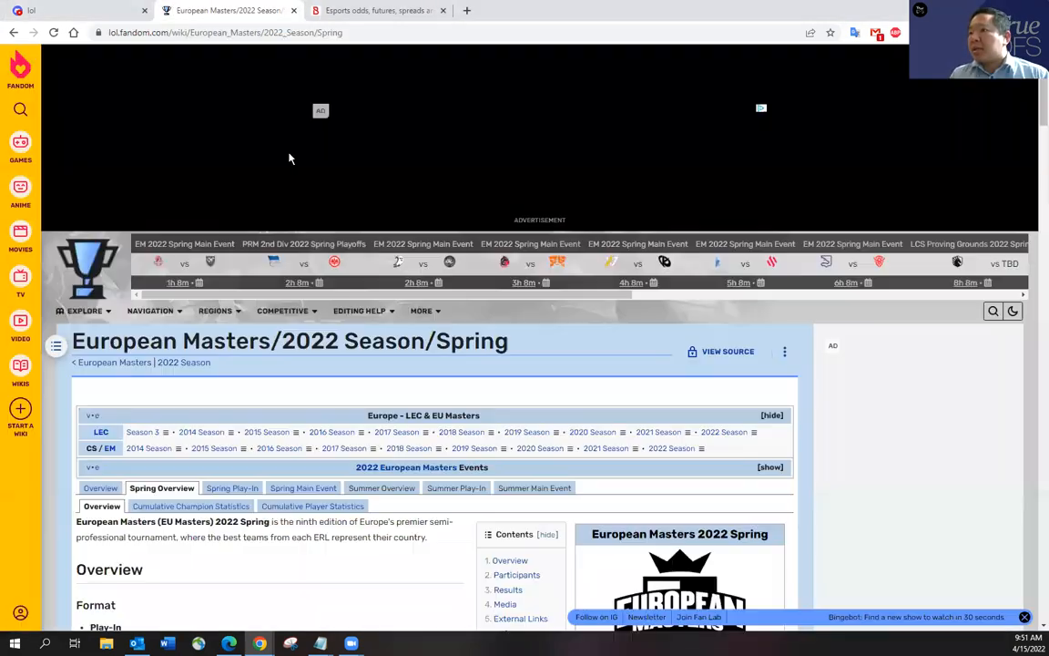
{"action": "scroll", "scroll_direction": "down", "scroll_amount": 3}
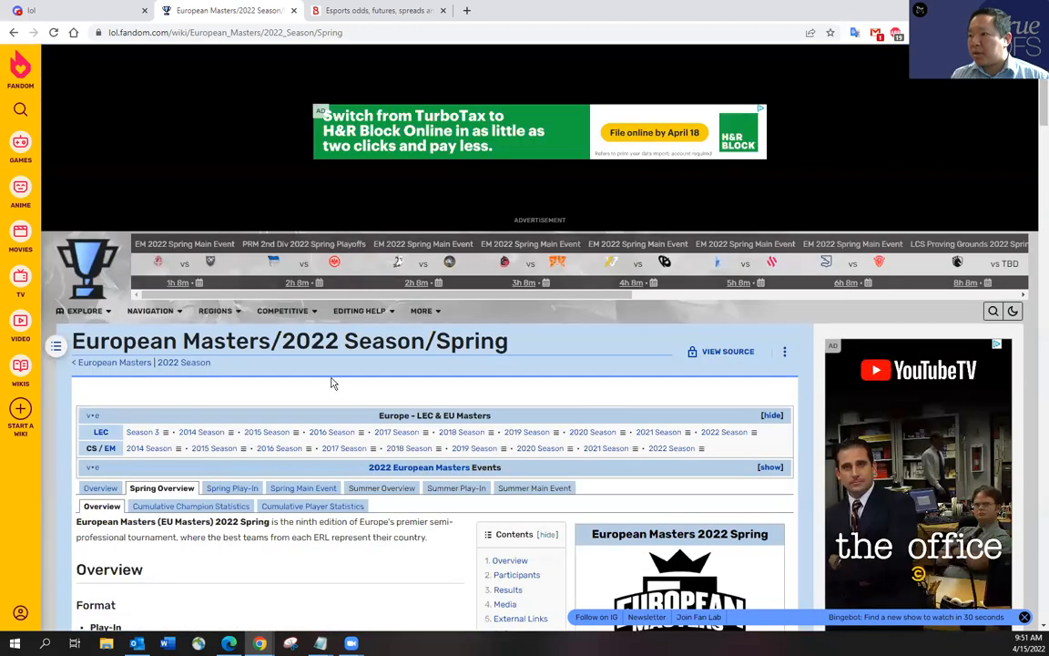
{"action": "mouse_move", "coordinate": [303, 488]}
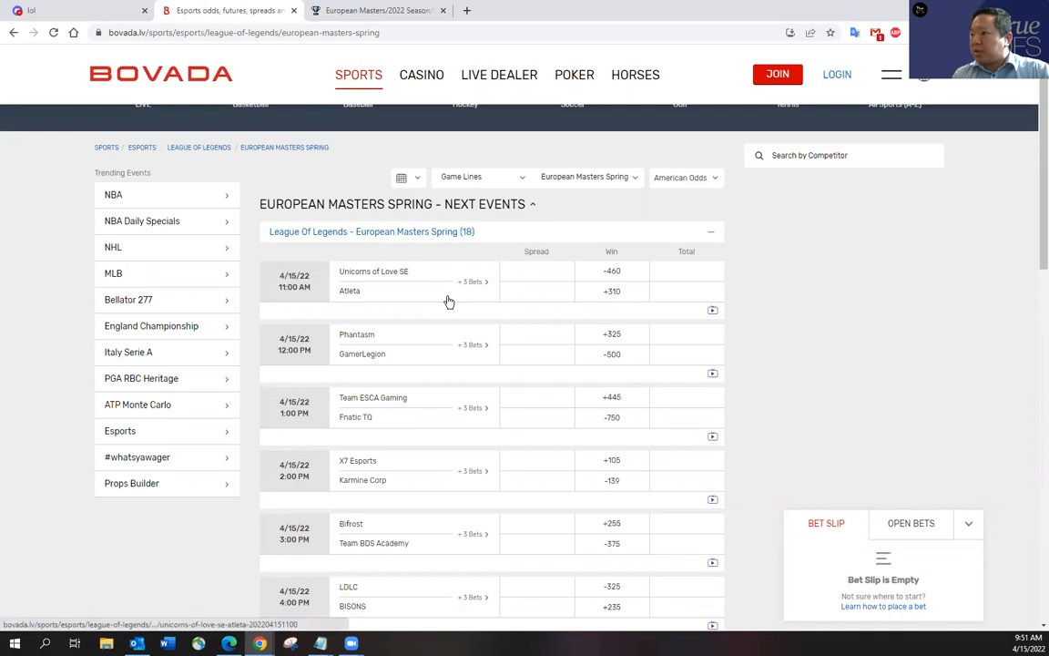
{"action": "mouse_move", "coordinate": [417, 278]}
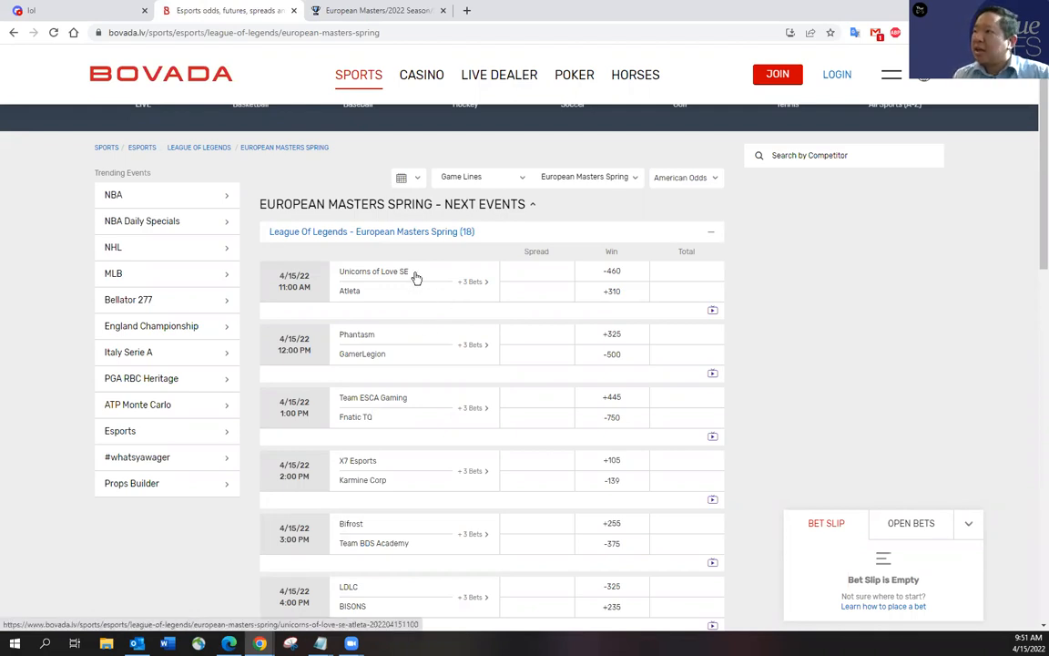
{"action": "mouse_move", "coordinate": [404, 292]}
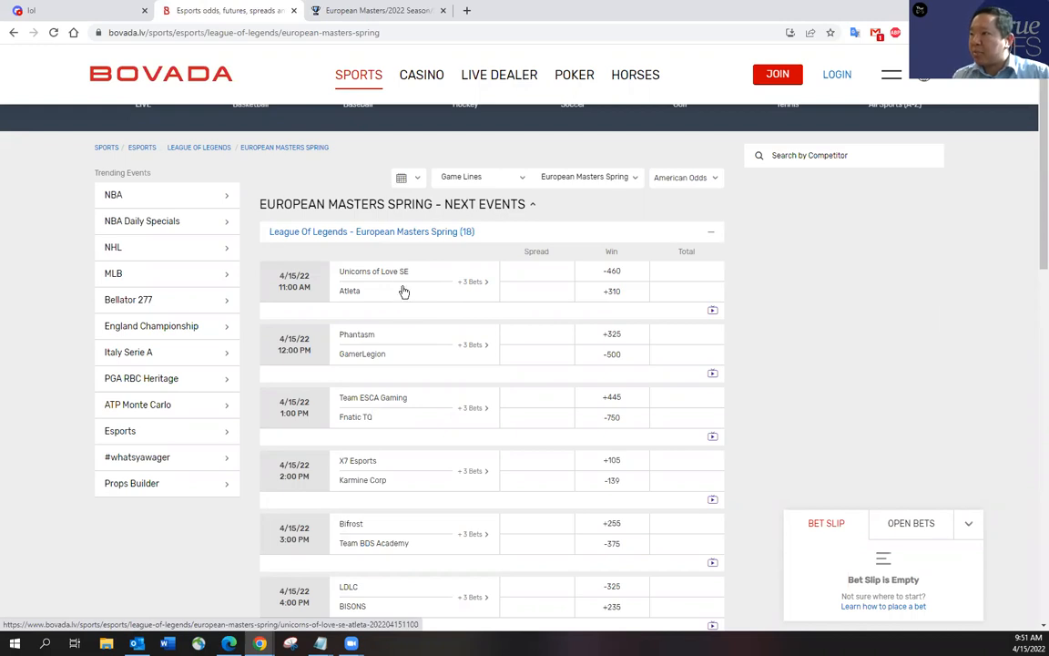
{"action": "mouse_move", "coordinate": [420, 285]}
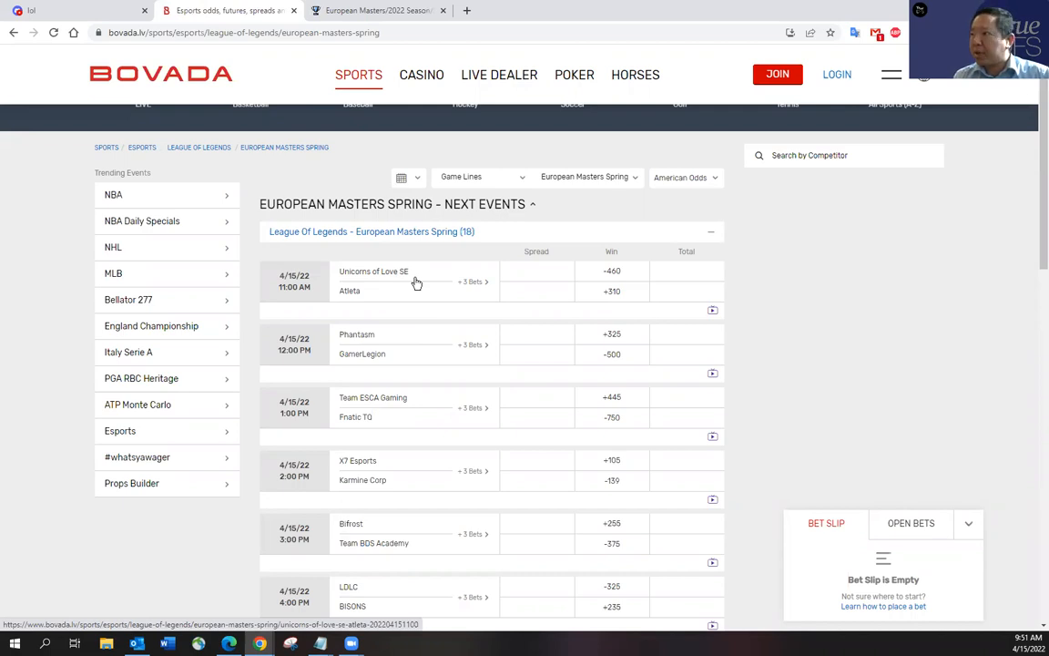
{"action": "mouse_move", "coordinate": [698, 221]}
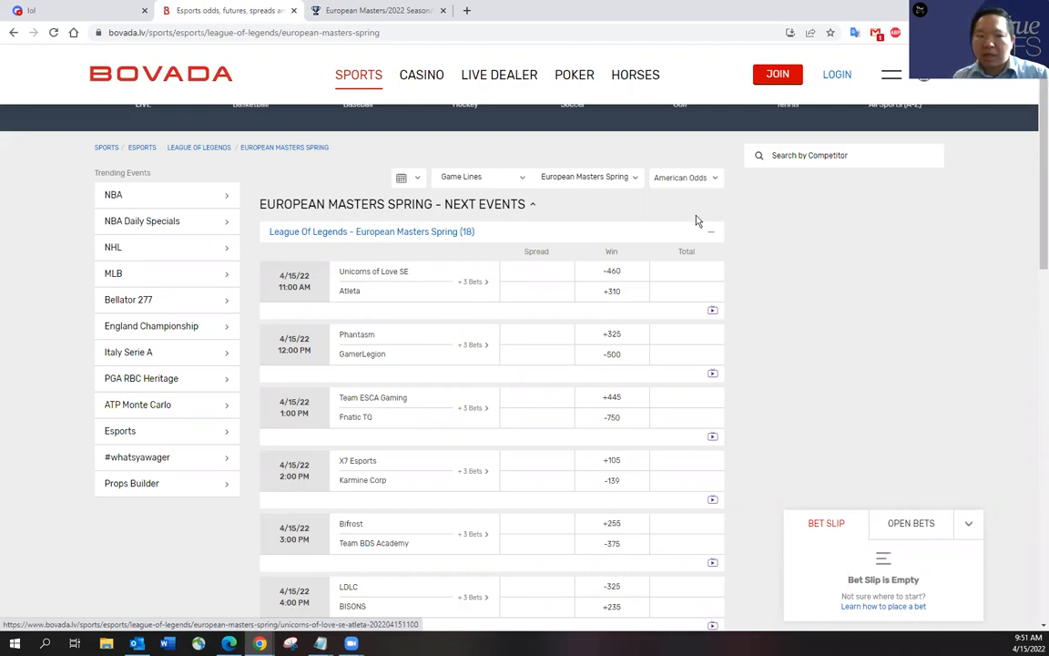
{"action": "mouse_move", "coordinate": [788, 328]}
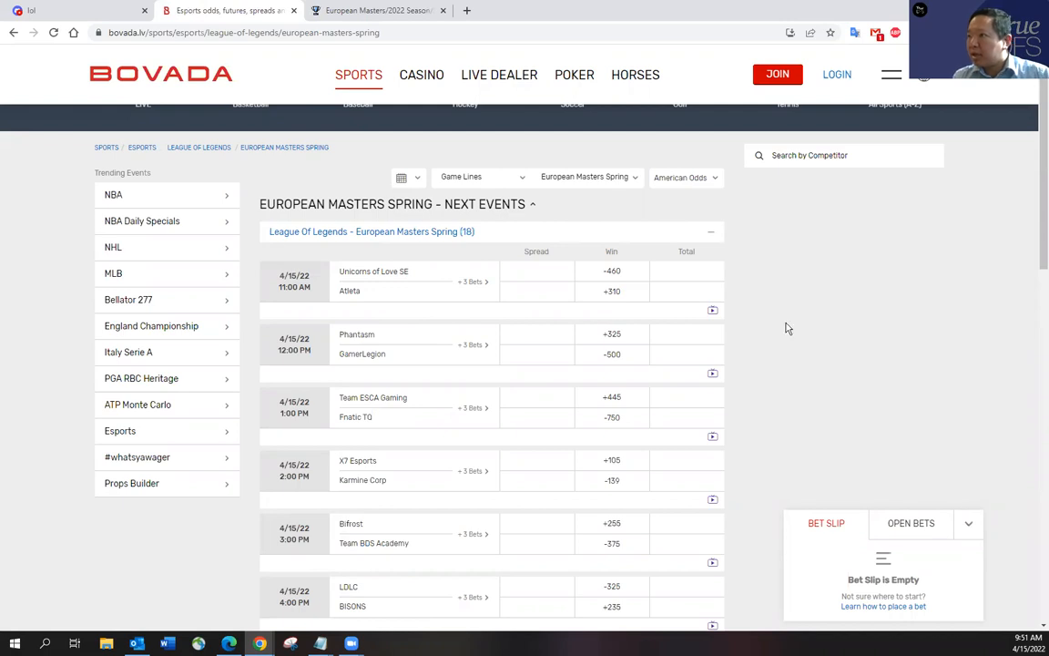
{"action": "mouse_move", "coordinate": [410, 354]}
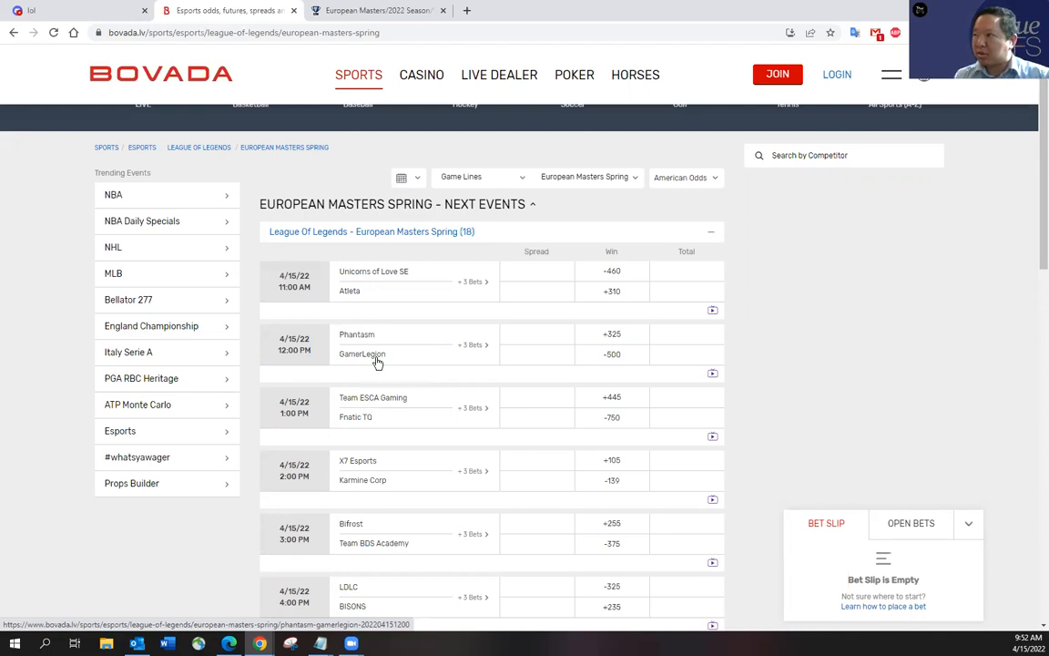
{"action": "mouse_move", "coordinate": [397, 359]}
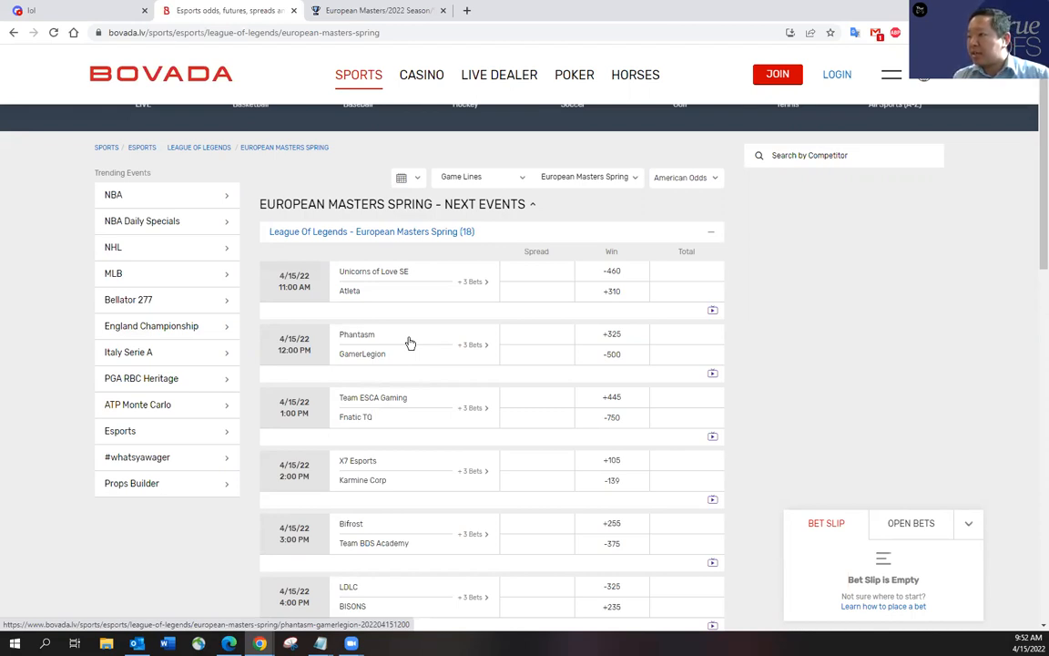
{"action": "mouse_move", "coordinate": [447, 359]}
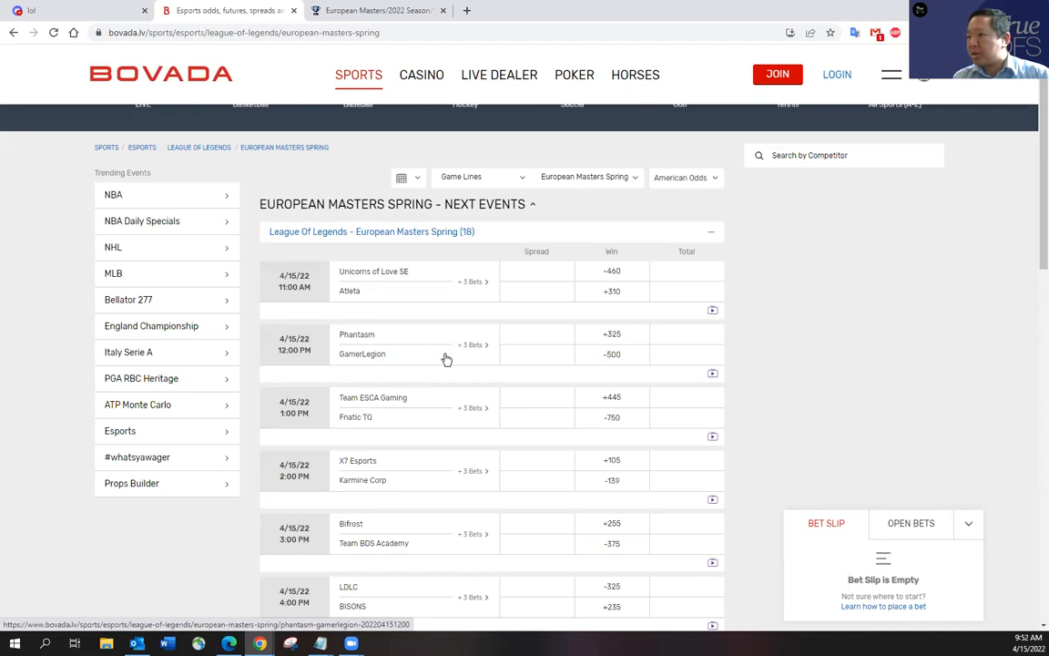
{"action": "mouse_move", "coordinate": [429, 346]}
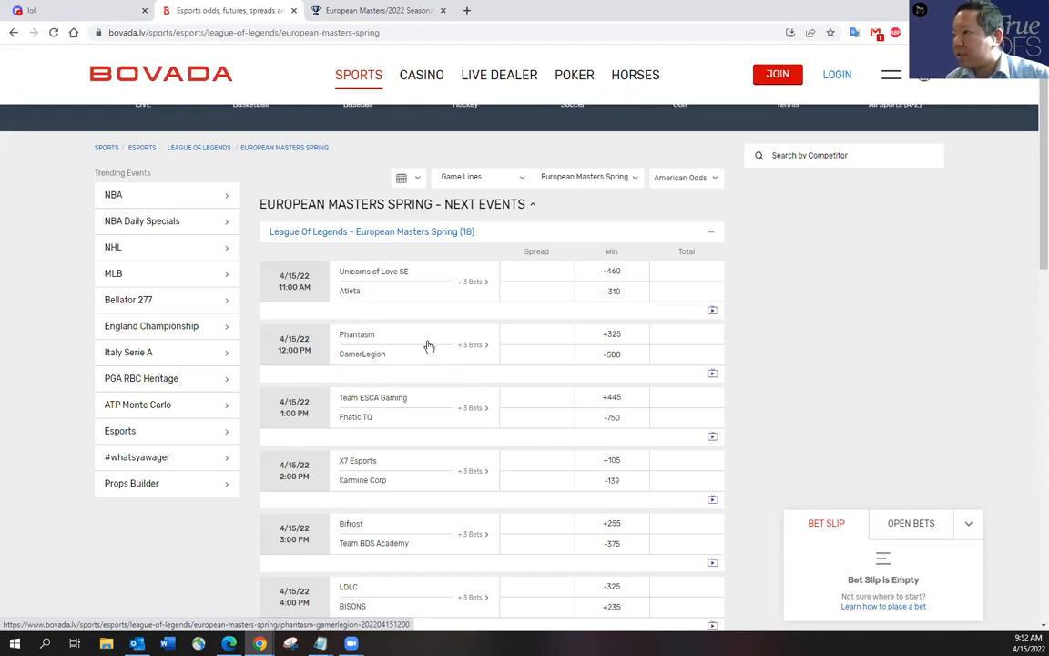
{"action": "mouse_move", "coordinate": [423, 357]}
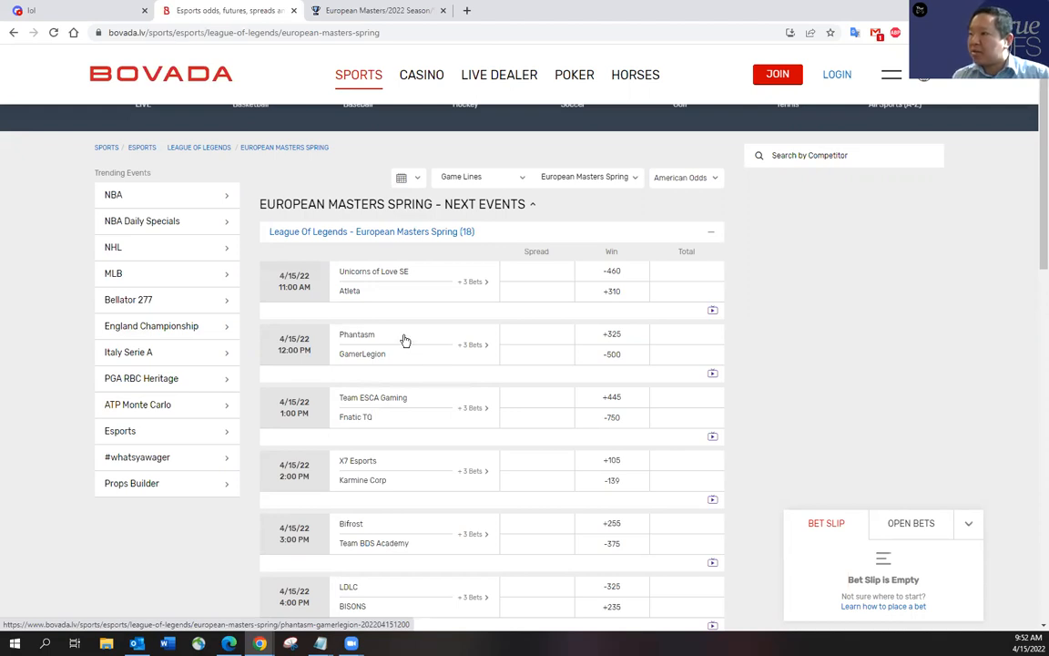
{"action": "mouse_move", "coordinate": [434, 365]}
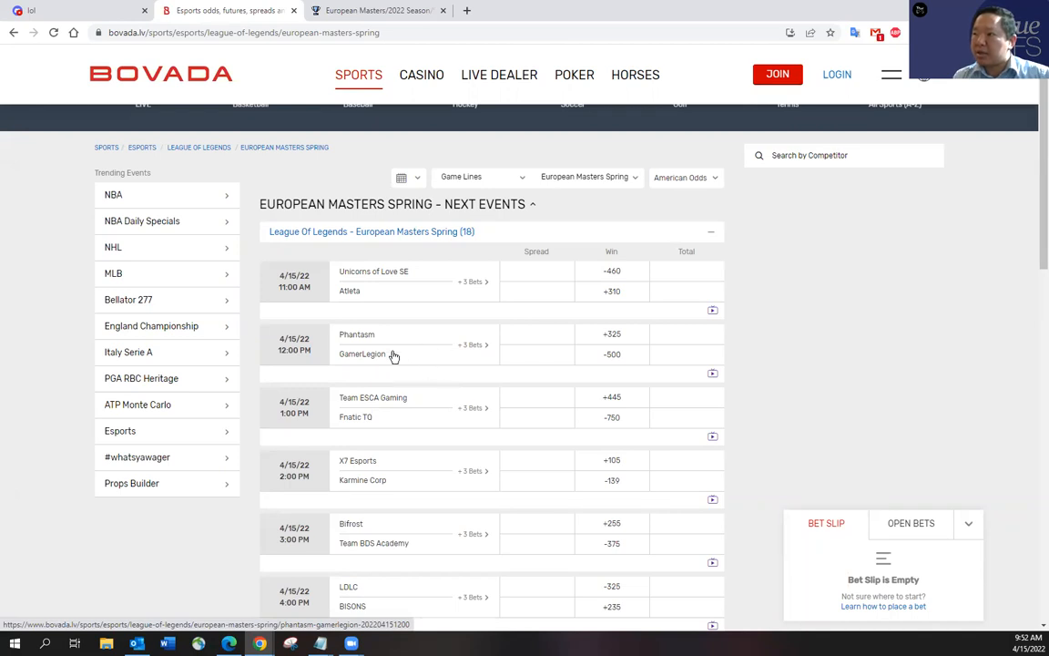
{"action": "mouse_move", "coordinate": [409, 352]}
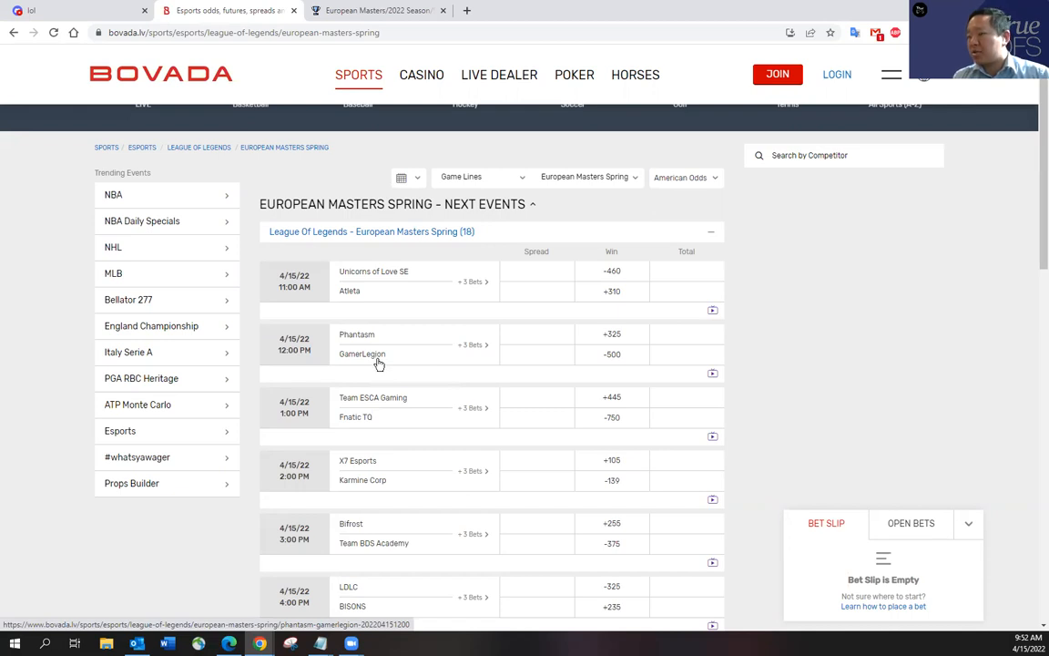
{"action": "mouse_move", "coordinate": [446, 354]}
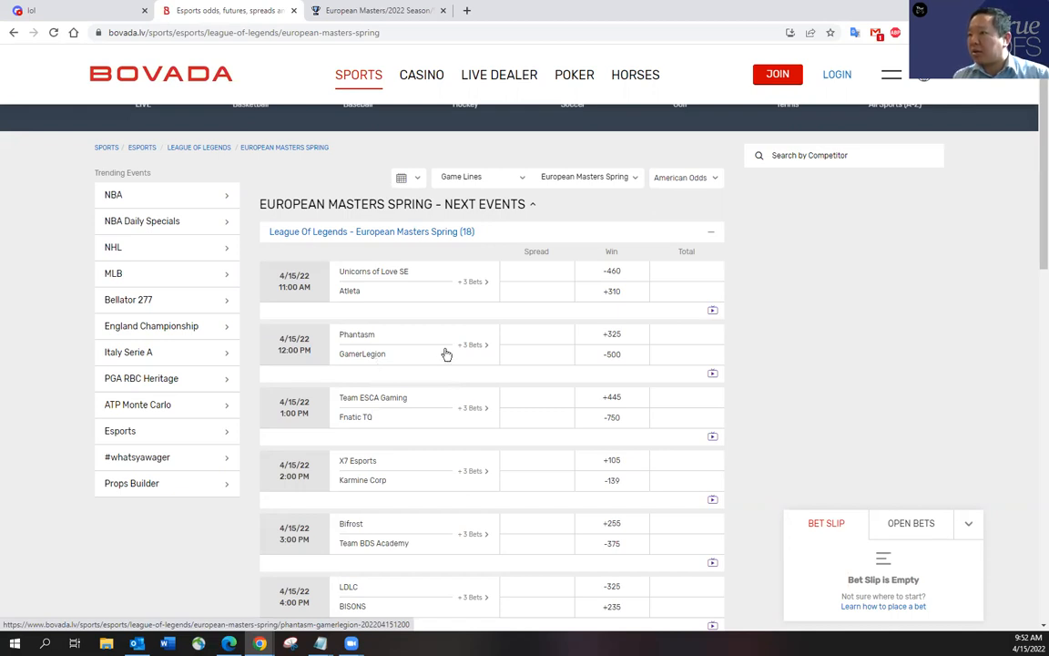
{"action": "mouse_move", "coordinate": [444, 355]}
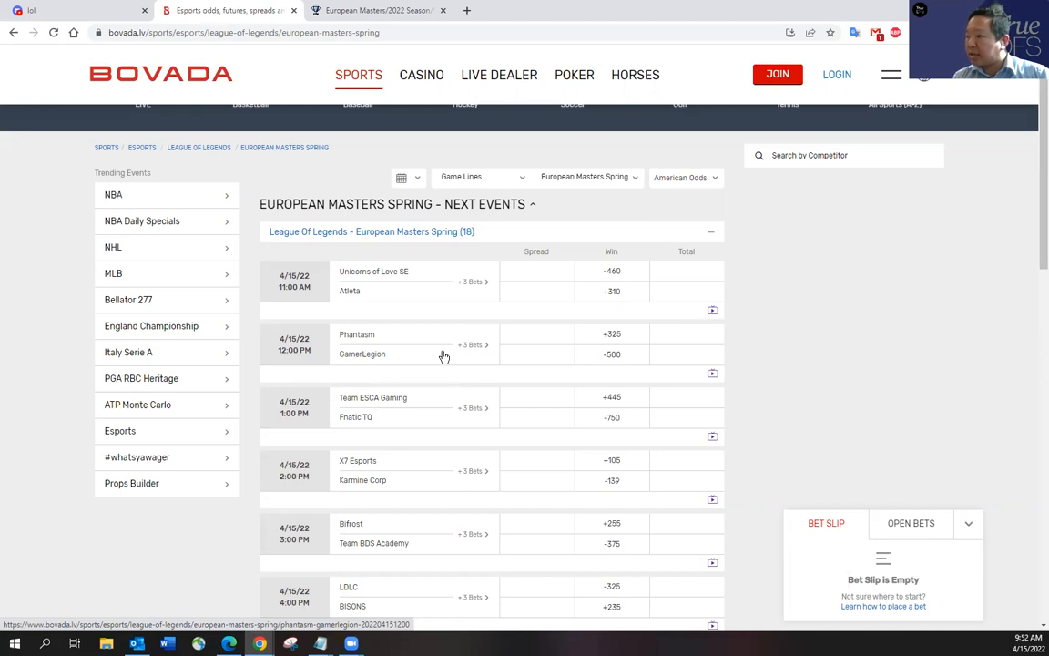
{"action": "mouse_move", "coordinate": [432, 397]}
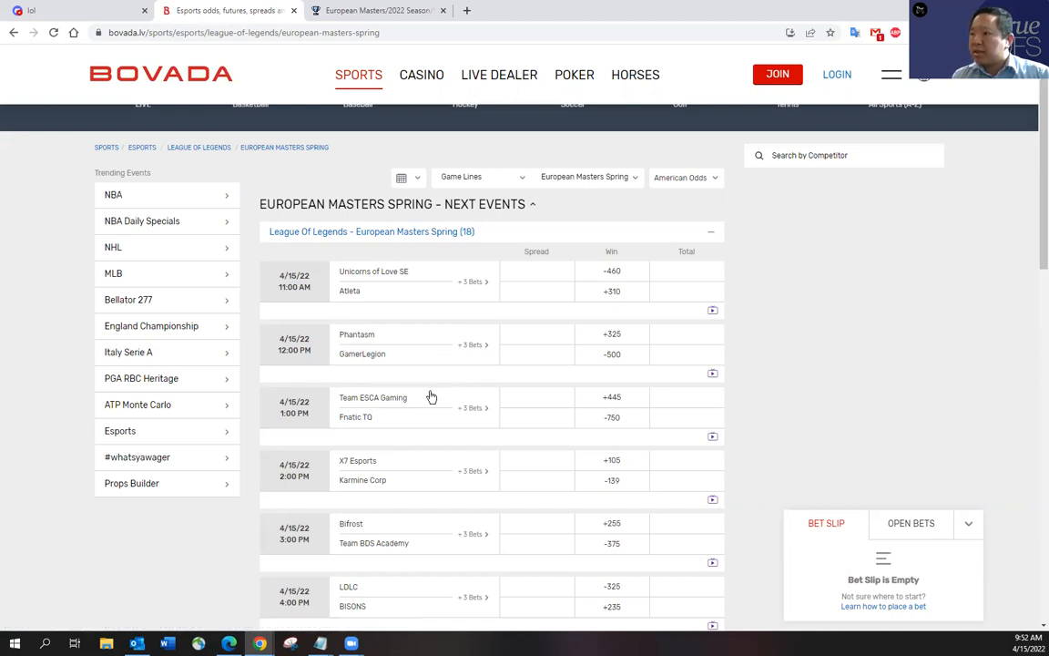
{"action": "mouse_move", "coordinate": [419, 423]}
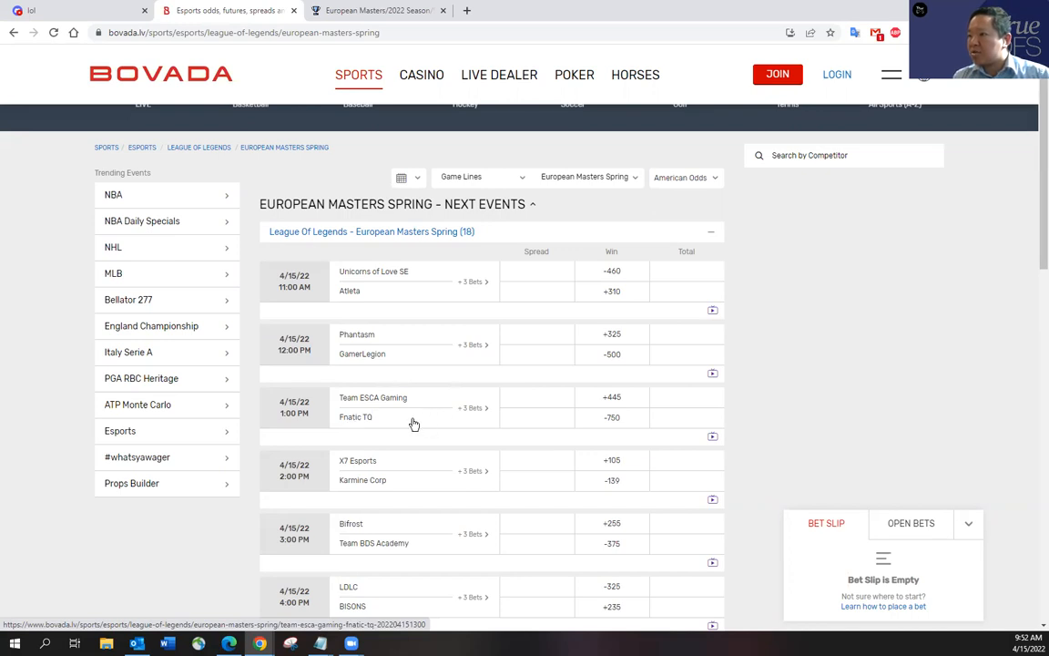
{"action": "mouse_move", "coordinate": [424, 429]}
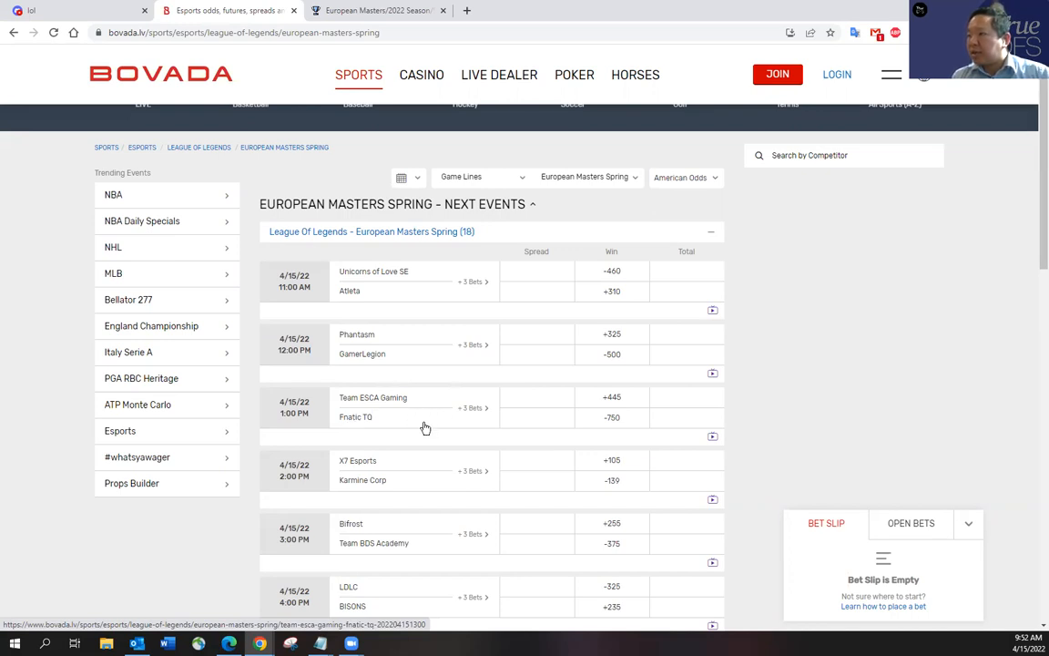
{"action": "scroll", "scroll_direction": "down", "scroll_amount": 3}
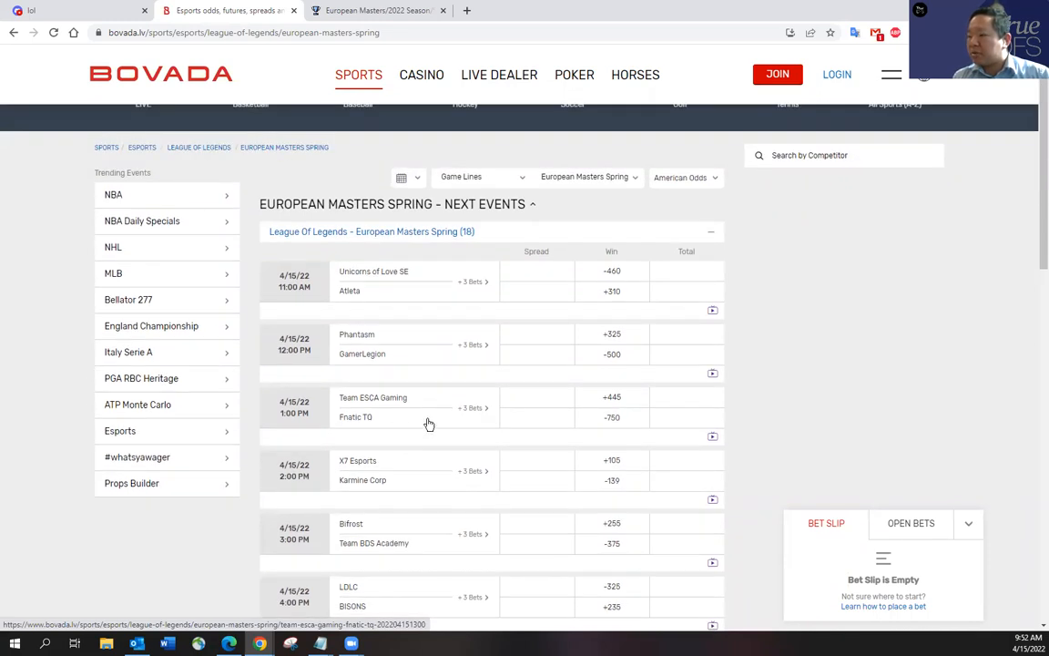
{"action": "mouse_move", "coordinate": [368, 426]}
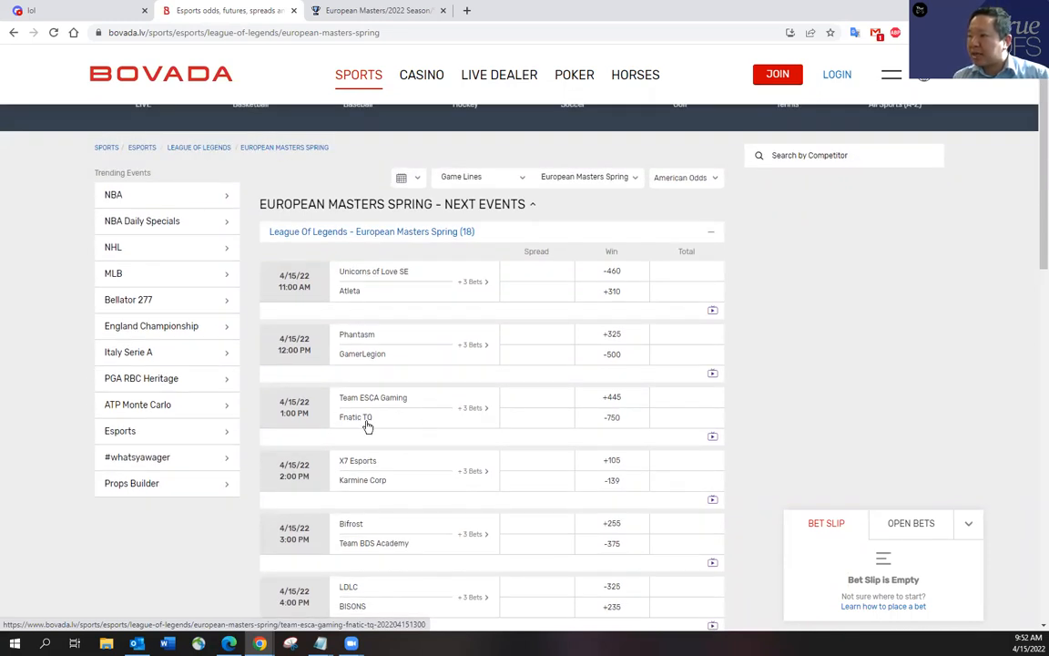
{"action": "mouse_move", "coordinate": [407, 498]}
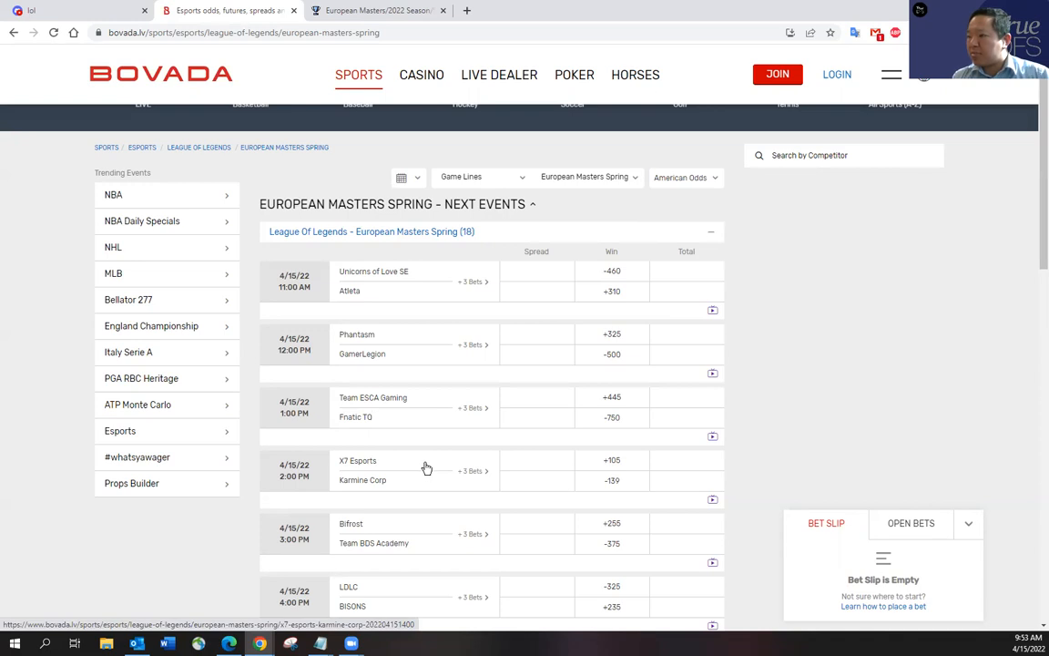
{"action": "mouse_move", "coordinate": [646, 497]}
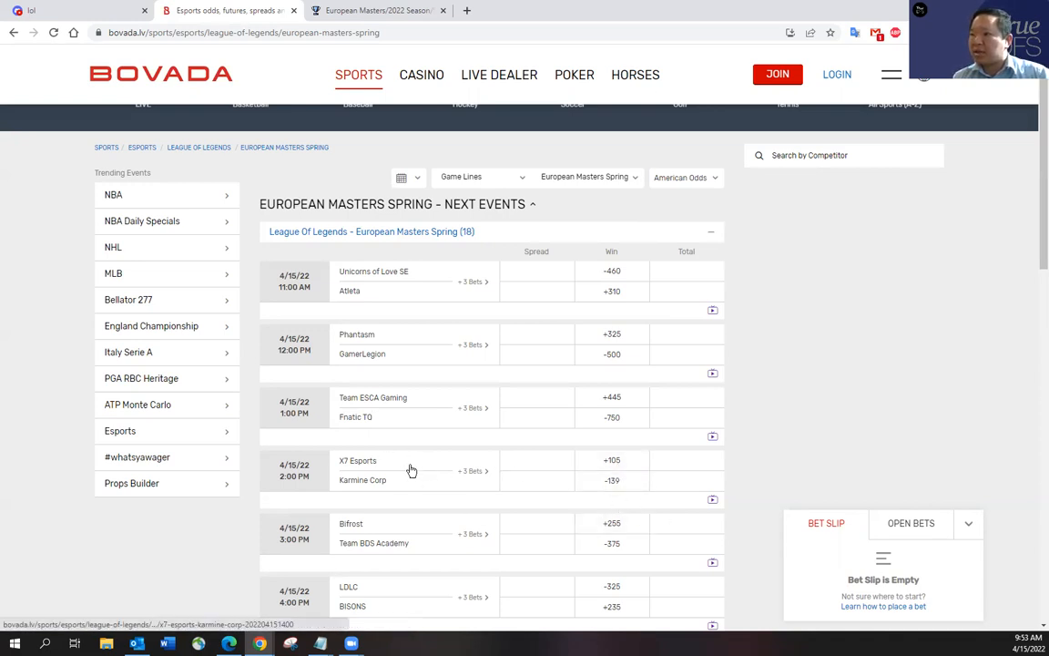
{"action": "mouse_move", "coordinate": [405, 476]}
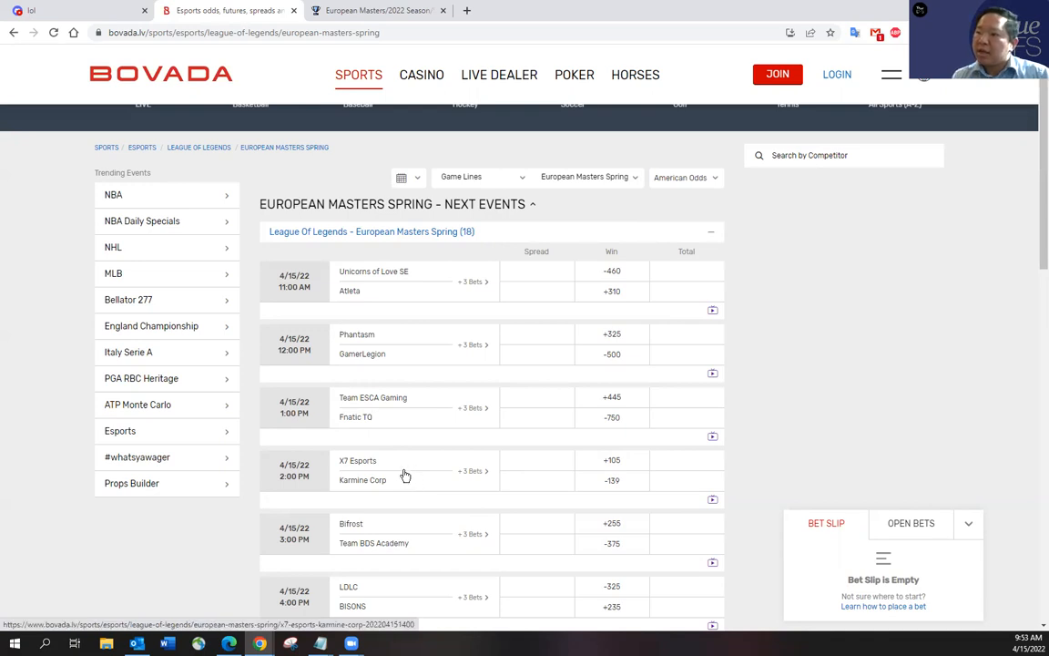
{"action": "mouse_move", "coordinate": [371, 490]}
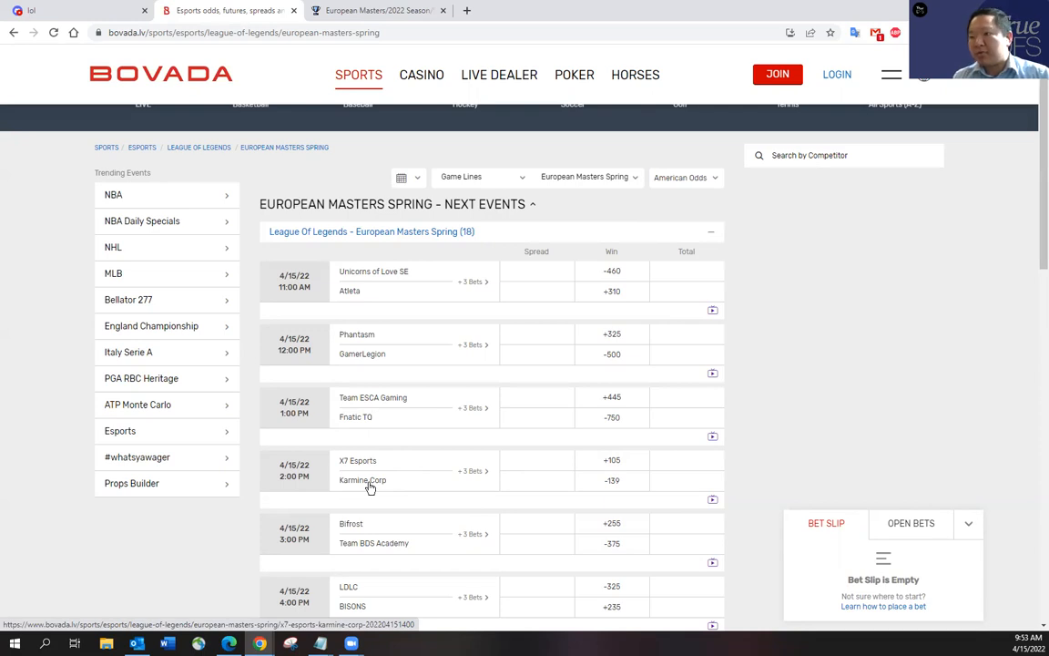
{"action": "mouse_move", "coordinate": [425, 485]}
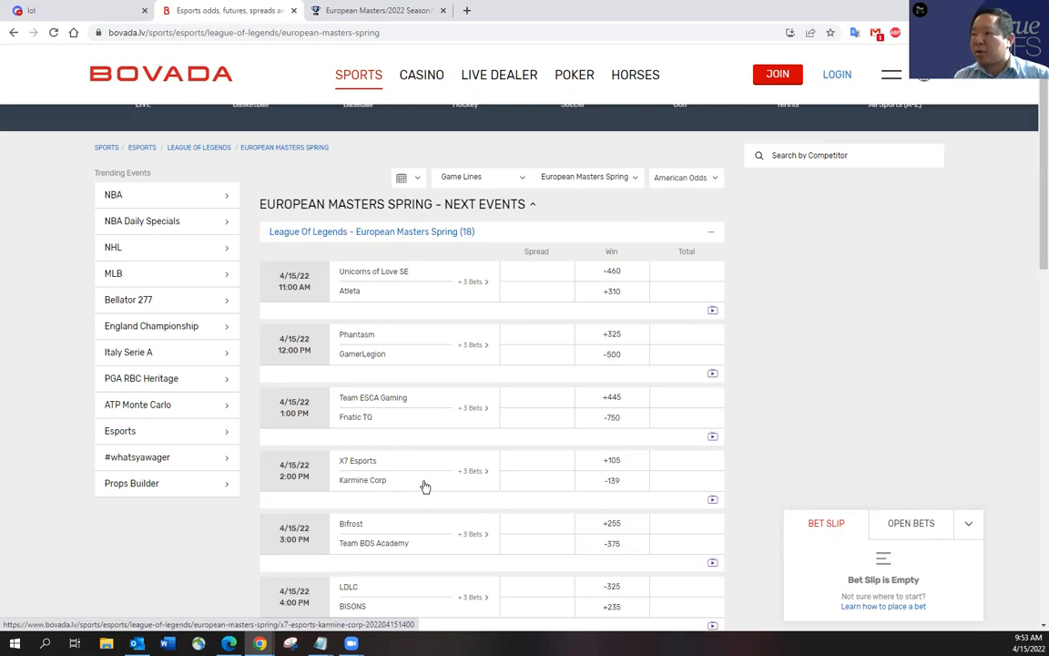
{"action": "mouse_move", "coordinate": [410, 473]}
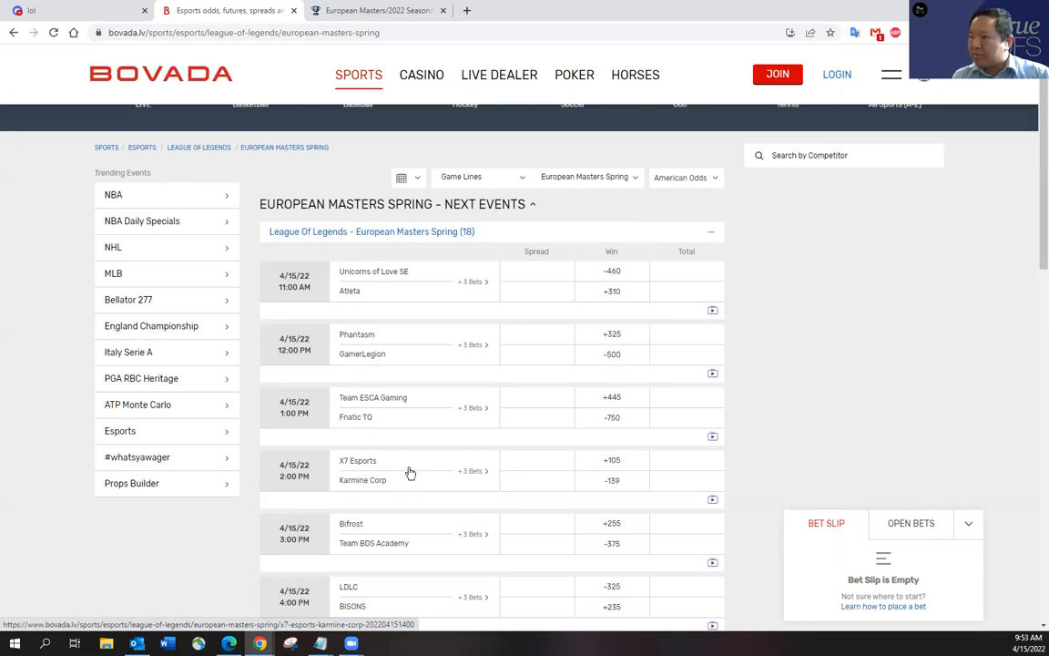
{"action": "mouse_move", "coordinate": [414, 471]}
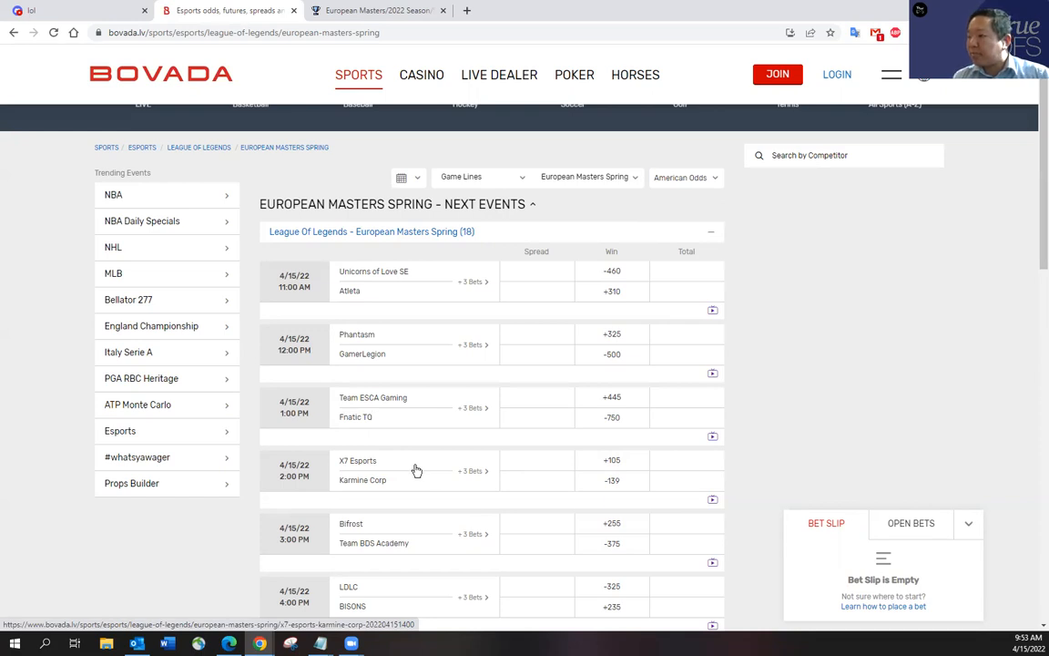
{"action": "mouse_move", "coordinate": [405, 457]}
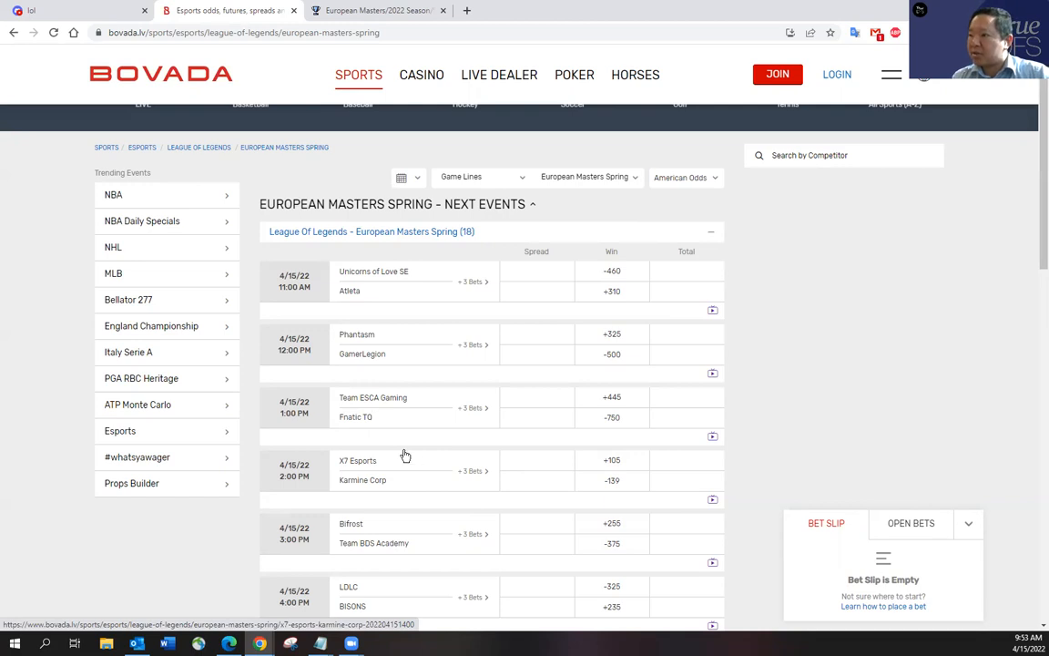
{"action": "mouse_move", "coordinate": [410, 458]}
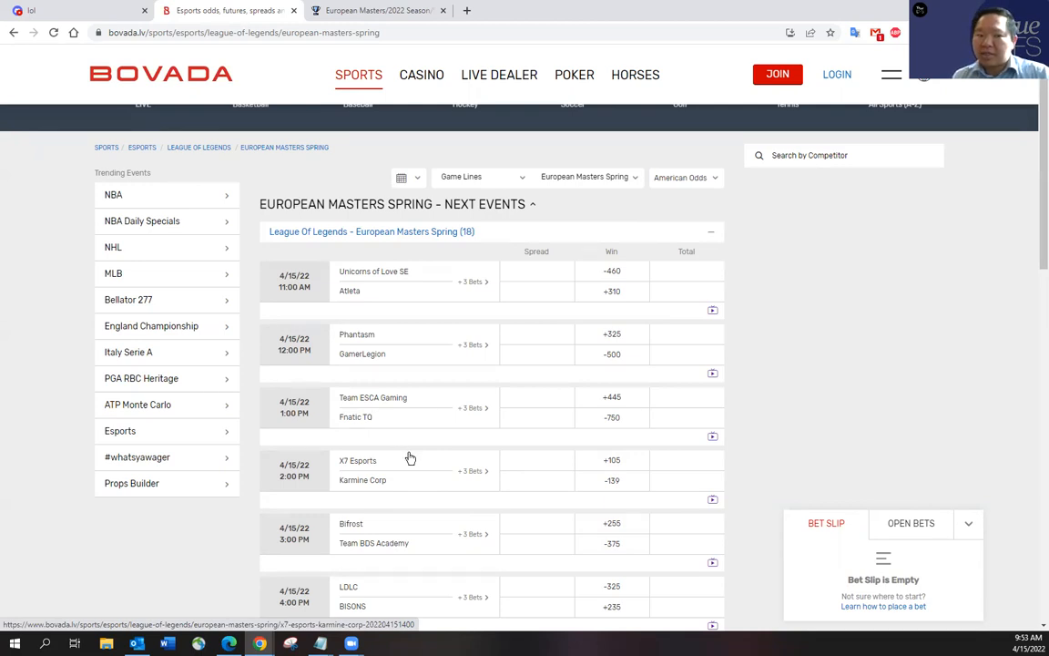
{"action": "mouse_move", "coordinate": [429, 470]}
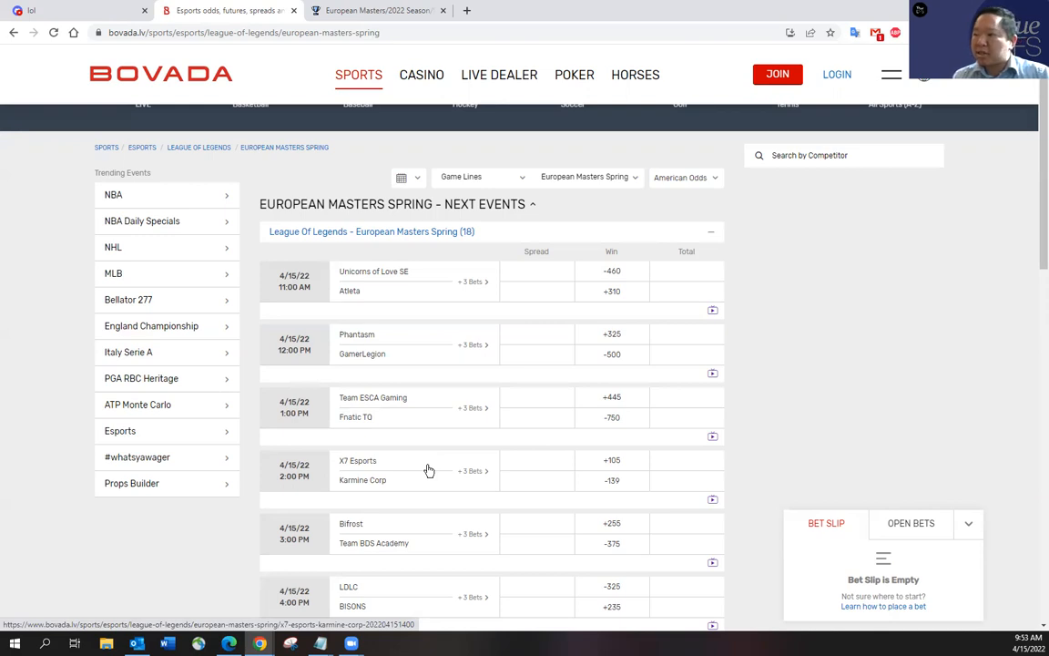
{"action": "mouse_move", "coordinate": [370, 475]}
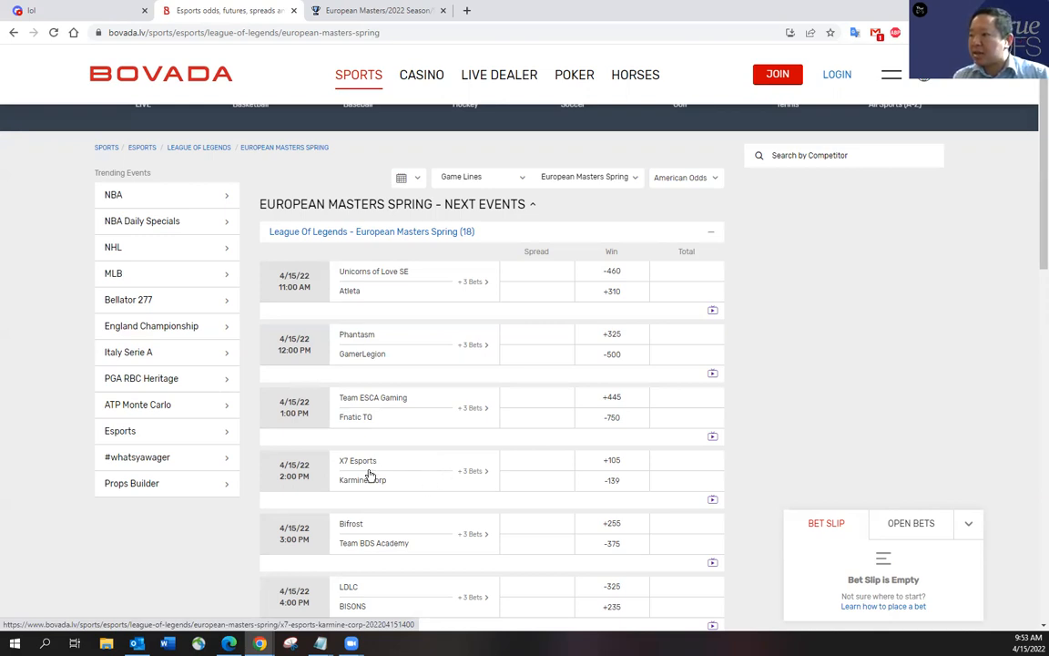
{"action": "mouse_move", "coordinate": [410, 463]}
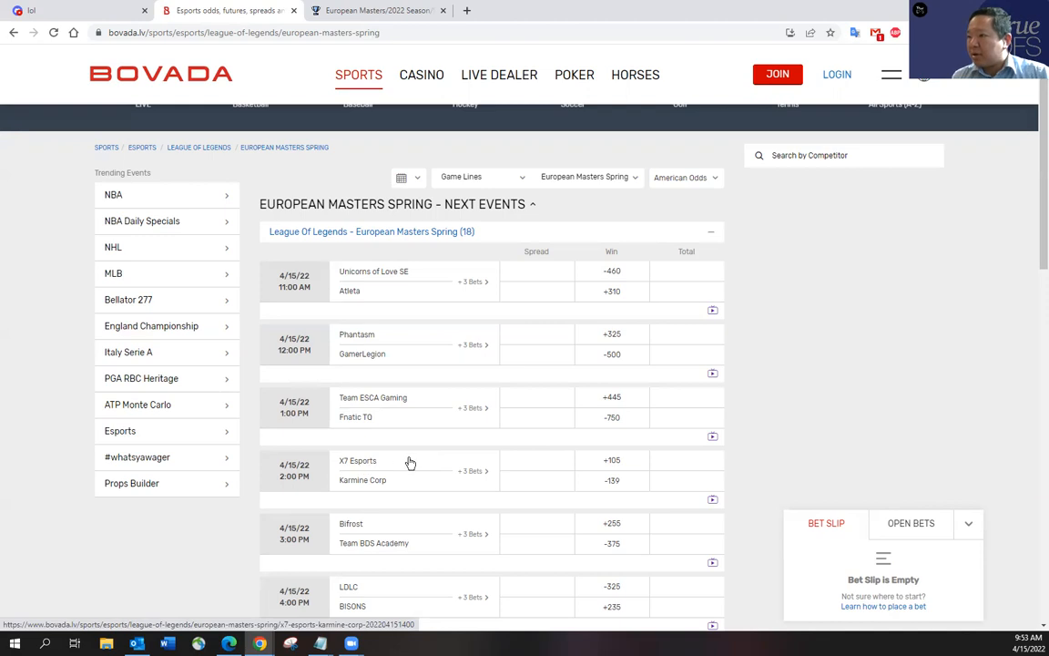
{"action": "mouse_move", "coordinate": [429, 534]}
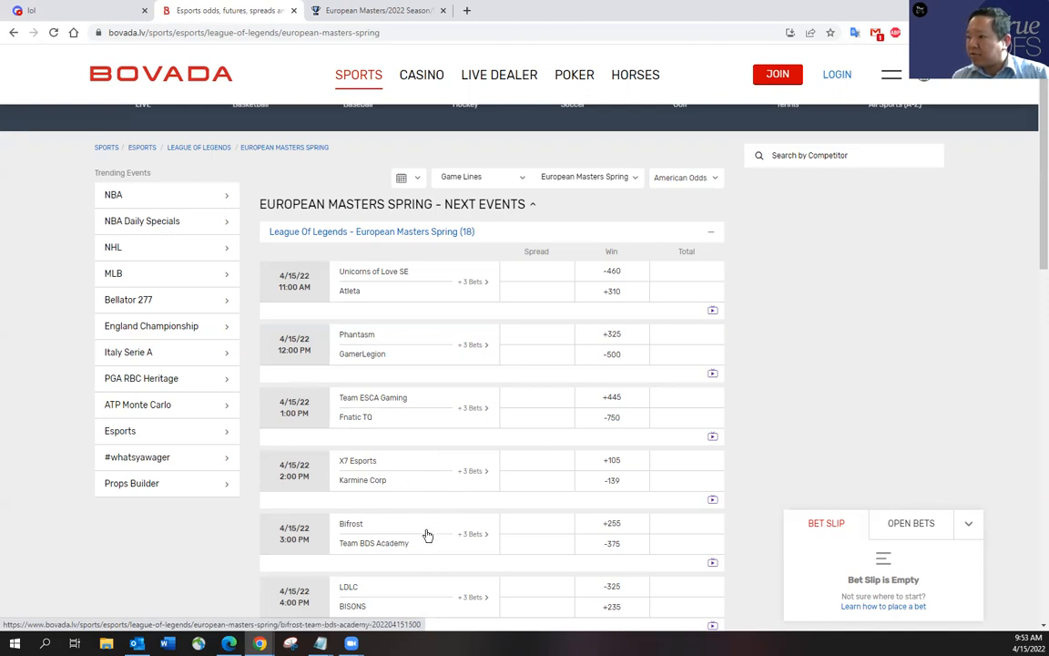
{"action": "mouse_move", "coordinate": [429, 551]}
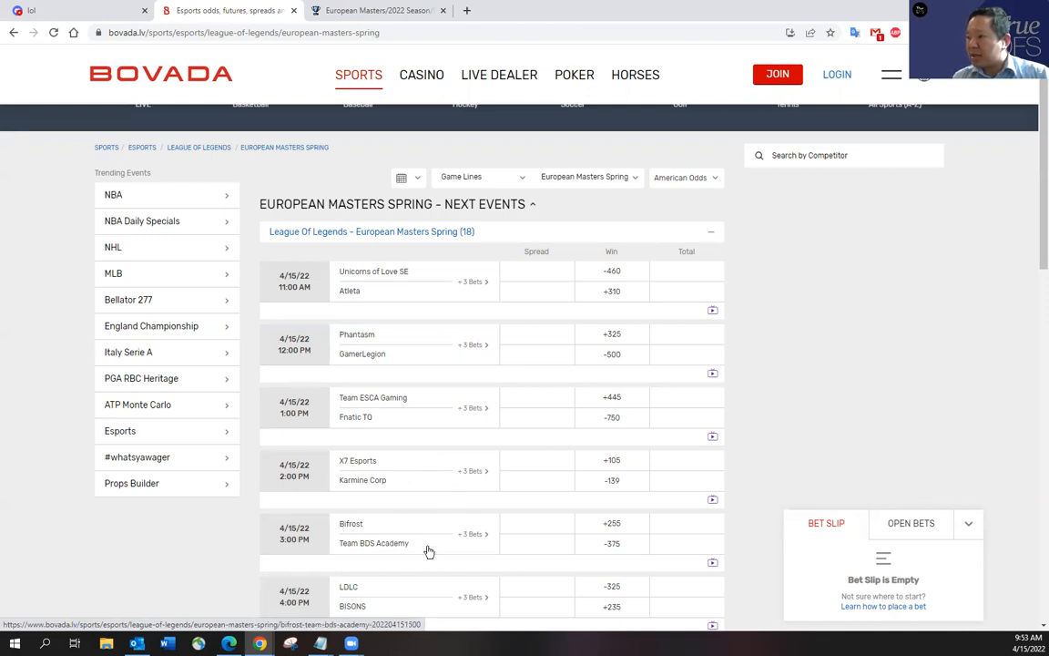
{"action": "mouse_move", "coordinate": [428, 542]}
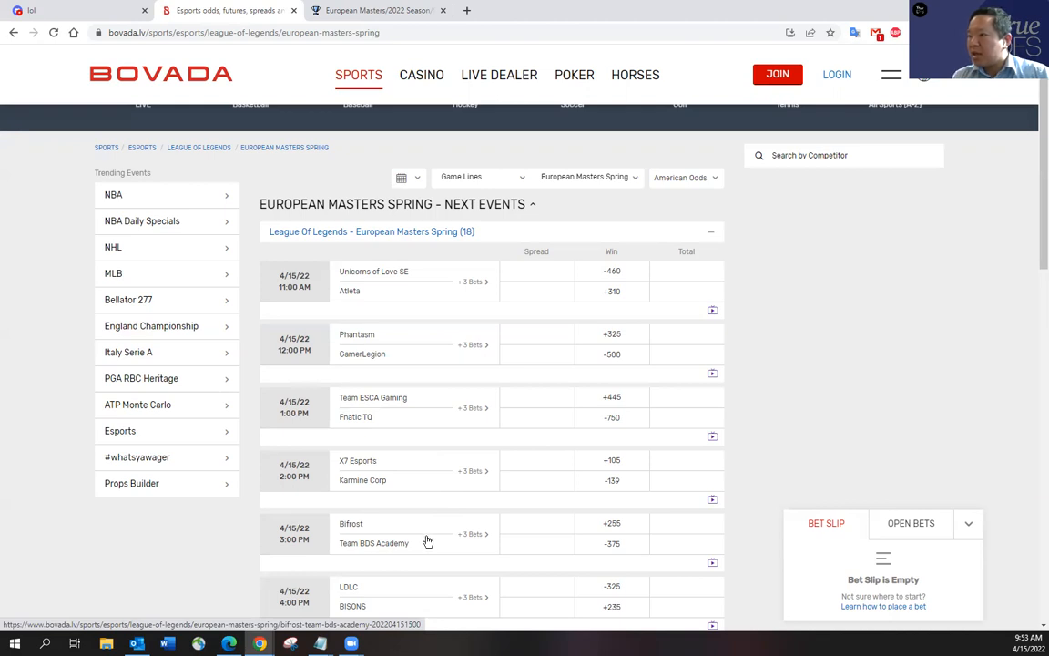
{"action": "mouse_move", "coordinate": [373, 549]}
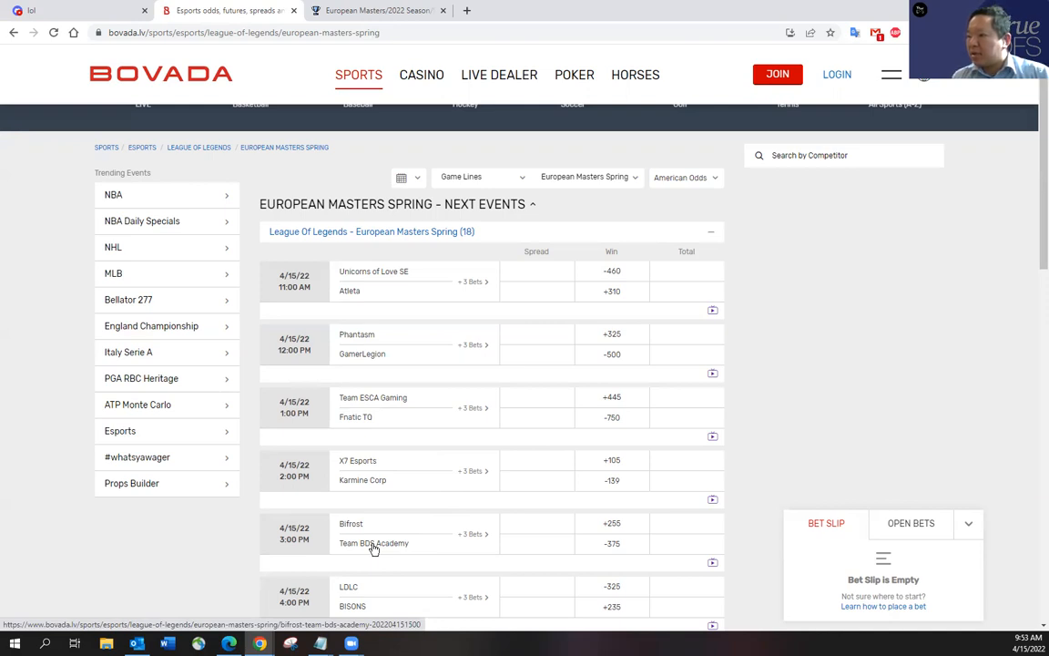
{"action": "mouse_move", "coordinate": [449, 548]}
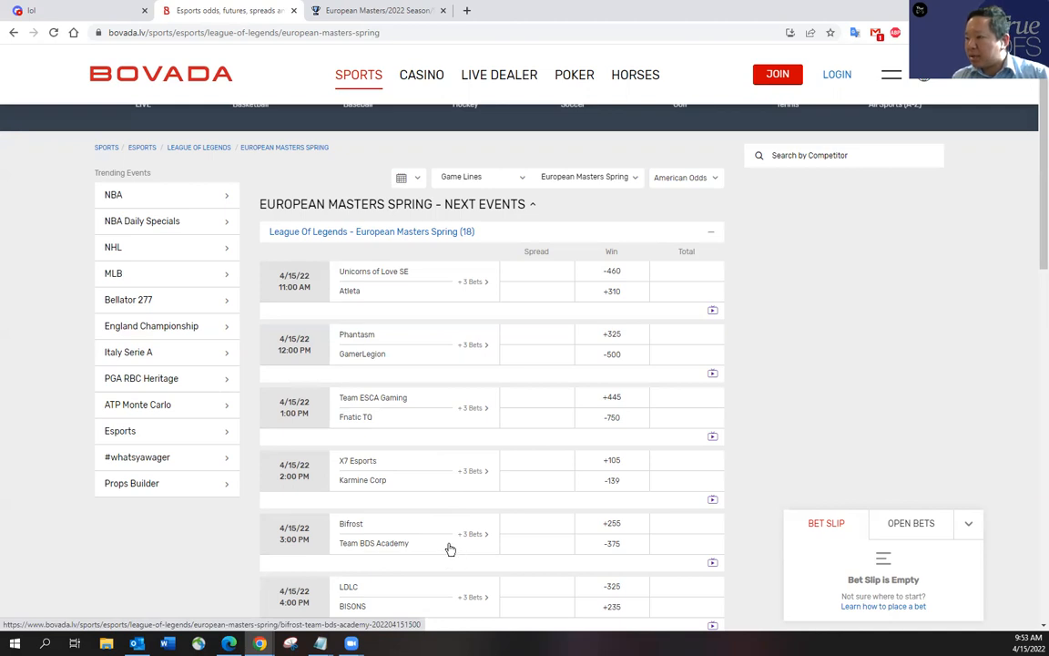
{"action": "mouse_move", "coordinate": [391, 592]}
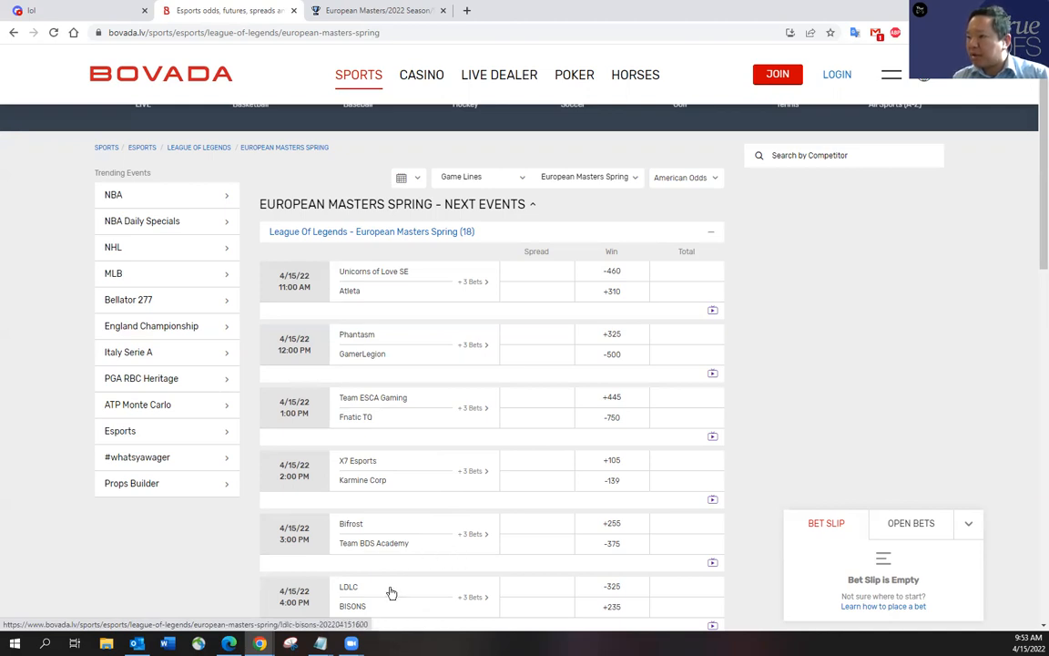
{"action": "mouse_move", "coordinate": [395, 608]}
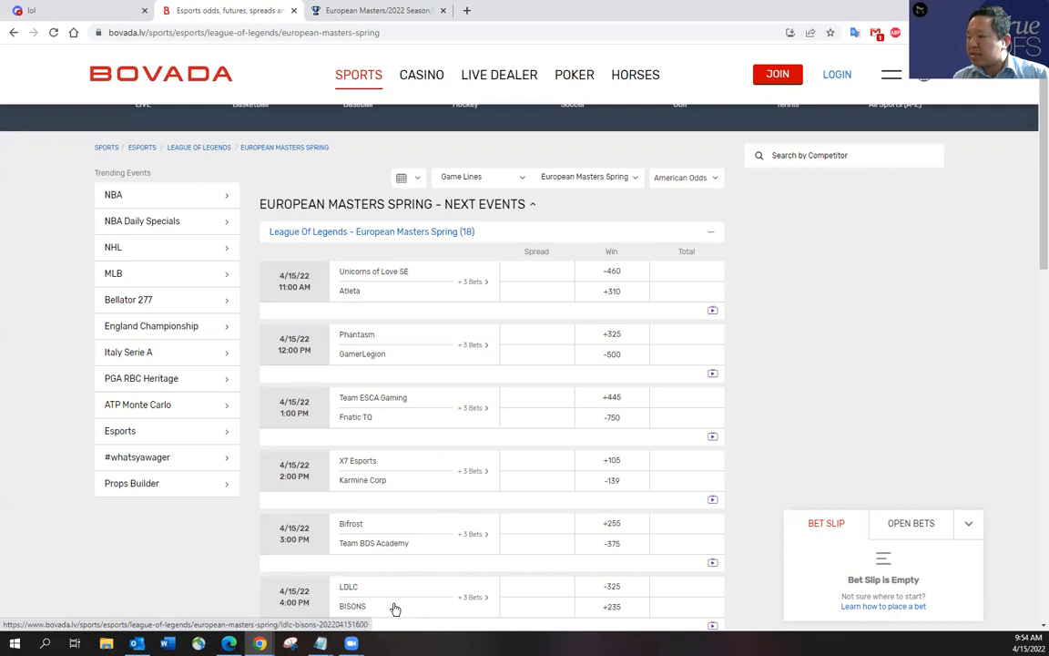
{"action": "mouse_move", "coordinate": [395, 592]}
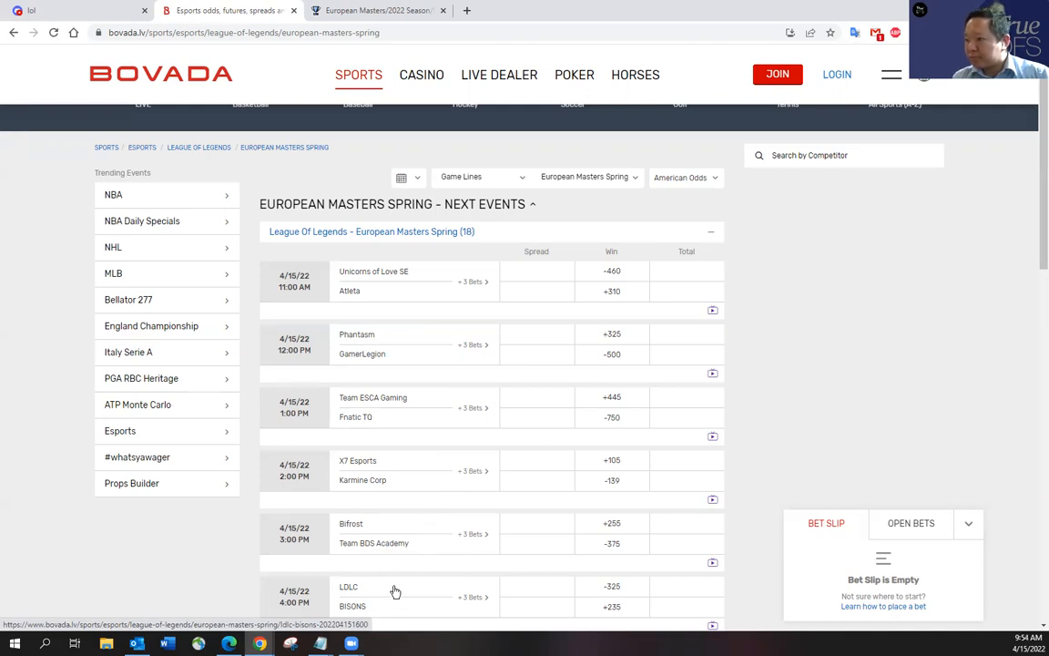
{"action": "mouse_move", "coordinate": [353, 293]}
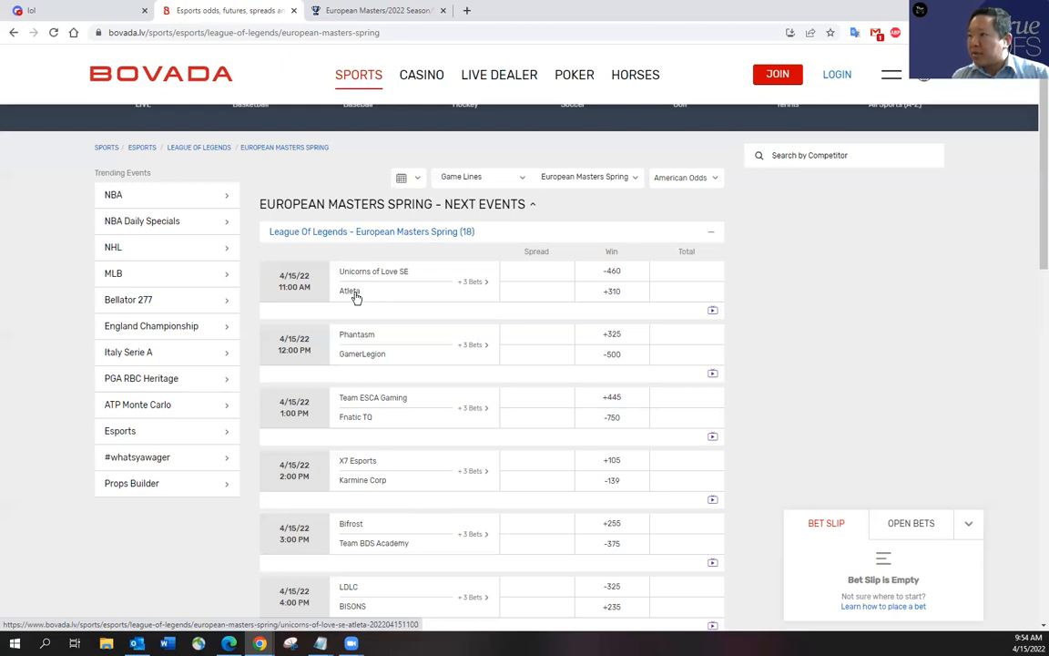
{"action": "mouse_move", "coordinate": [355, 300]}
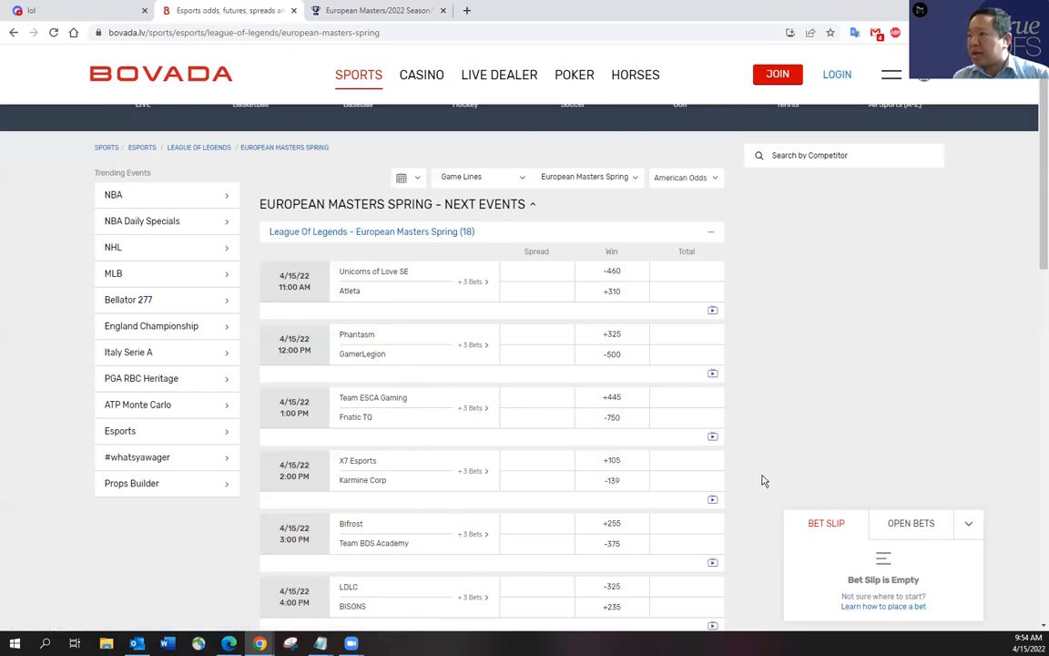
{"action": "mouse_move", "coordinate": [747, 465]}
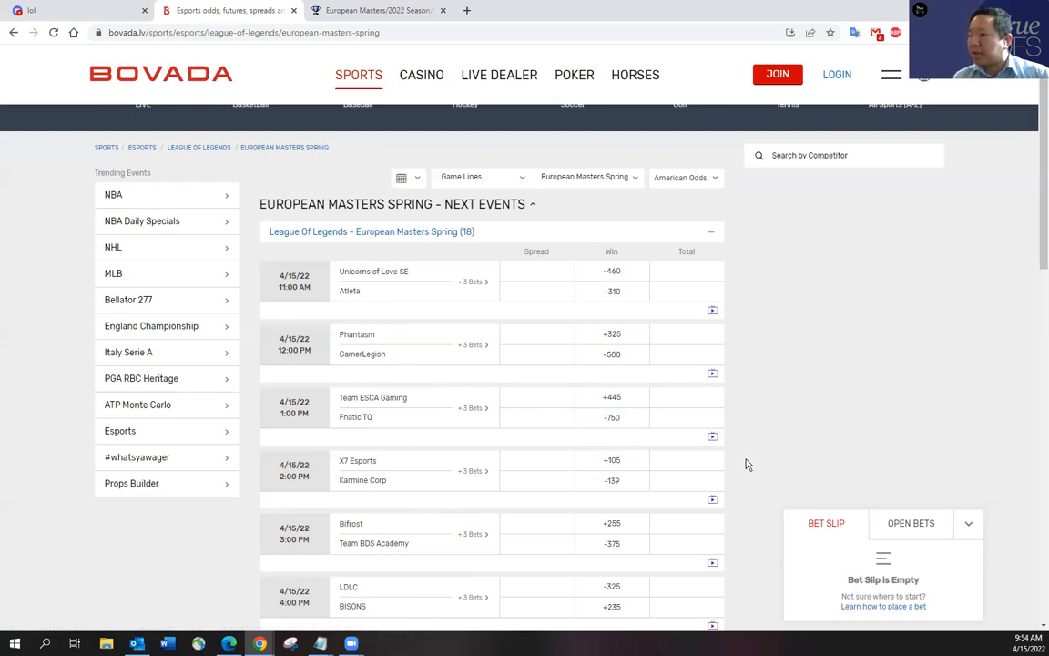
{"action": "mouse_move", "coordinate": [747, 459]}
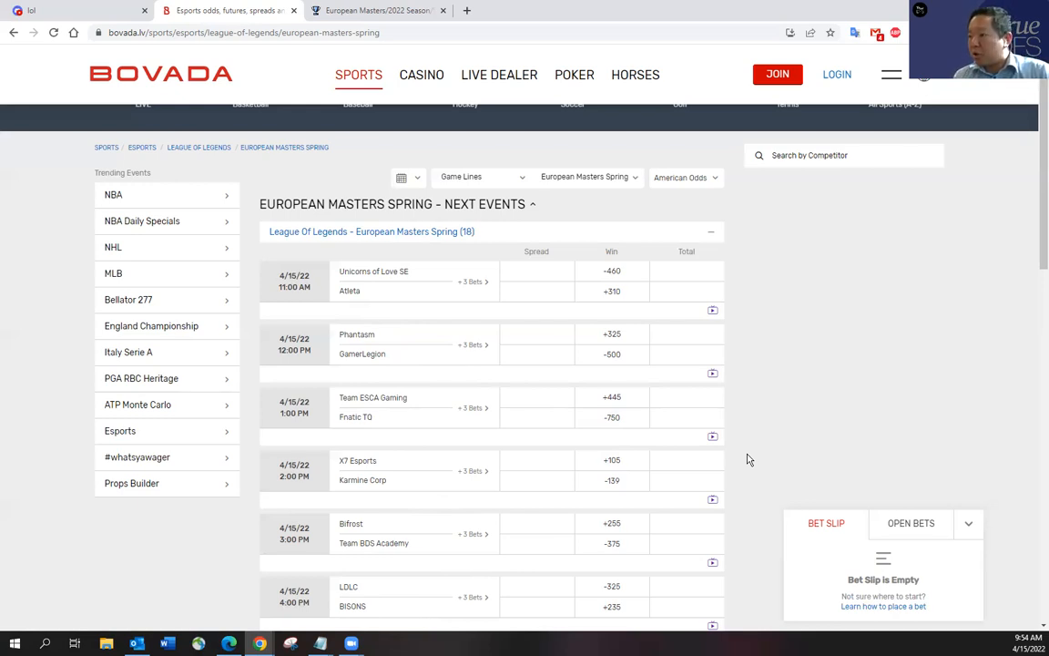
{"action": "mouse_move", "coordinate": [753, 461]}
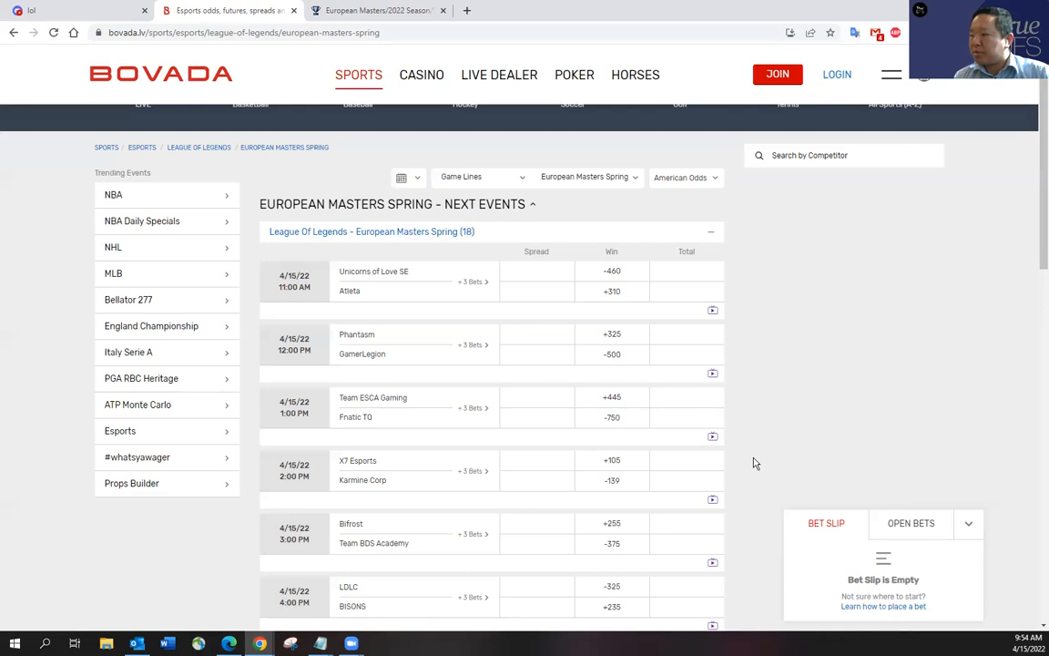
{"action": "mouse_move", "coordinate": [751, 466]}
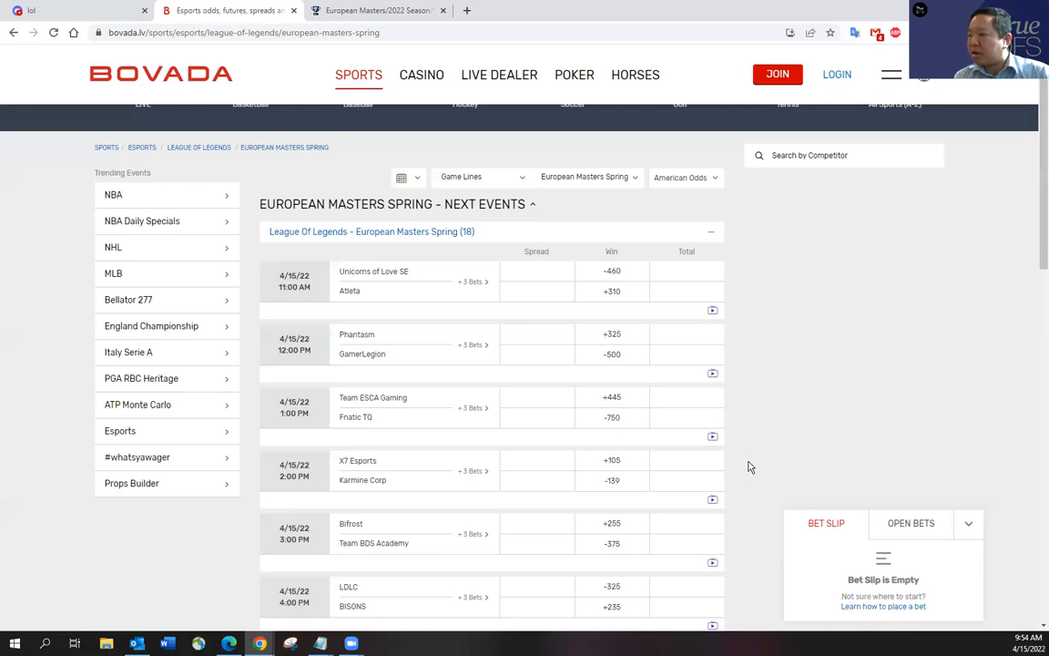
{"action": "mouse_move", "coordinate": [369, 358]}
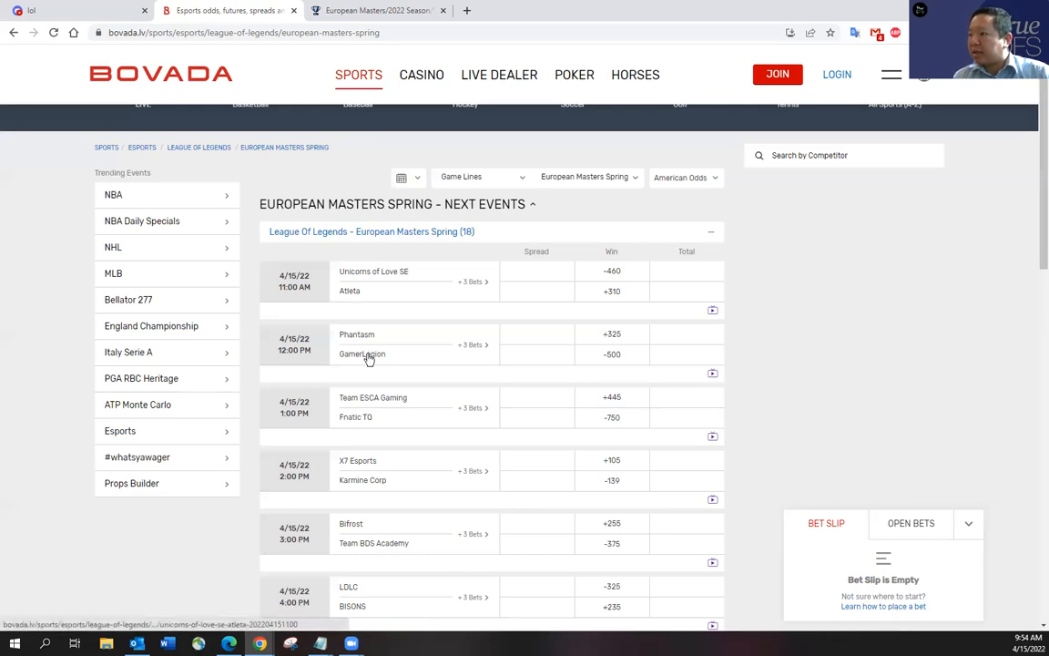
{"action": "mouse_move", "coordinate": [383, 292]}
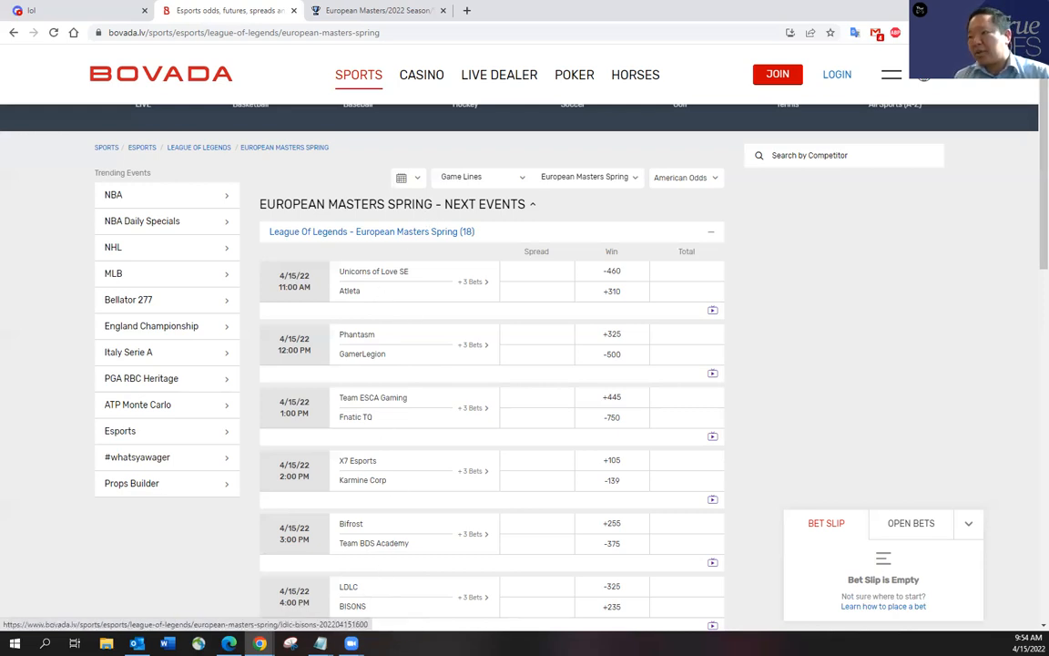
{"action": "mouse_move", "coordinate": [400, 605]}
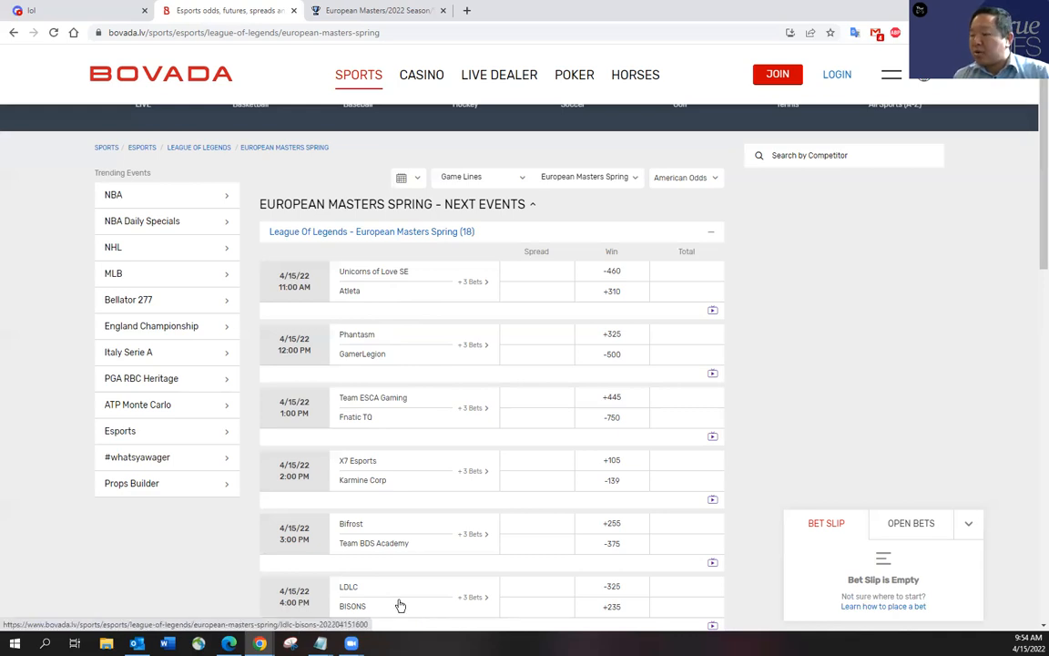
{"action": "mouse_move", "coordinate": [398, 608]}
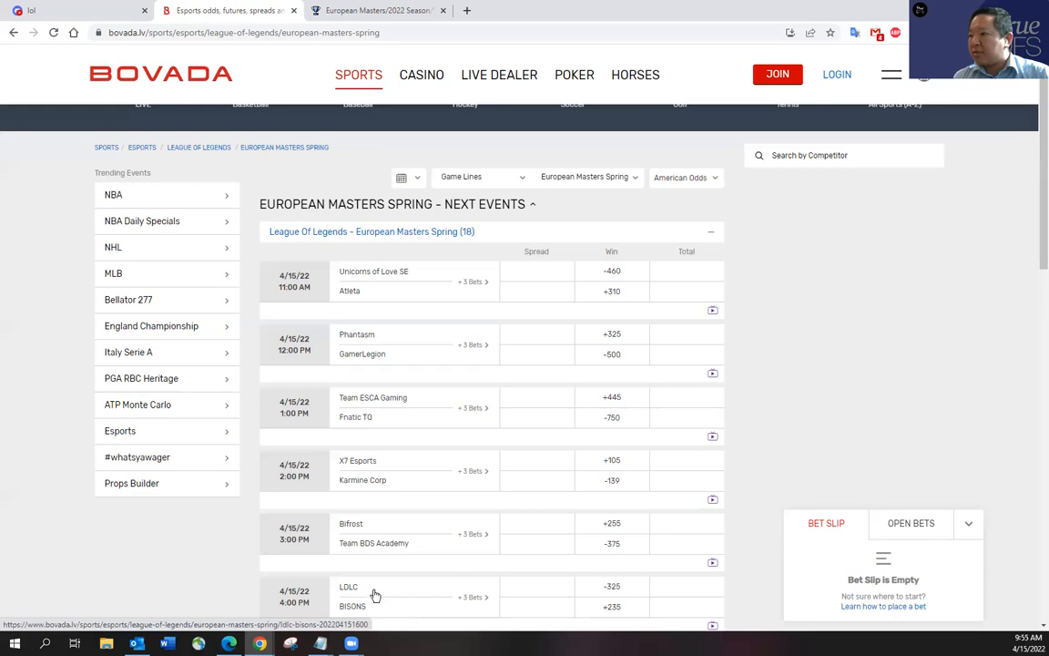
{"action": "mouse_move", "coordinate": [396, 602]}
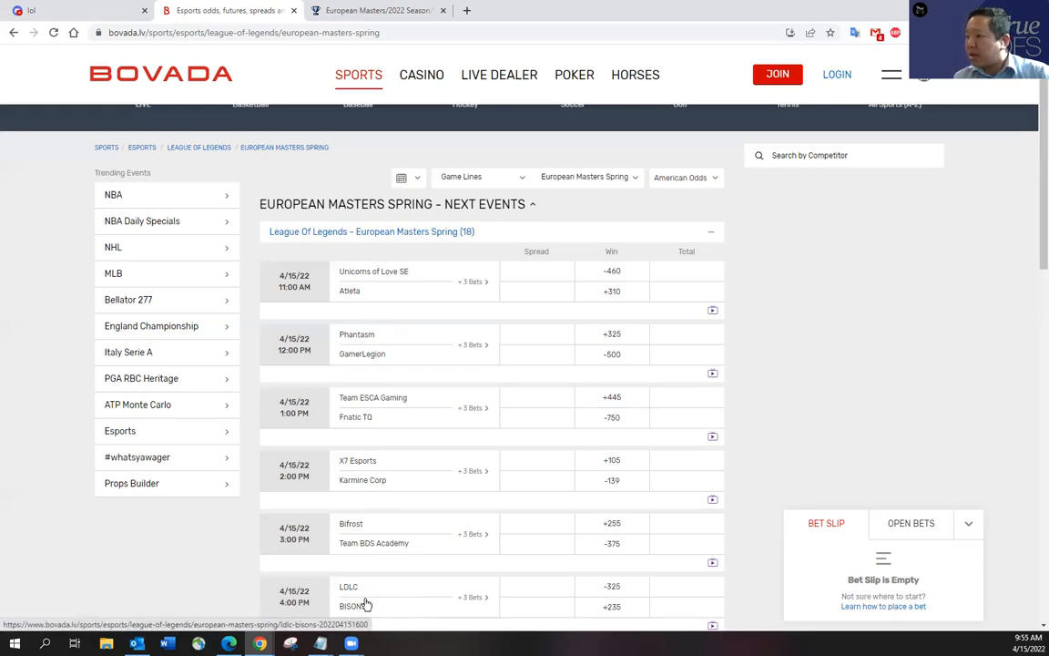
{"action": "mouse_move", "coordinate": [400, 596]}
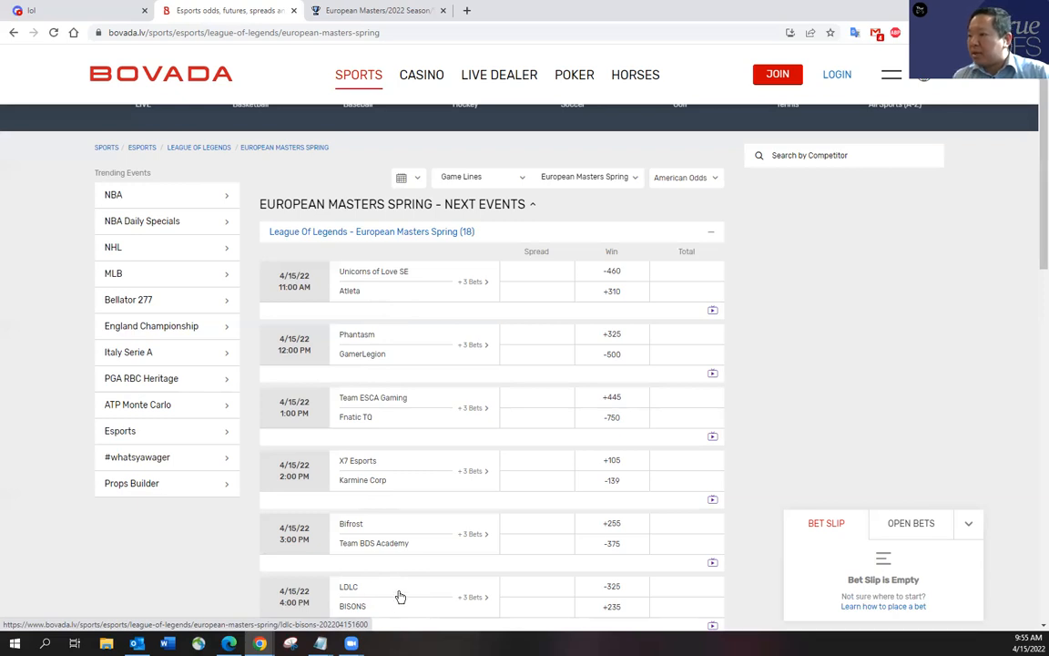
{"action": "mouse_move", "coordinate": [393, 587]}
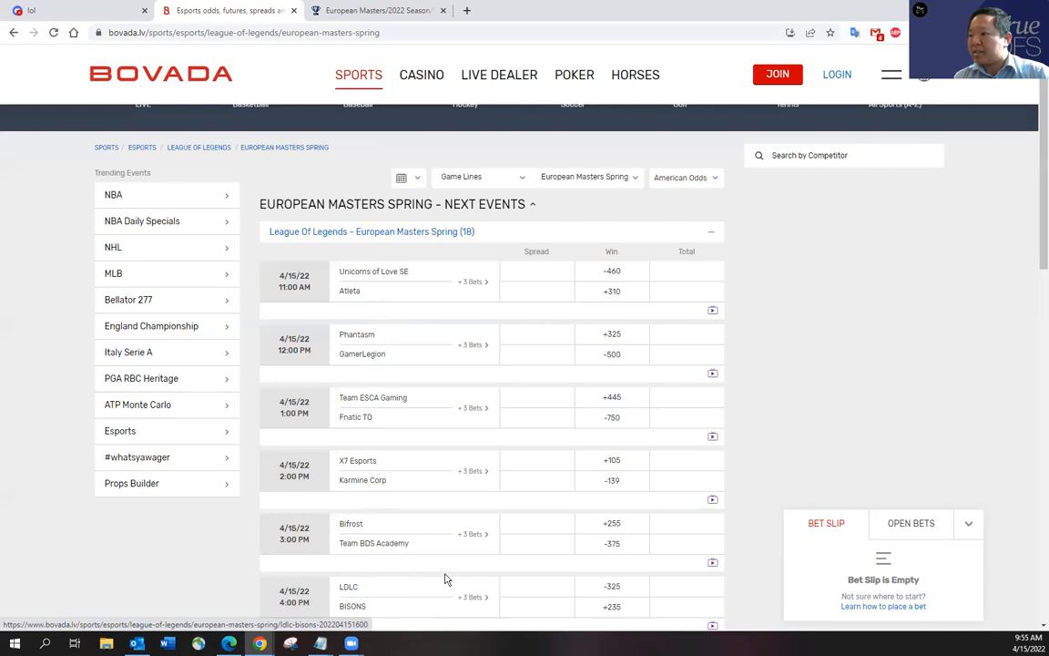
{"action": "mouse_move", "coordinate": [390, 595]}
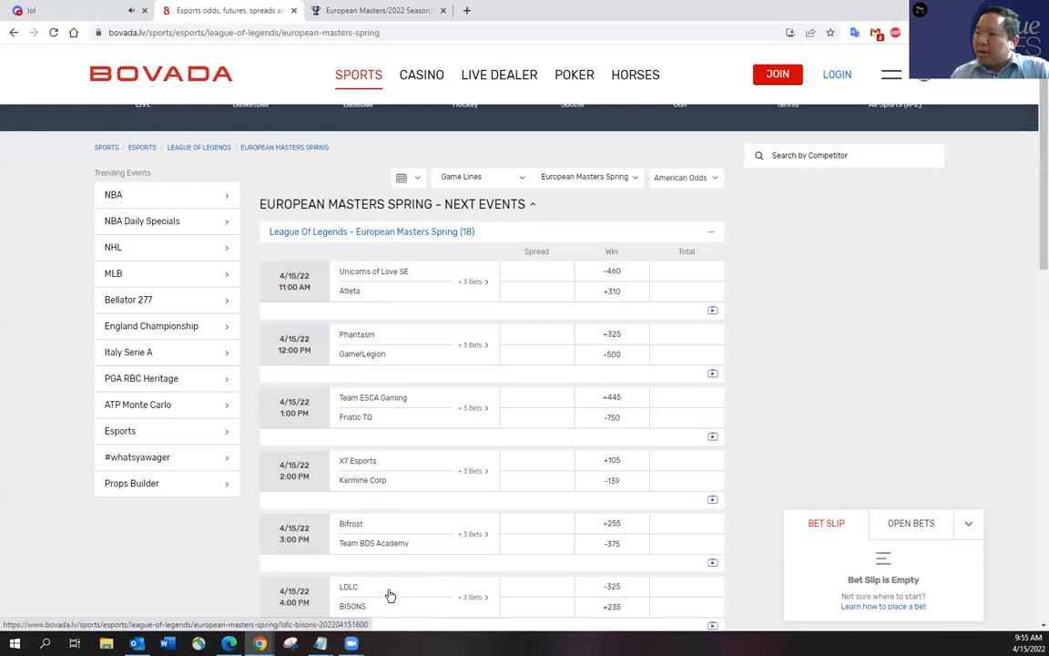
{"action": "mouse_move", "coordinate": [351, 594]}
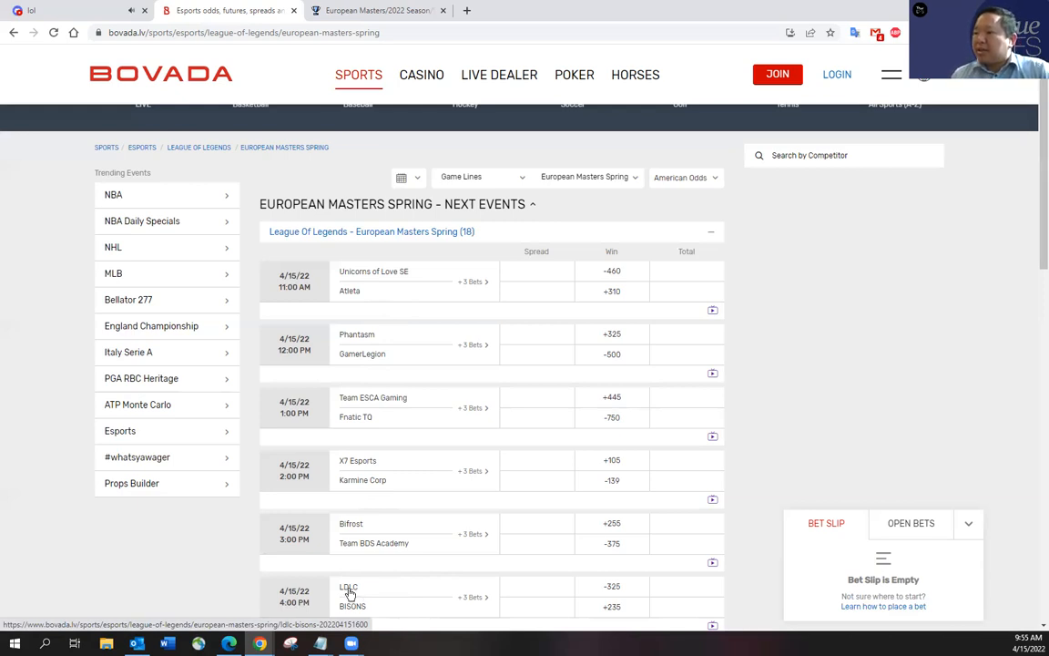
{"action": "mouse_move", "coordinate": [426, 586]}
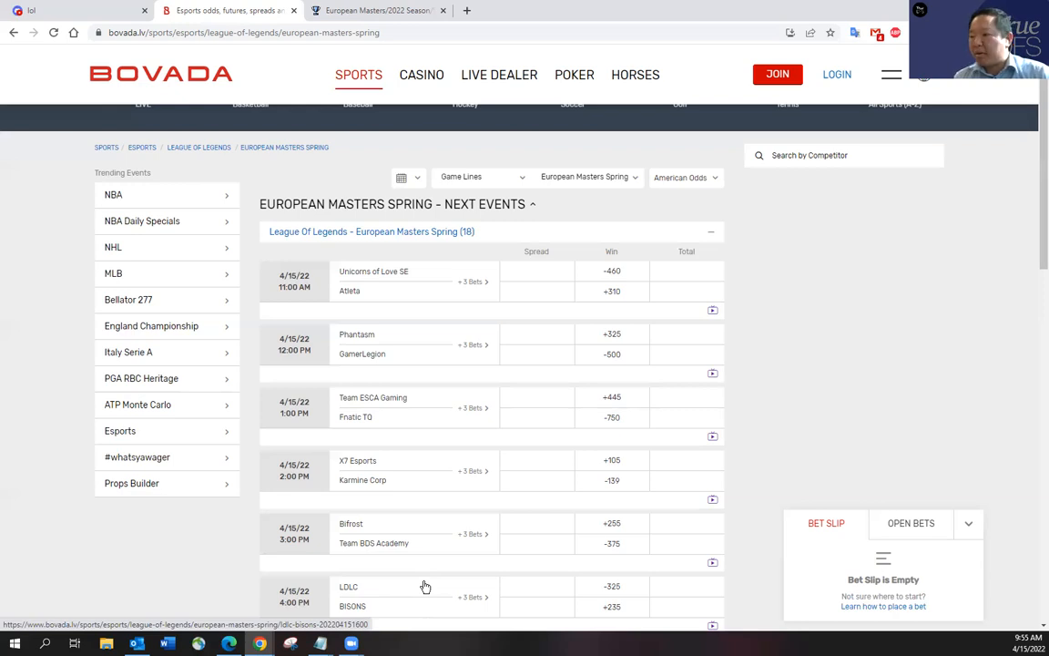
{"action": "mouse_move", "coordinate": [403, 608]}
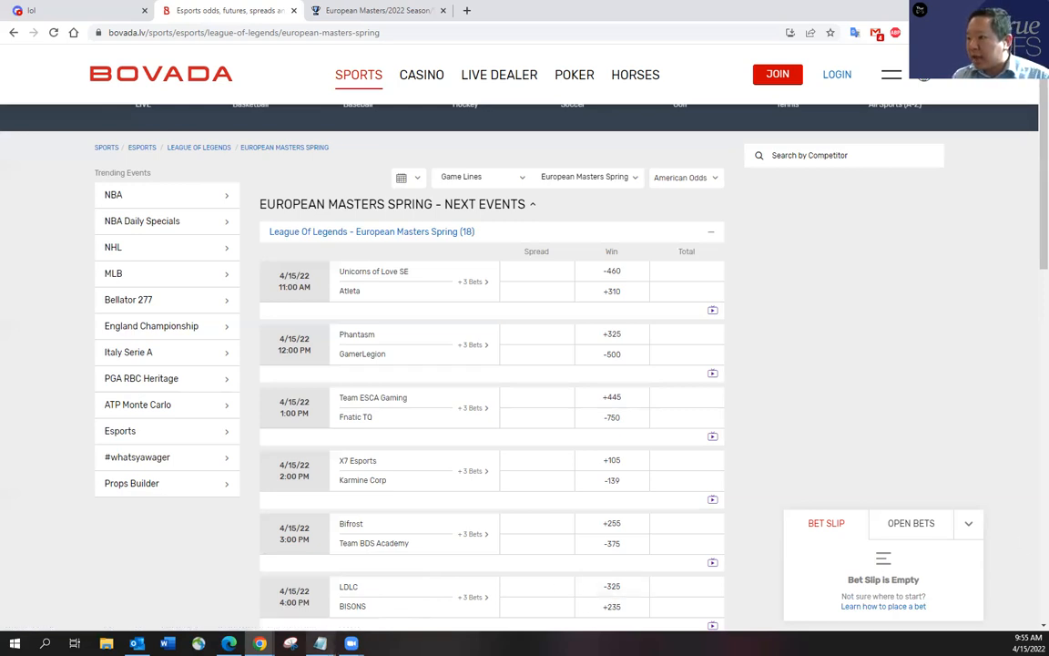
Start the note with the UOL v. ATL heading, 'UOL wins.' and 'Kill upside very good.'.
{"action": "left_click", "coordinate": [319, 644]}
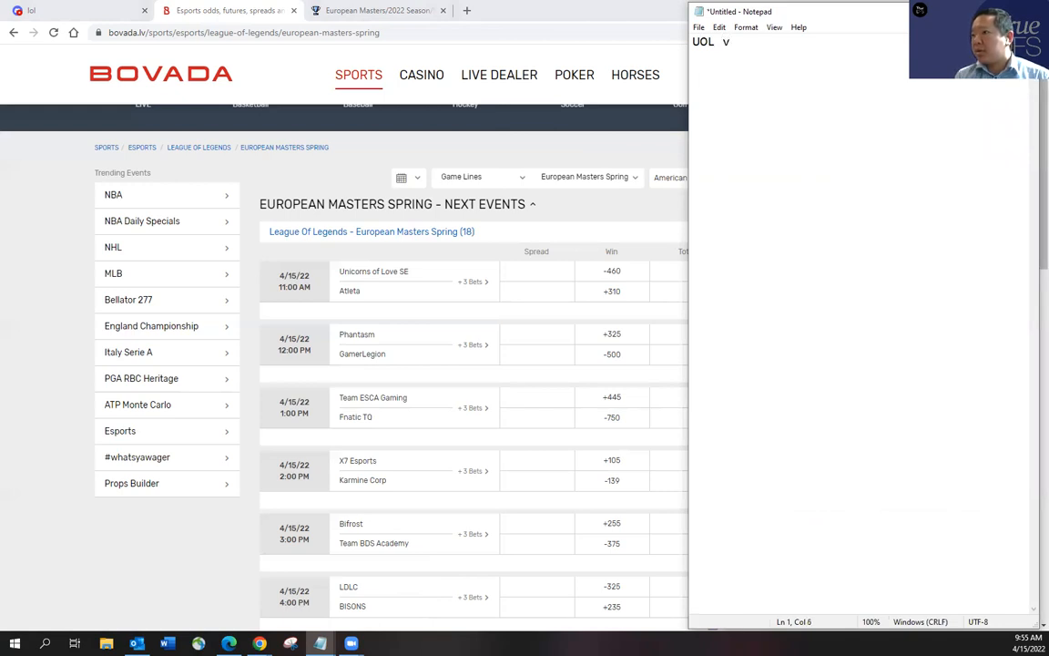
{"action": "type", "text": ". ATL"}
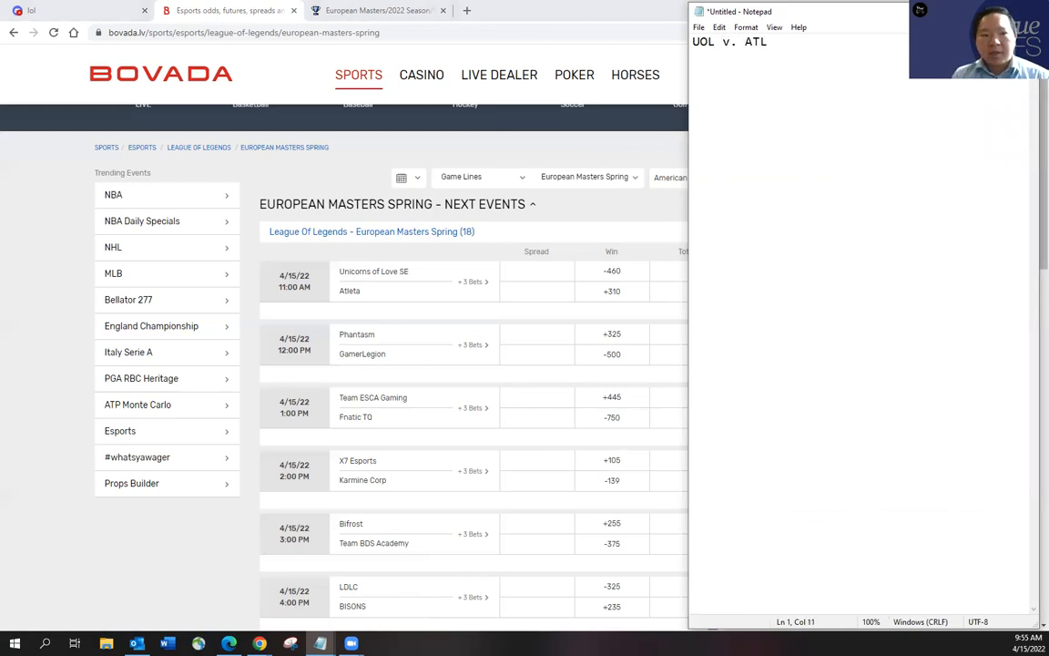
{"action": "key", "text": "enter"}
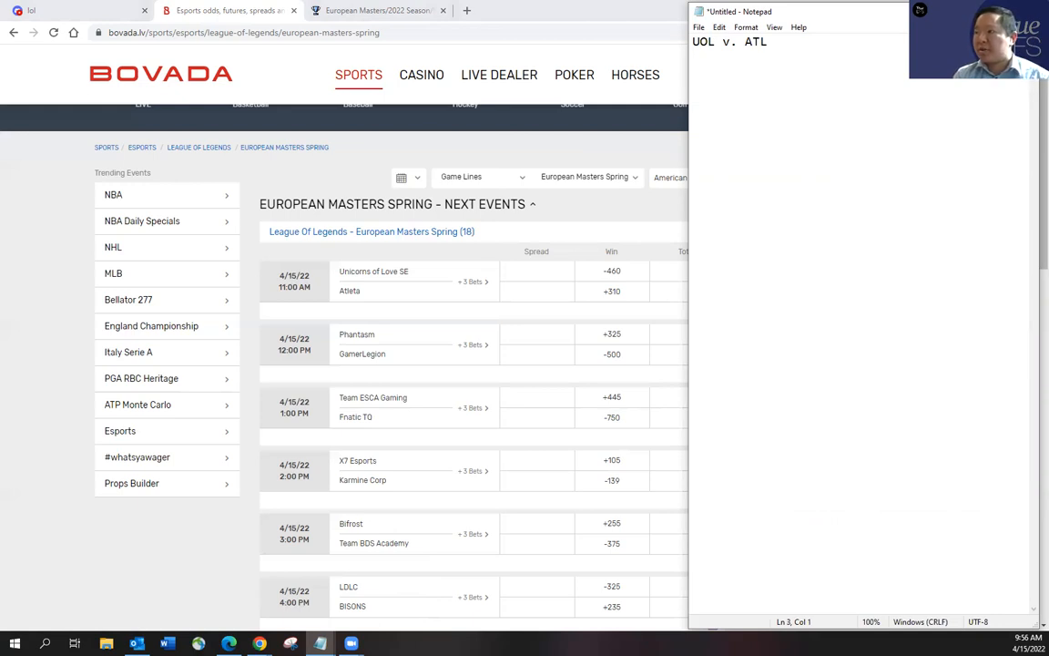
{"action": "key", "text": "enter"}
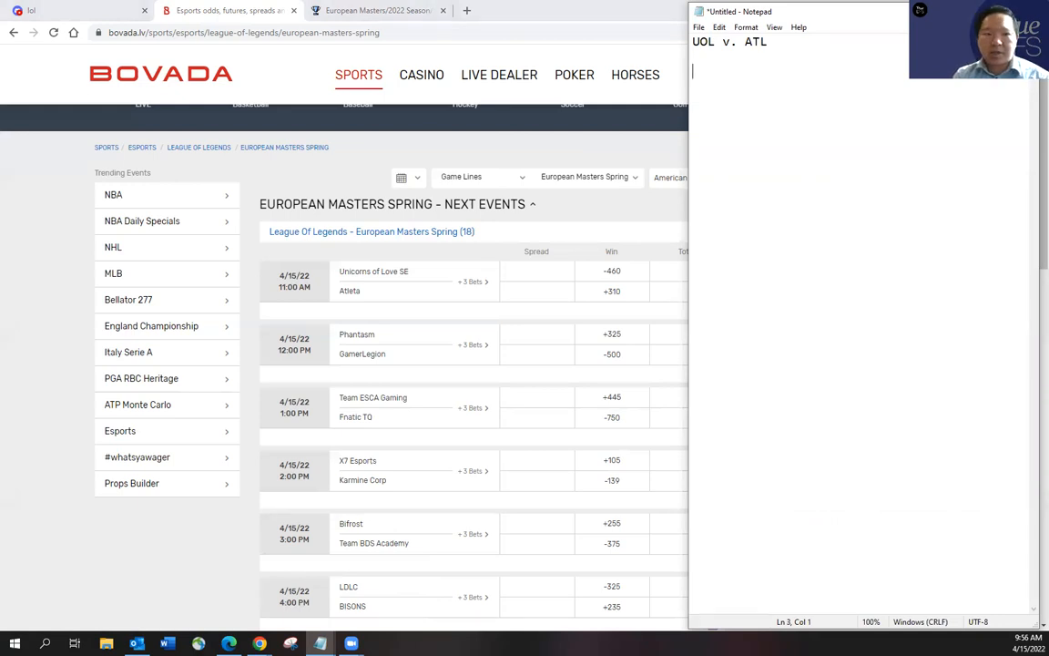
{"action": "type", "text": "UOL wins."}
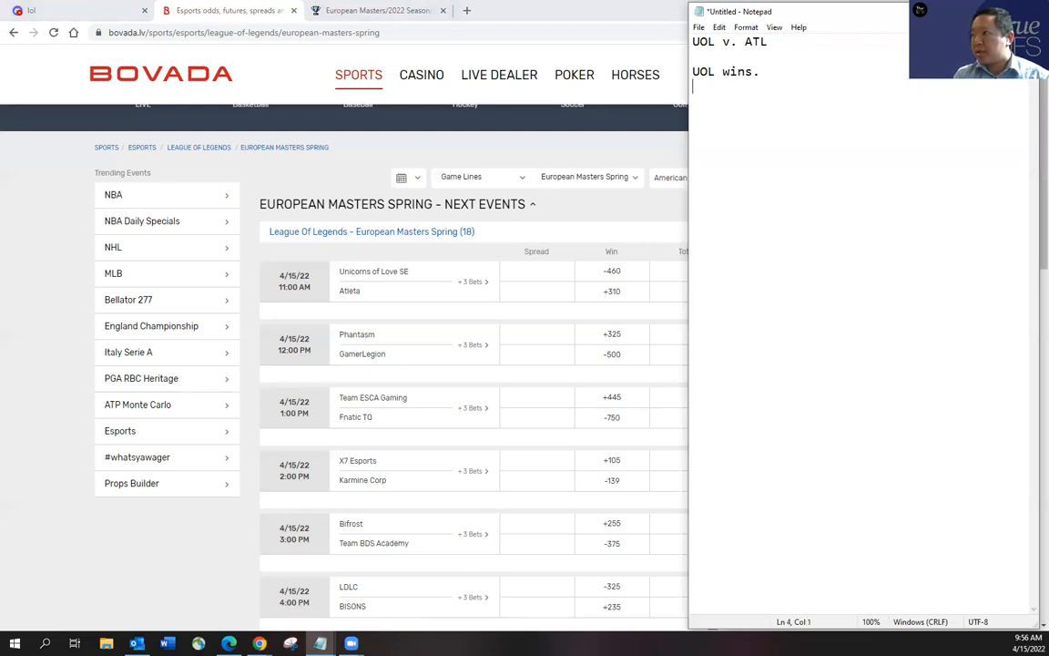
{"action": "type", "text": "Kill upside very"}
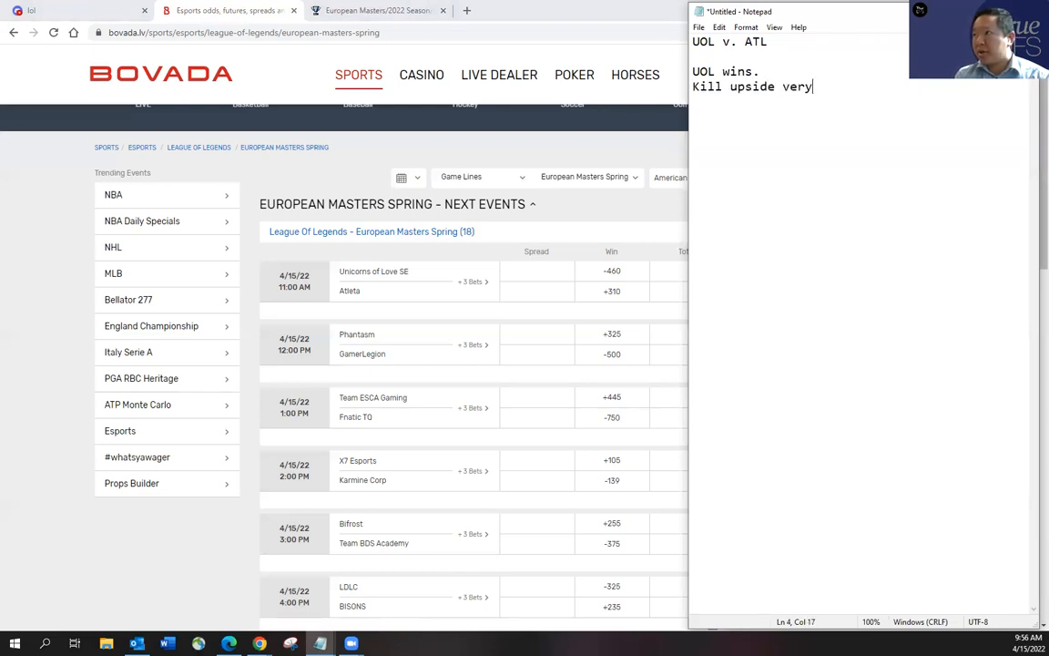
{"action": "type", "text": "good."}
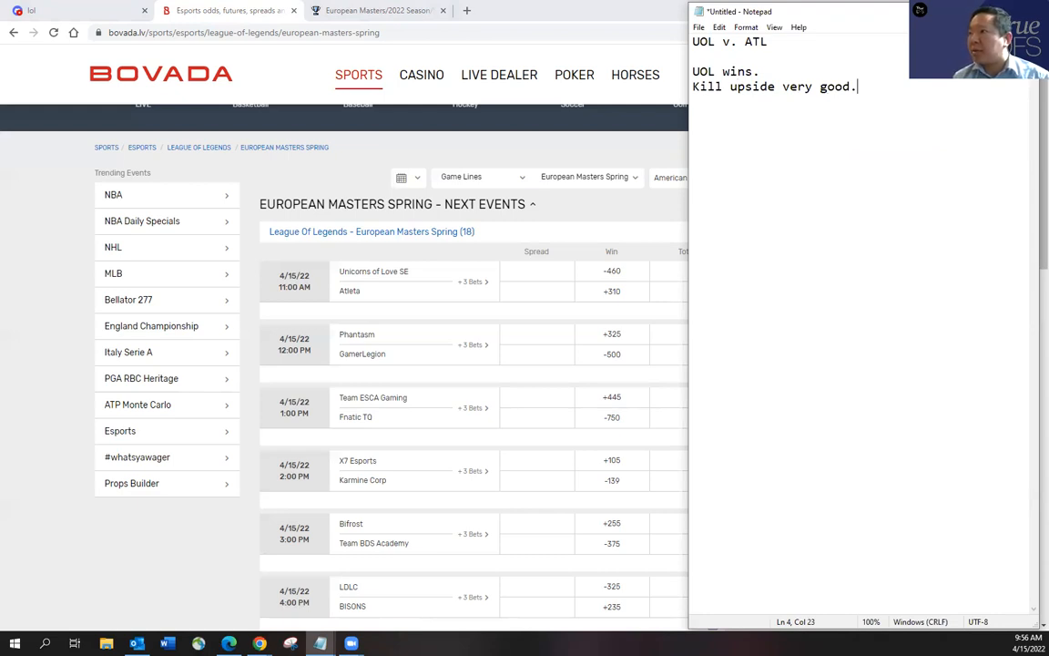
Extend the pick: UOL is better than LDLC, whom ATL played yesterday.
{"action": "key", "text": "enter"}
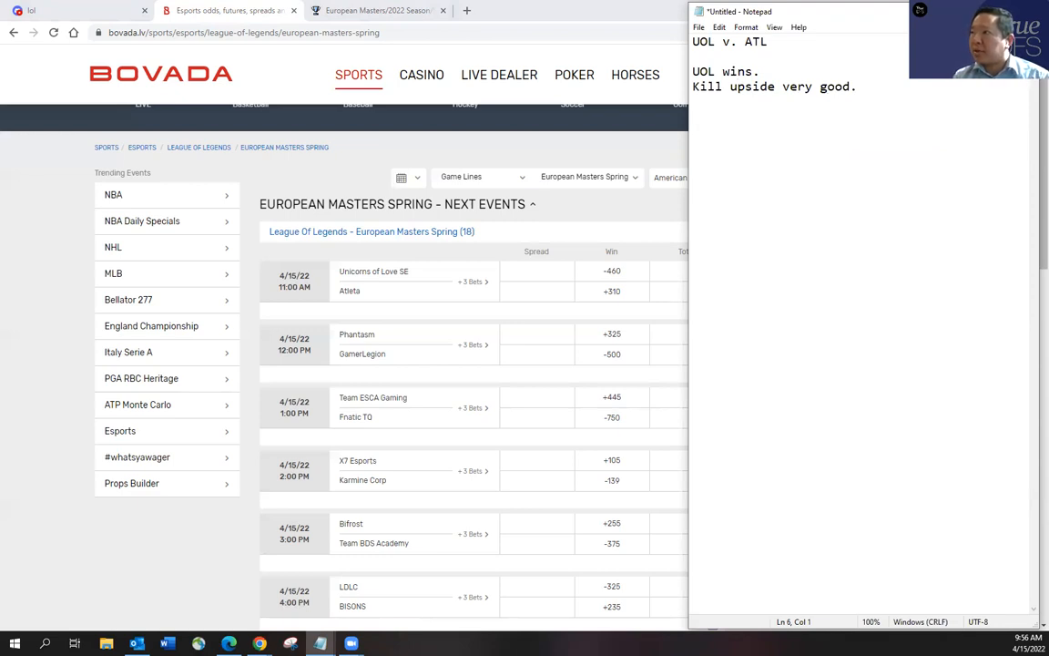
{"action": "type", "text": " ATL can pull this off"}
{"action": "key", "text": "enter"}
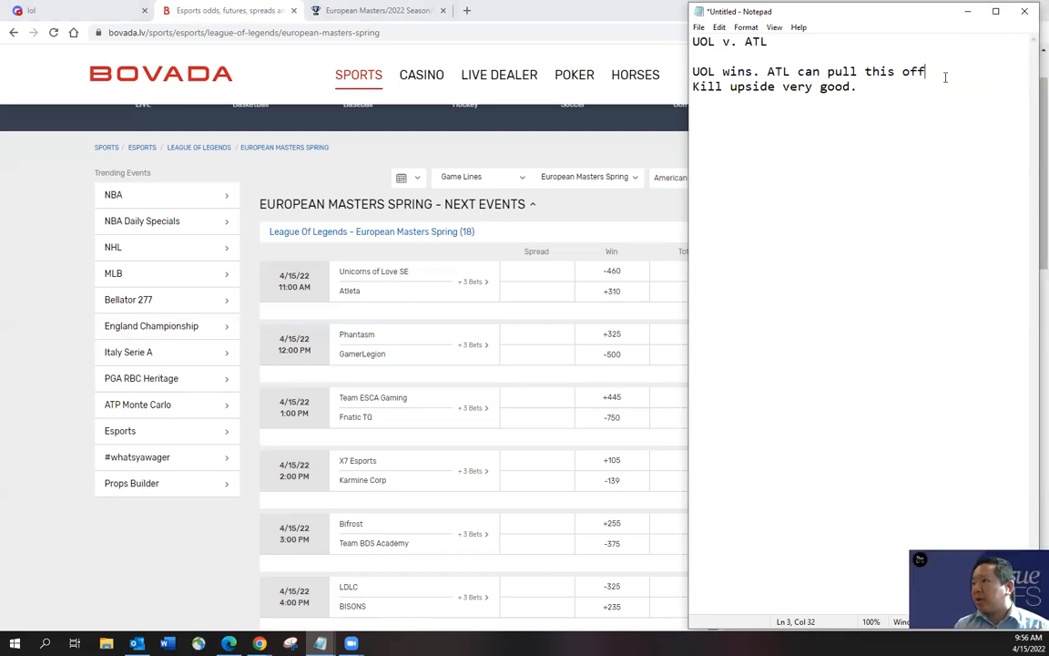
{"action": "type", "text": "but UOL is better than LDL"}
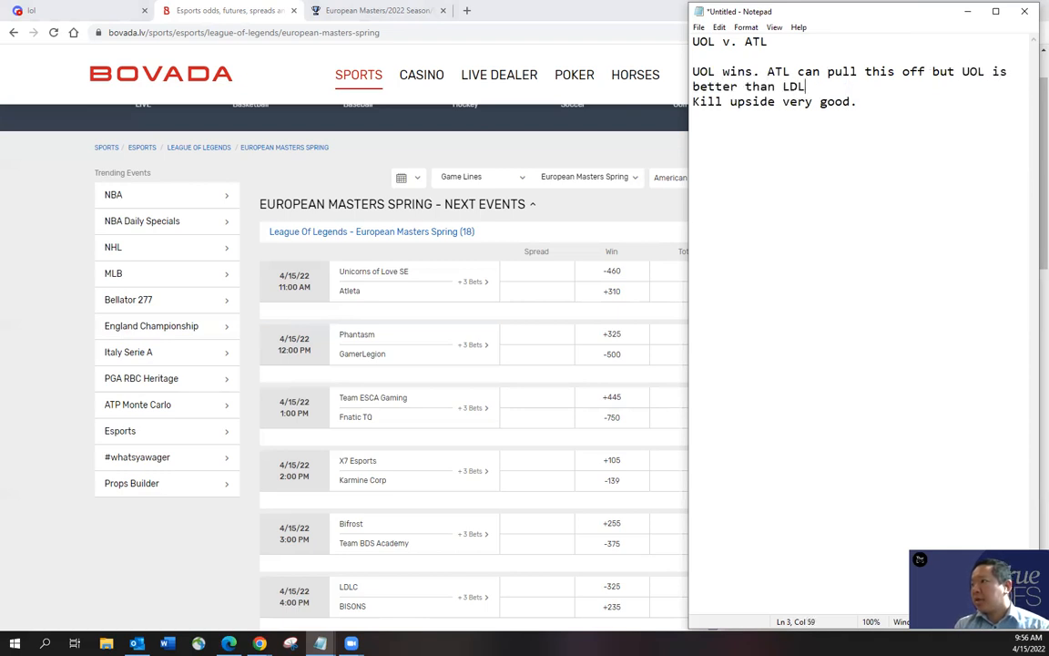
{"action": "type", "text": "C, whom ATL played"}
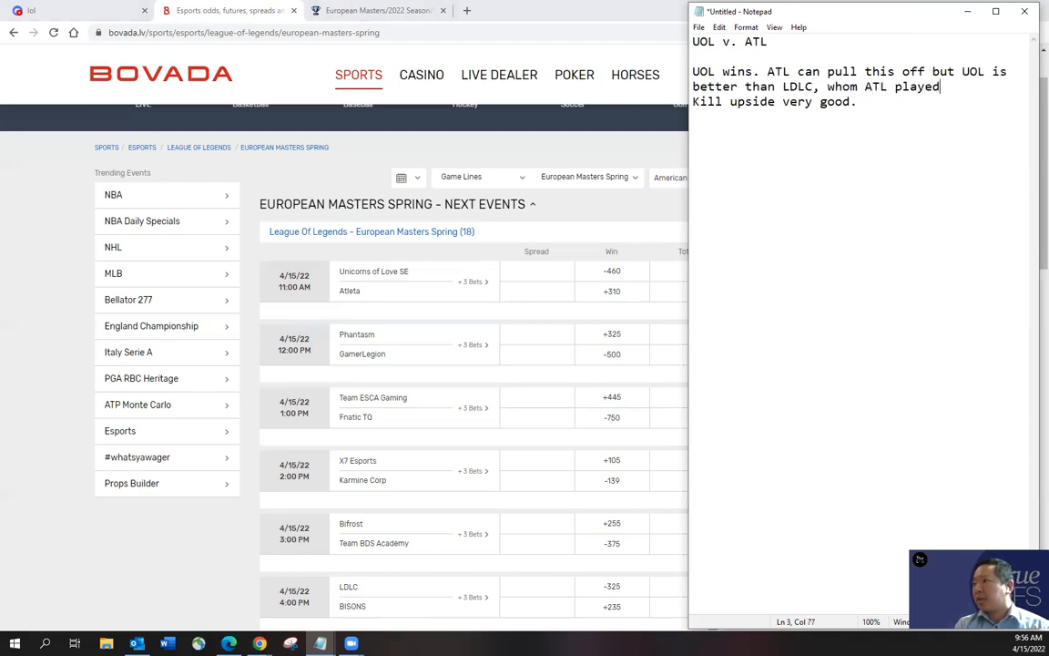
{"action": "type", "text": "against yesterday."}
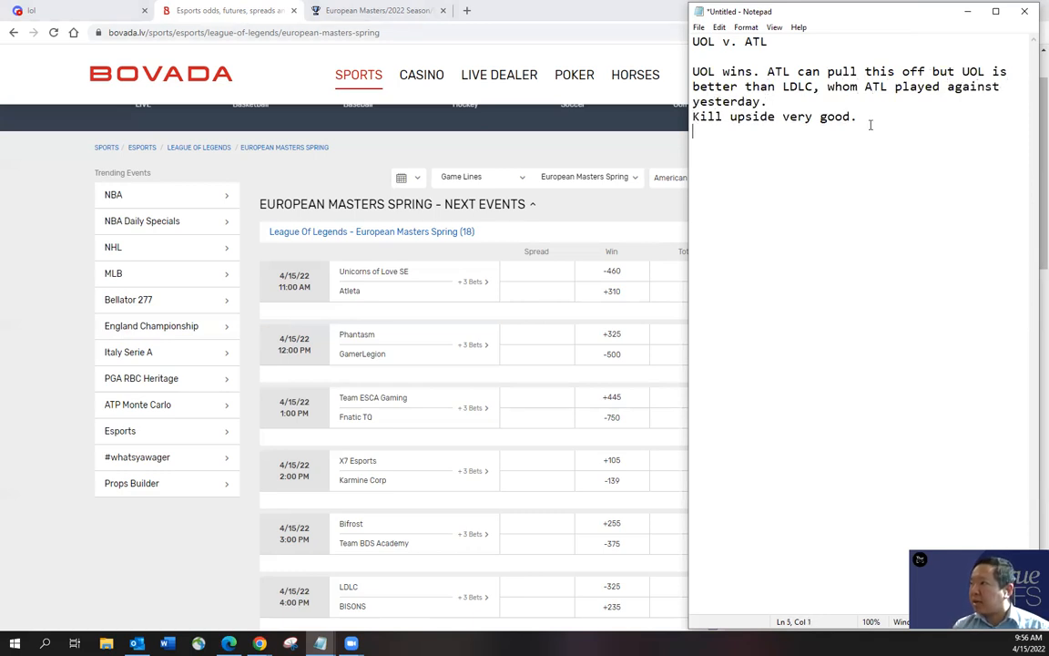
{"action": "key", "text": "enter"}
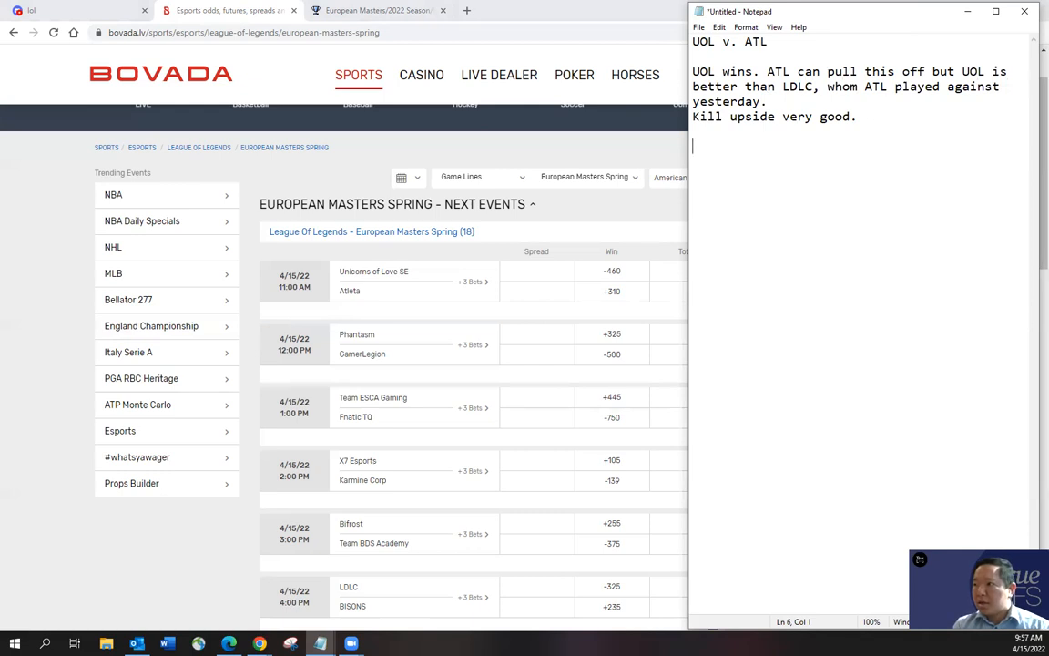
Write the Phantasm vs. GL heading and call the match a tossup.
{"action": "type", "text": "P"}
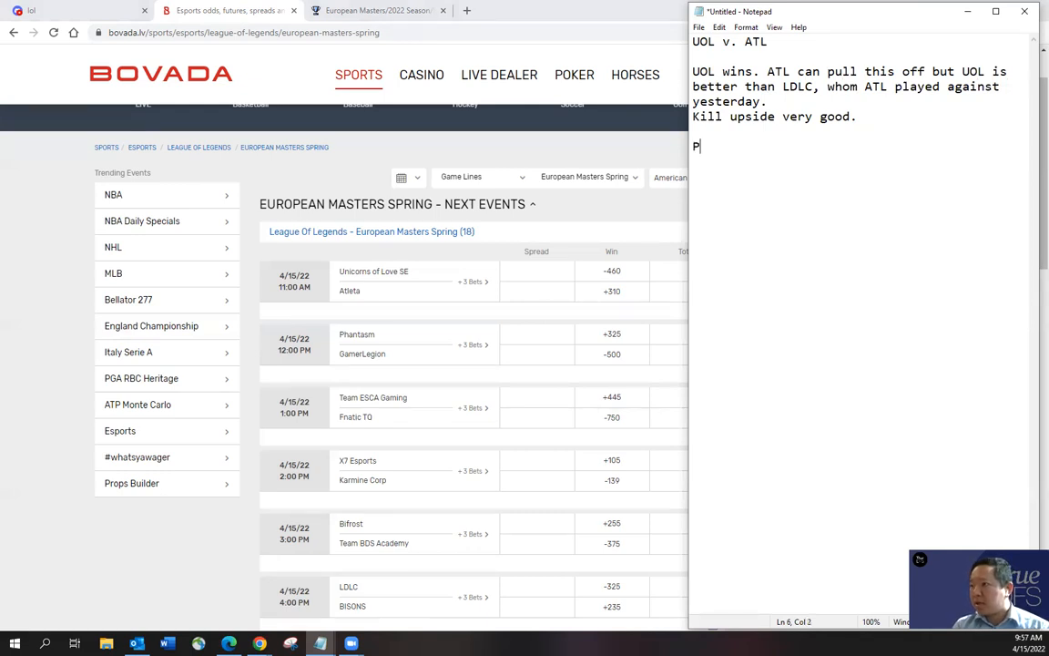
{"action": "type", "text": "hantasm vs. GL"}
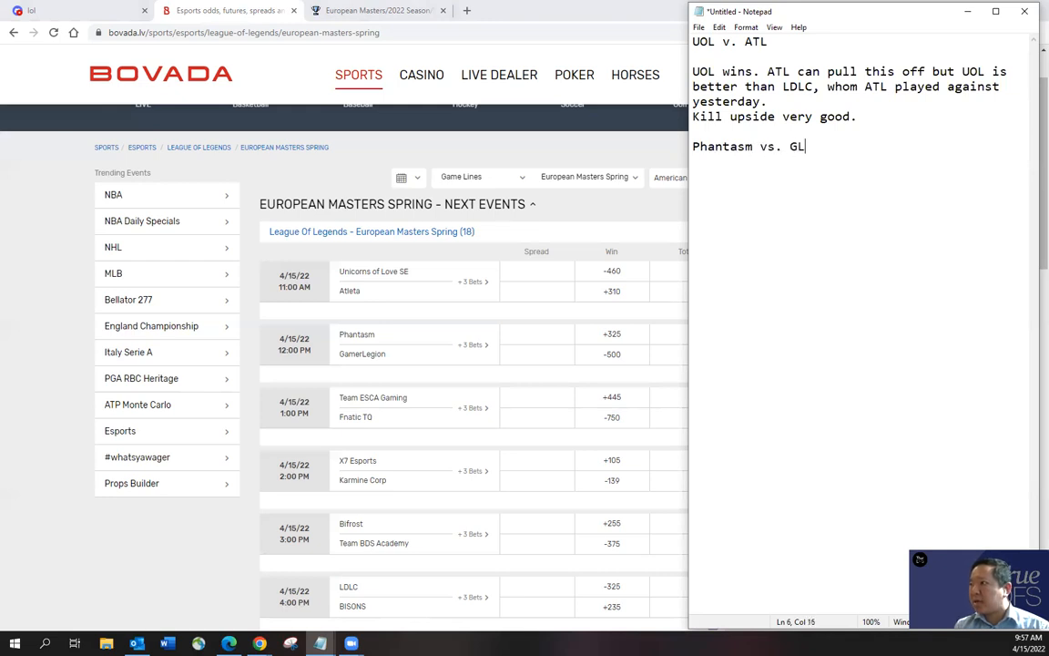
{"action": "key", "text": "enter"}
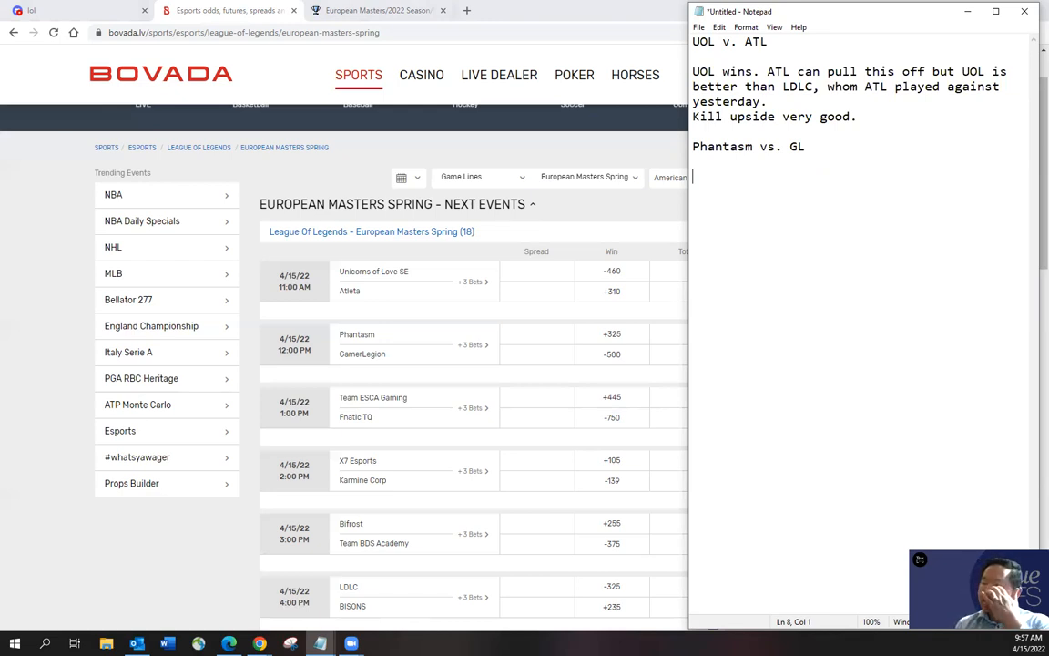
{"action": "type", "text": "Tos"}
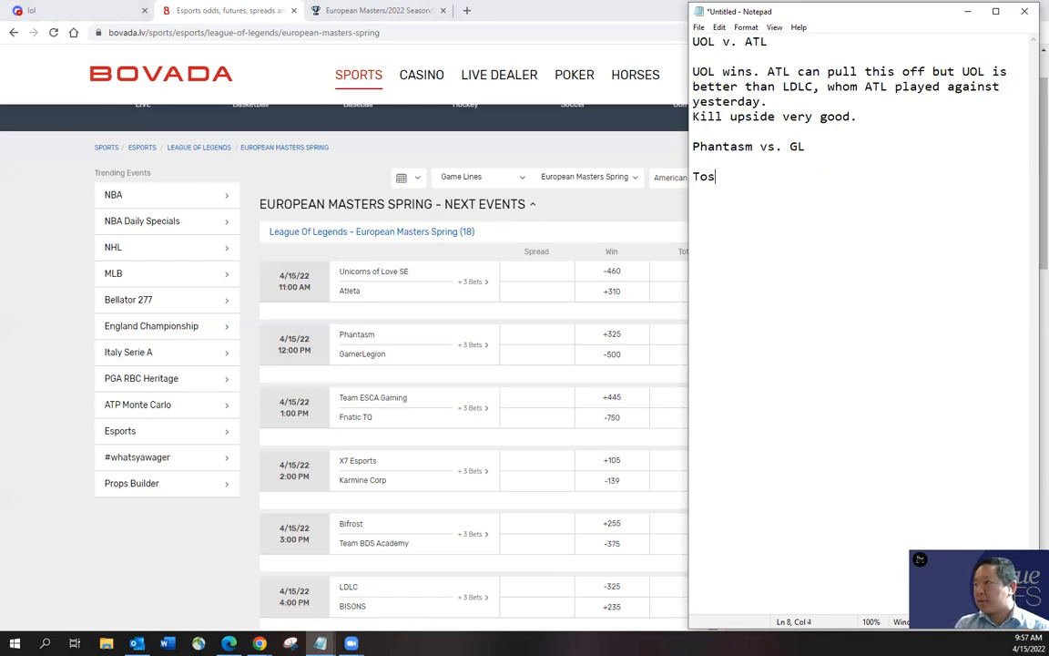
{"action": "type", "text": "sup."}
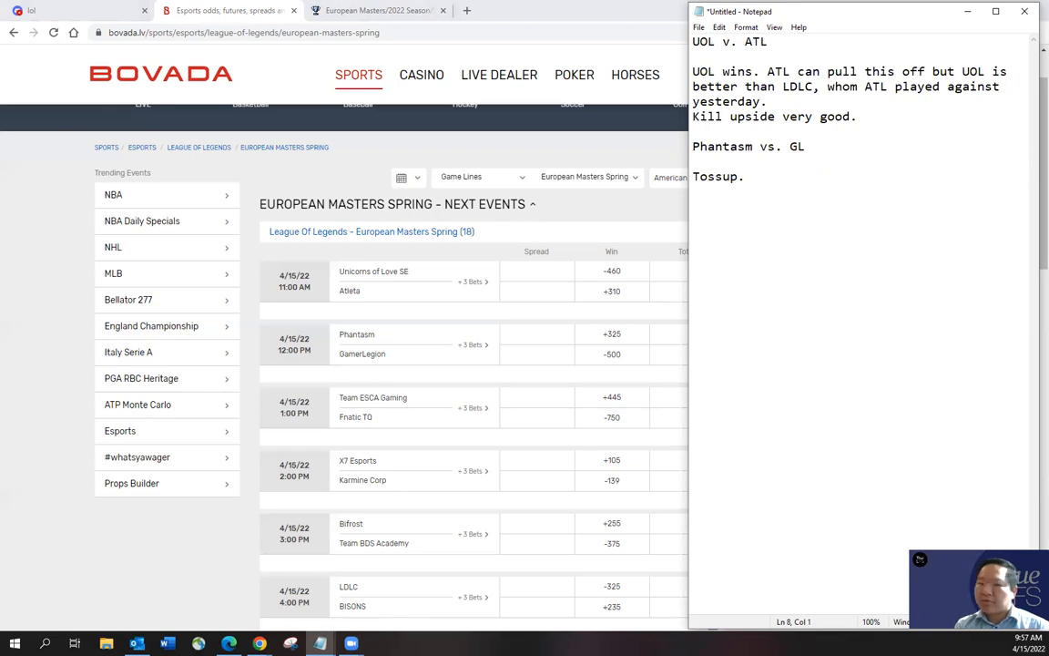
Add that Phantasm is in a great spot, riding a hot streak, with okay kill upside.
{"action": "type", "text": "Phat"}
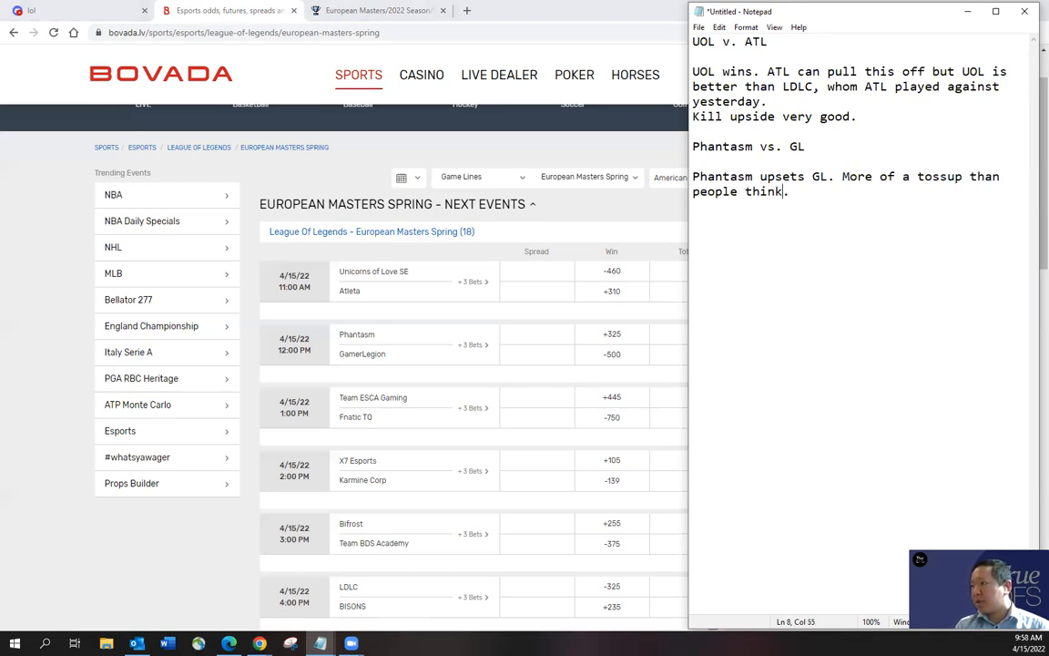
{"action": "type", "text": "Phantasm in"}
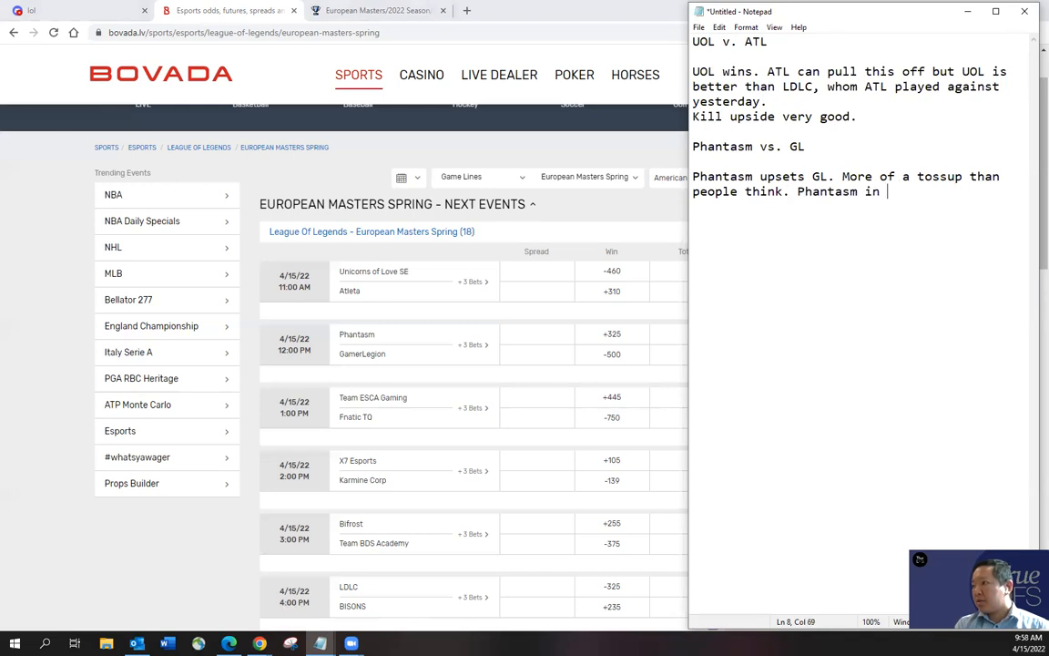
{"action": "type", "text": "great spot riding hot streak"}
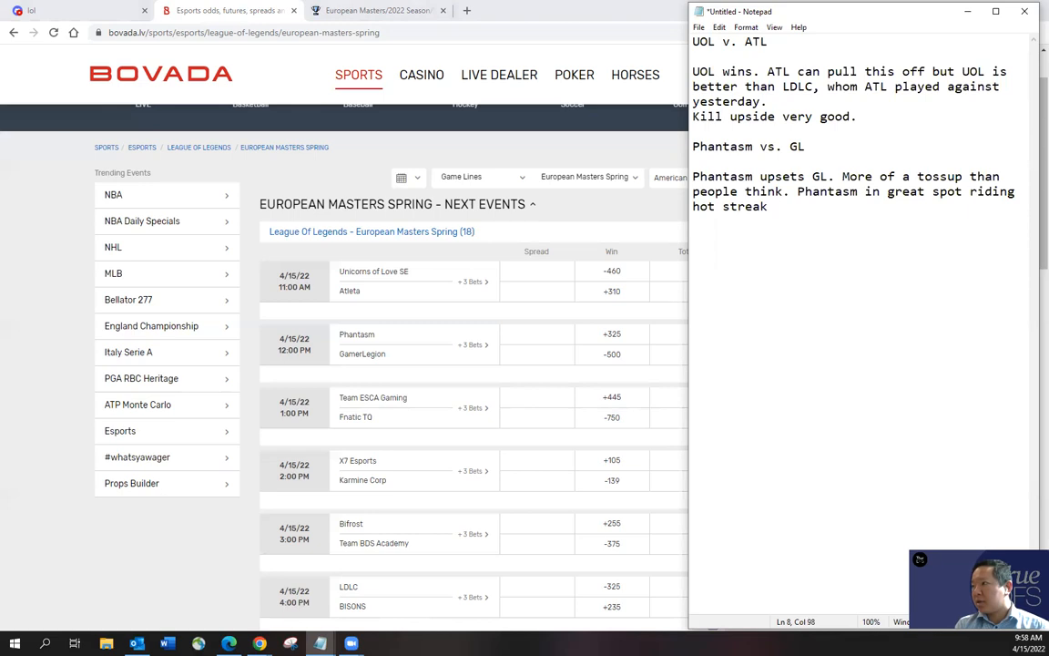
{"action": "type", "text": "in their split to upset GL."}
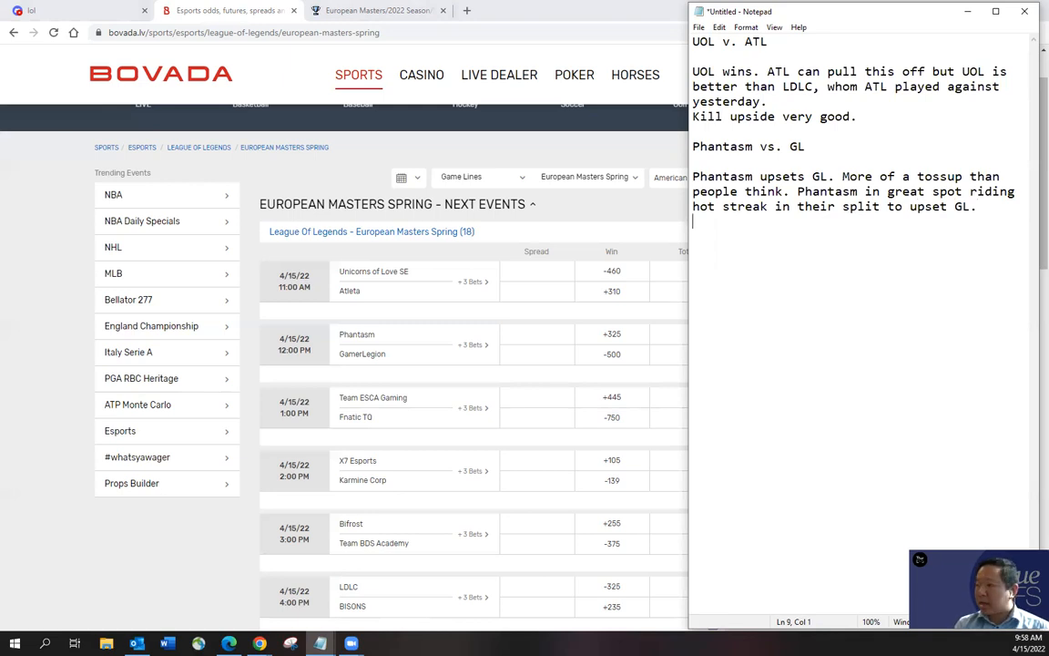
{"action": "type", "text": "Kill upside is okay."}
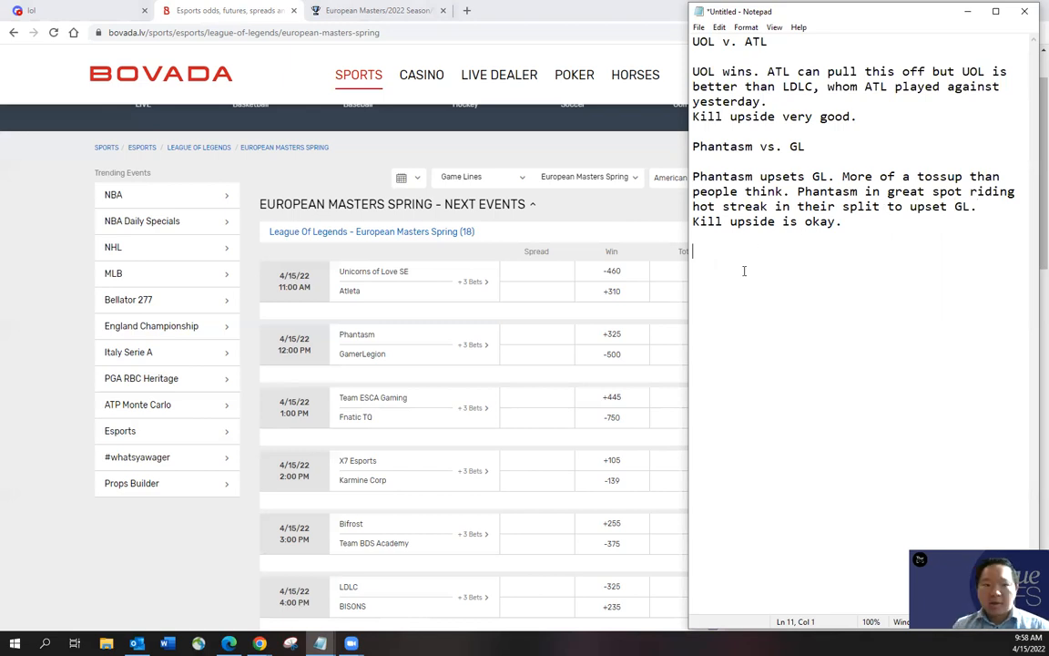
Write the FNC vs. ESCA heading and reasoning that FNC outplayed BDSa yesterday.
{"action": "type", "text": "FNC vs. ESCA"}
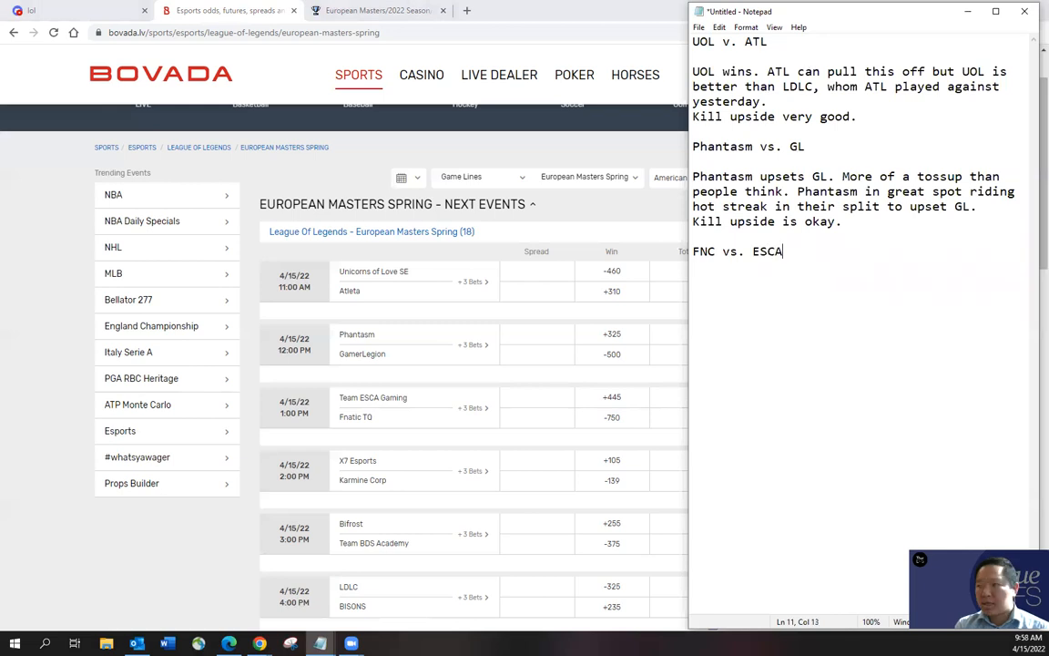
{"action": "key", "text": "enter"}
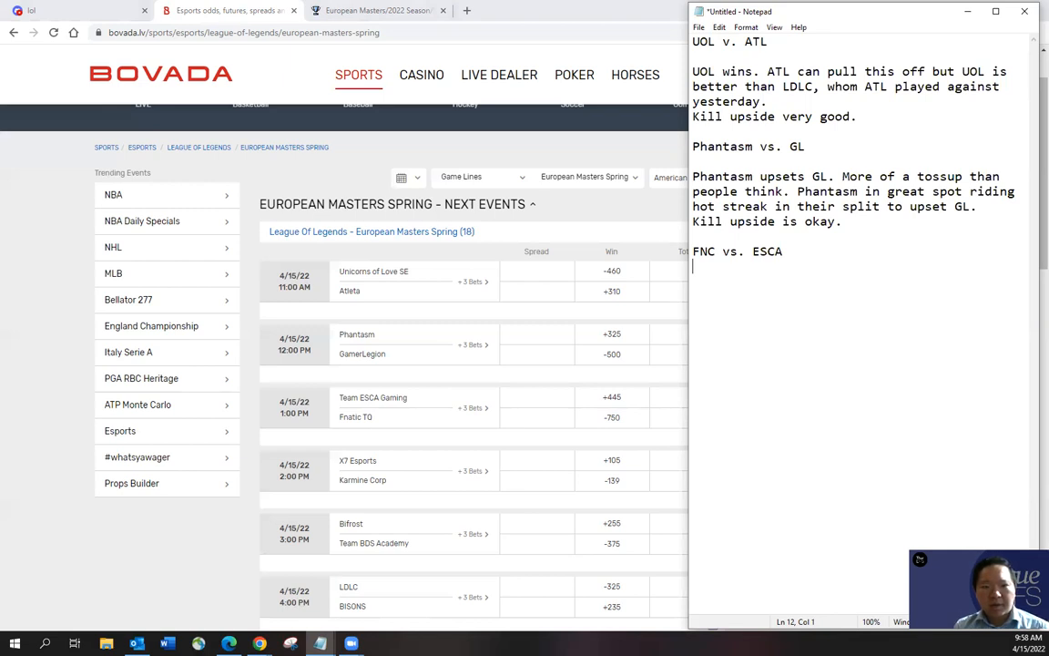
{"action": "type", "text": "FNC"}
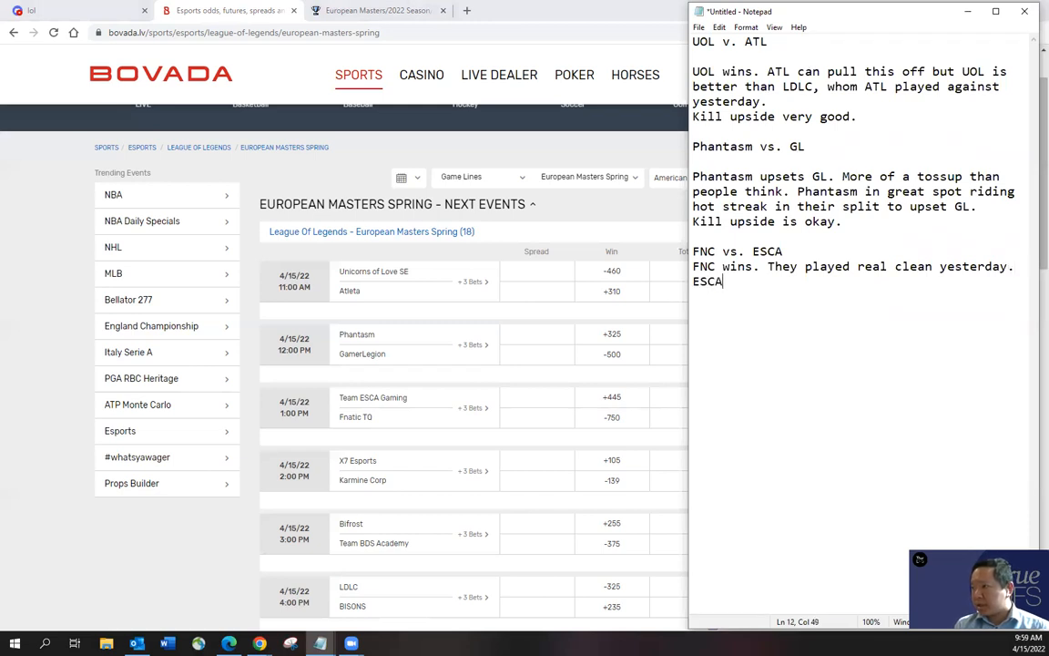
{"action": "type", "text": "showed some hope yeste"}
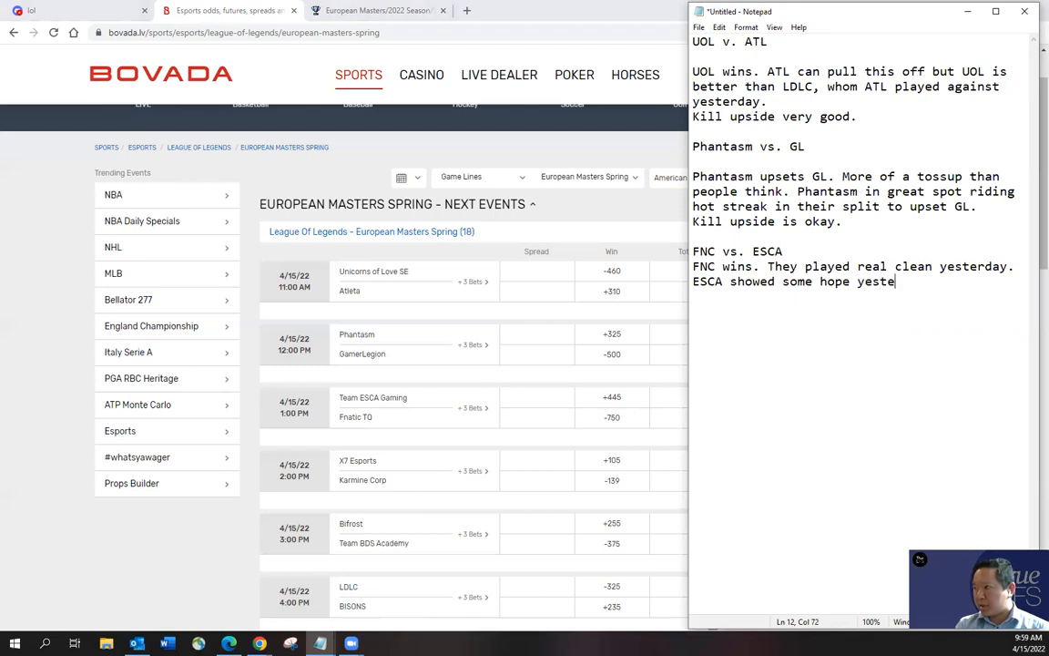
{"action": "type", "text": "rday vs."}
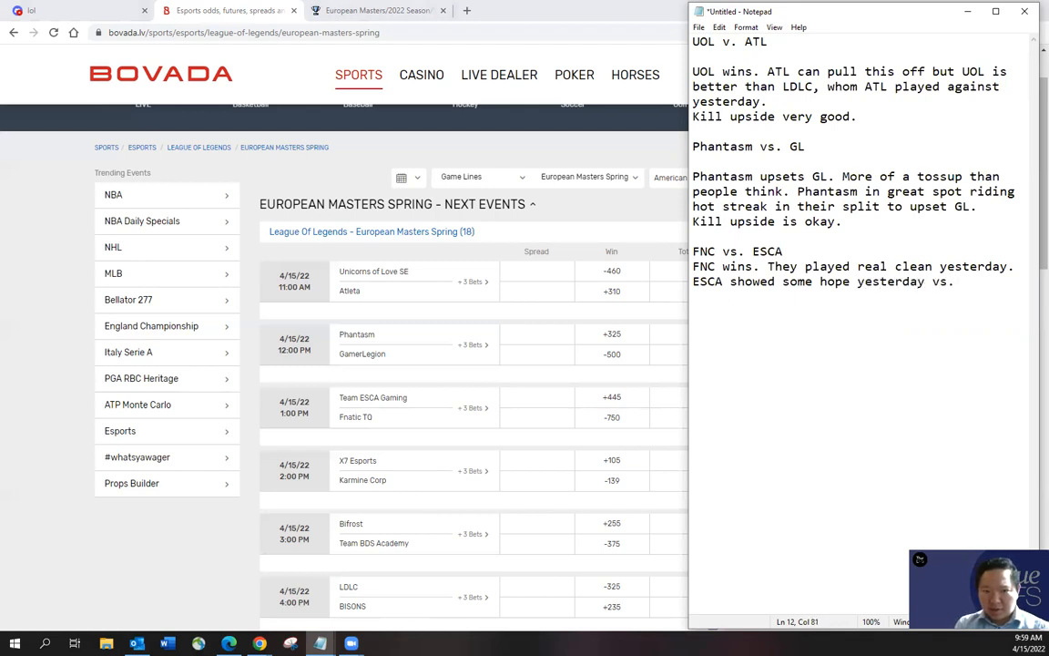
{"action": "type", "text": "BDS"}
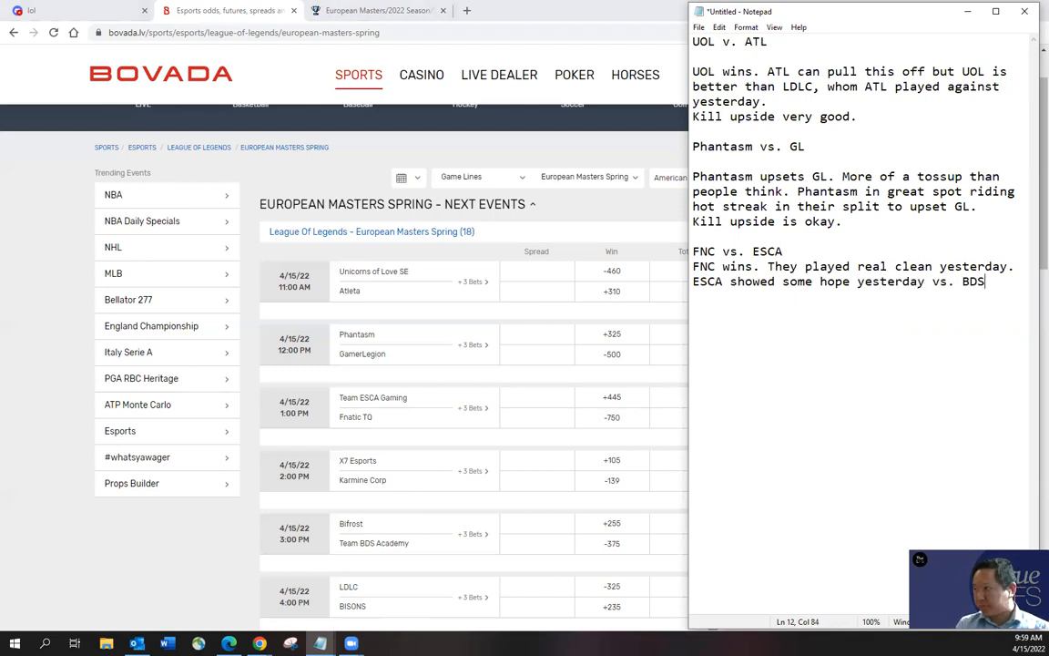
{"action": "type", "text": "a,"}
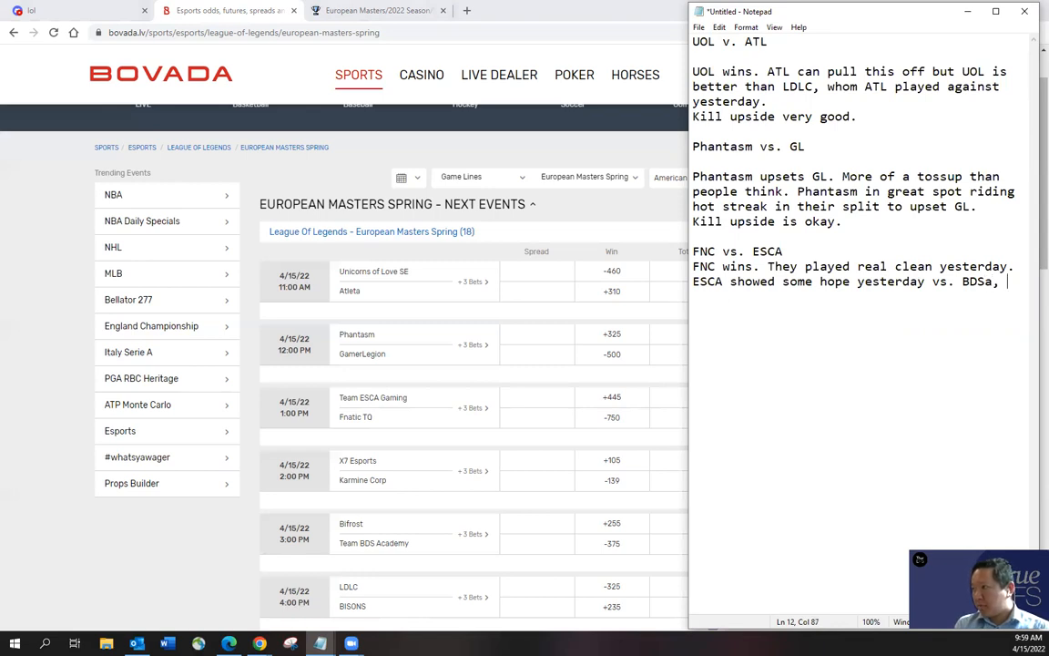
{"action": "type", "text": "but FNC > B"}
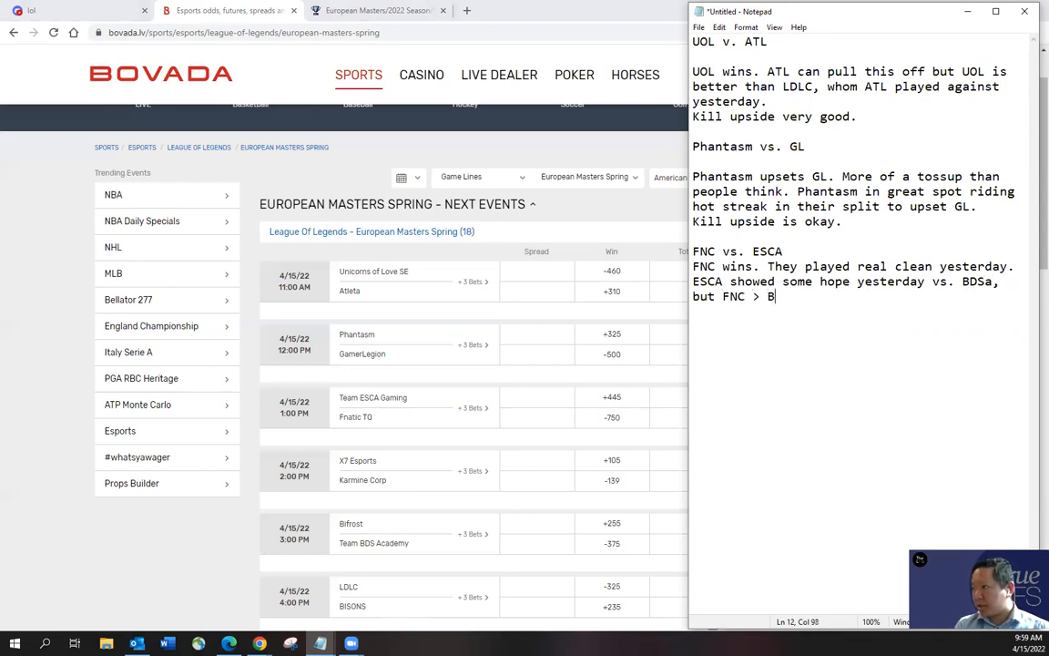
{"action": "type", "text": "DSa a"}
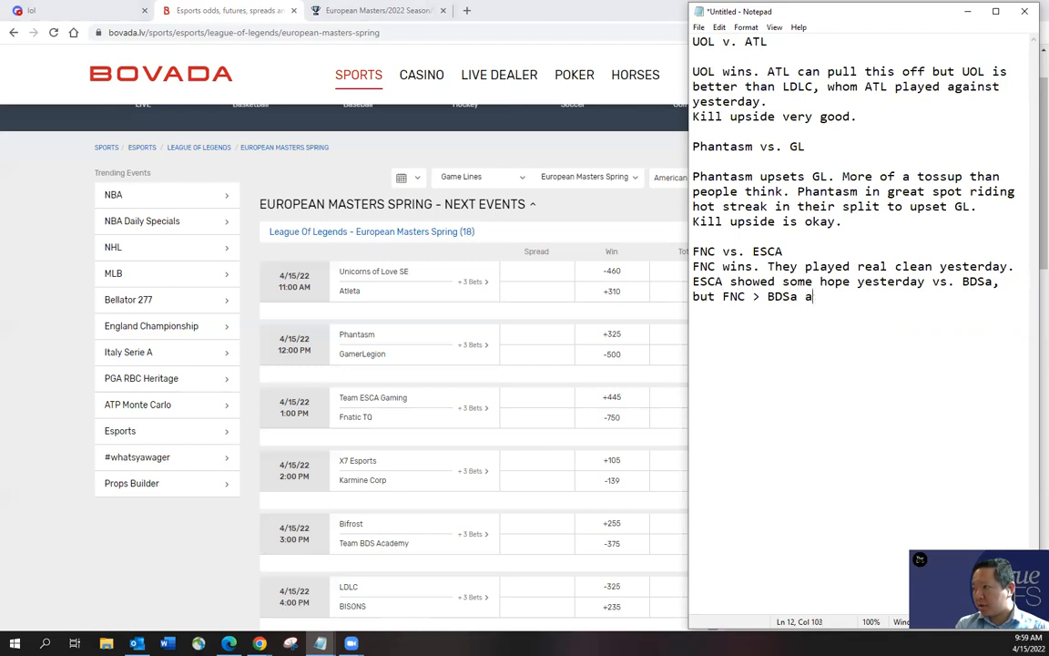
{"action": "type", "text": "t least from the gameplay"}
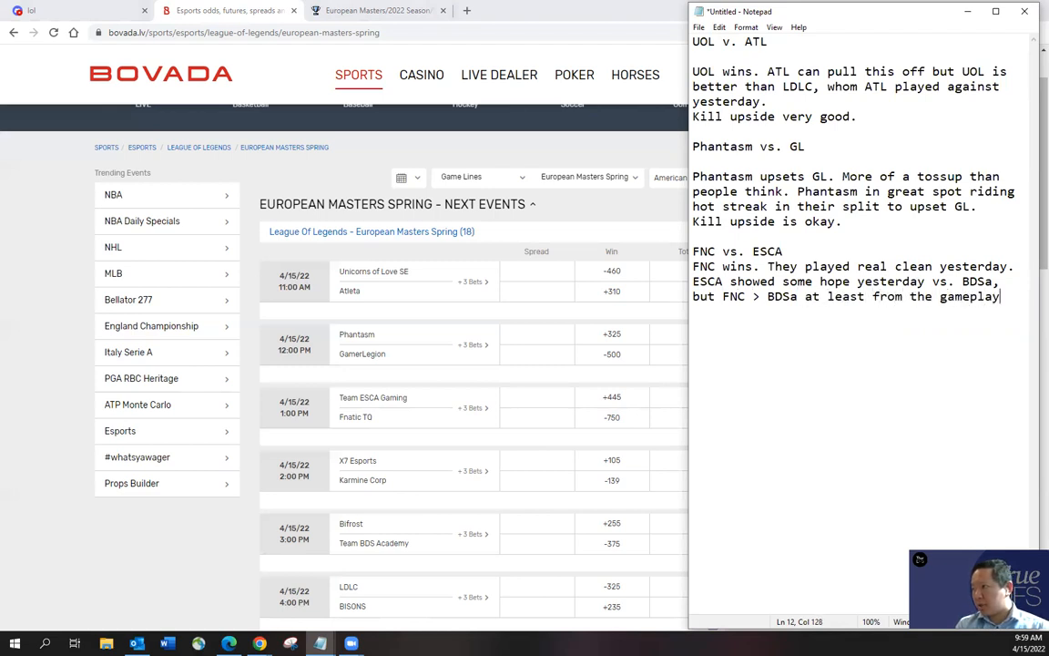
Add 'Kill upside is good.' and note FNC has good CKPM but ESCA doesn't.
{"action": "type", "text": "yesterday."}
{"action": "type", "text": "Kill upside"}
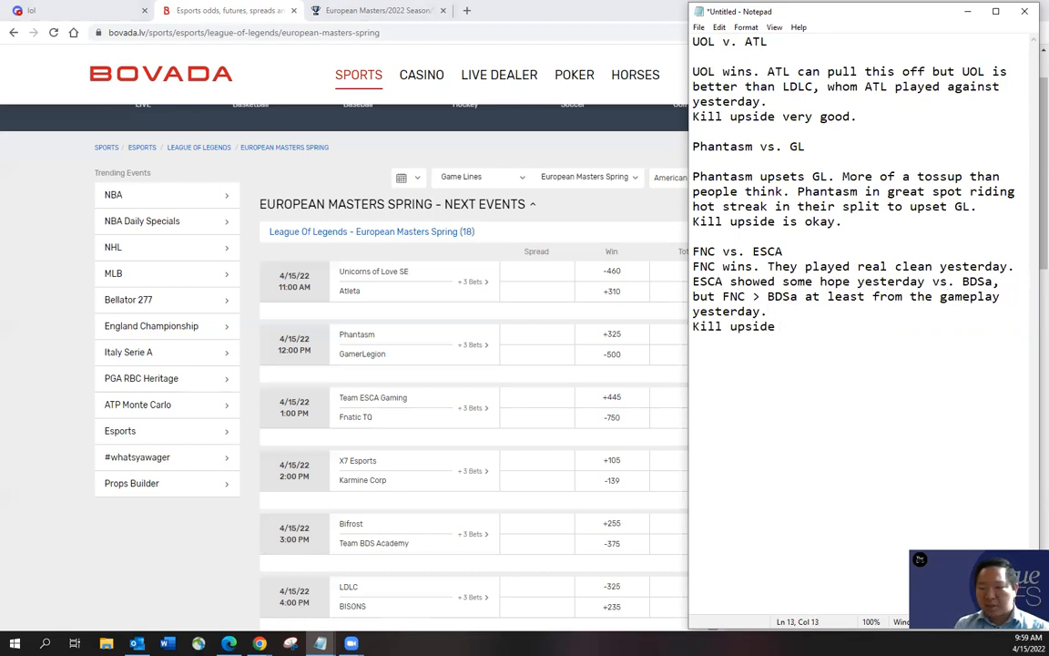
{"action": "type", "text": "is"}
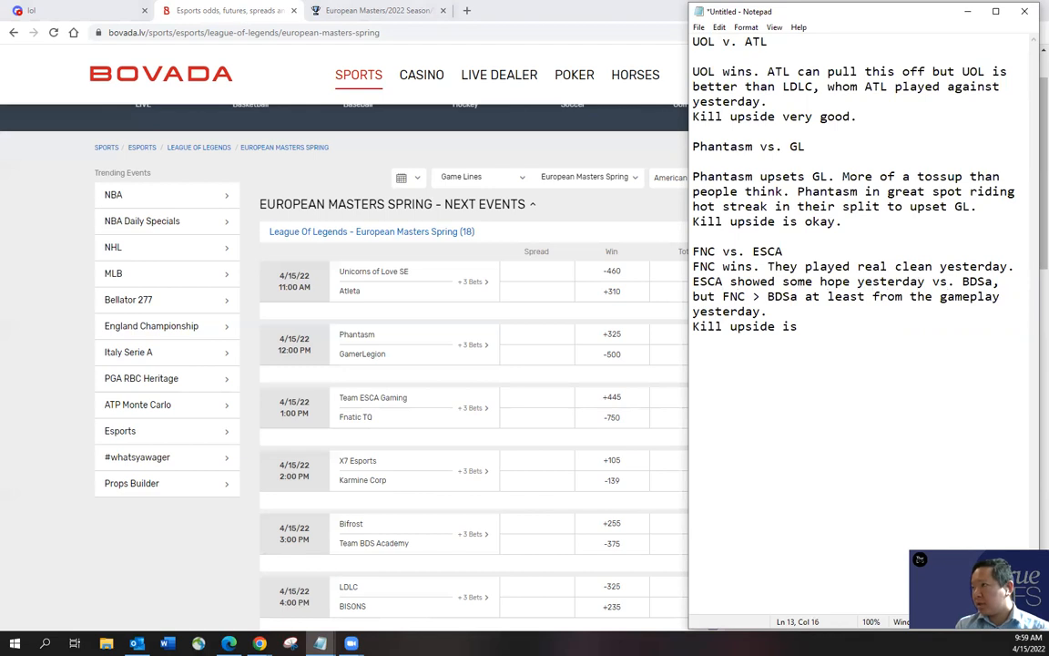
{"action": "type", "text": "good."}
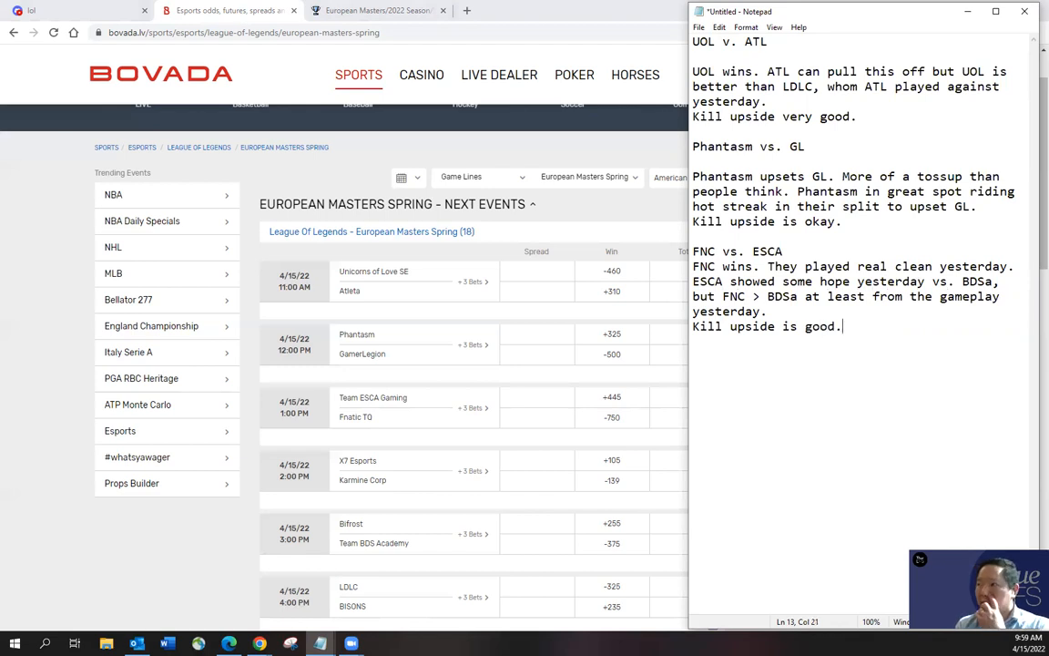
{"action": "key", "text": "Enter"}
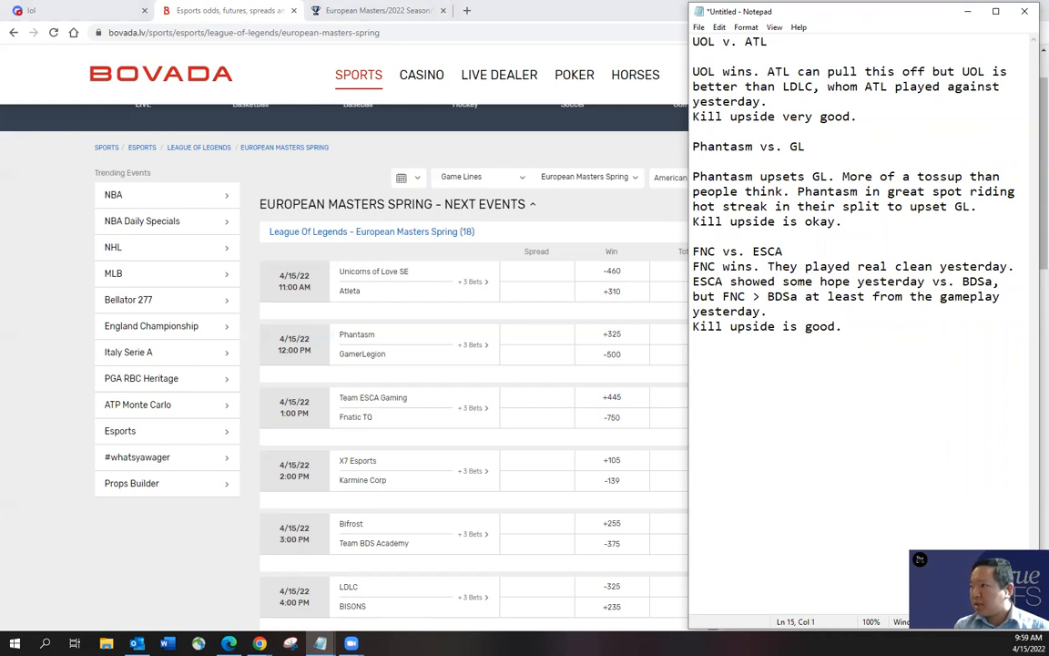
{"action": "type", "text": "FNC"}
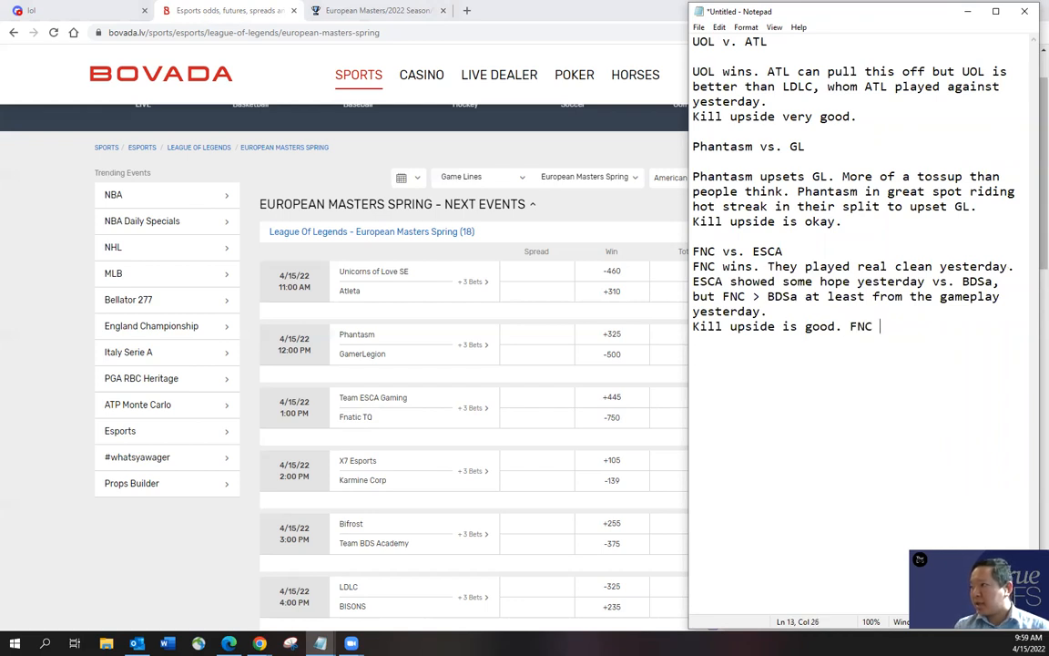
{"action": "type", "text": "good CKPM"}
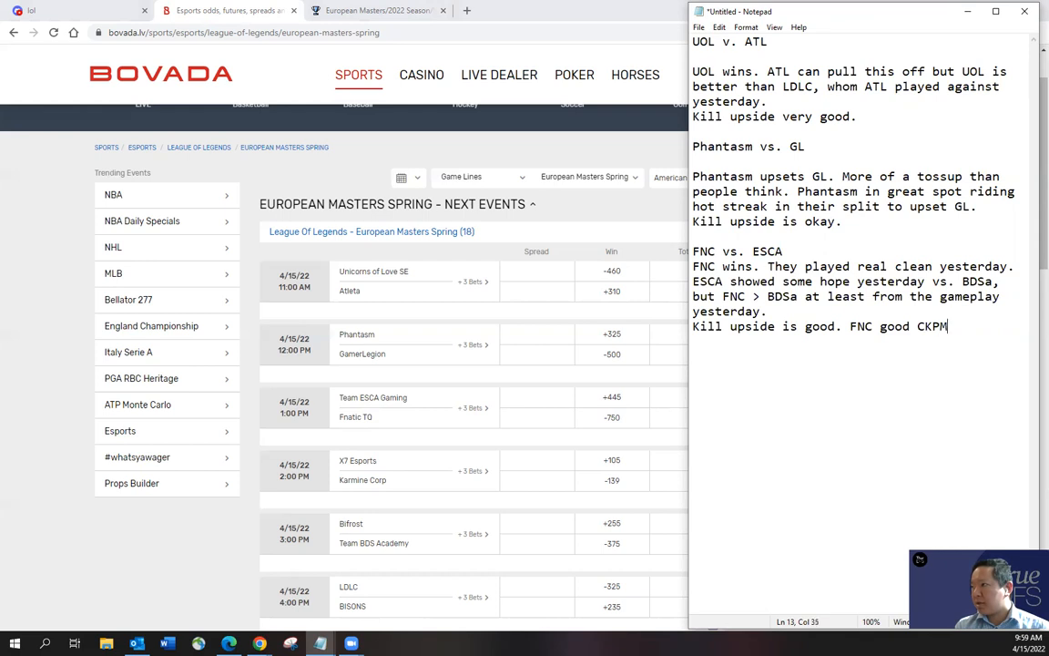
{"action": "type", "text": "but ESCA not so good CKPM."}
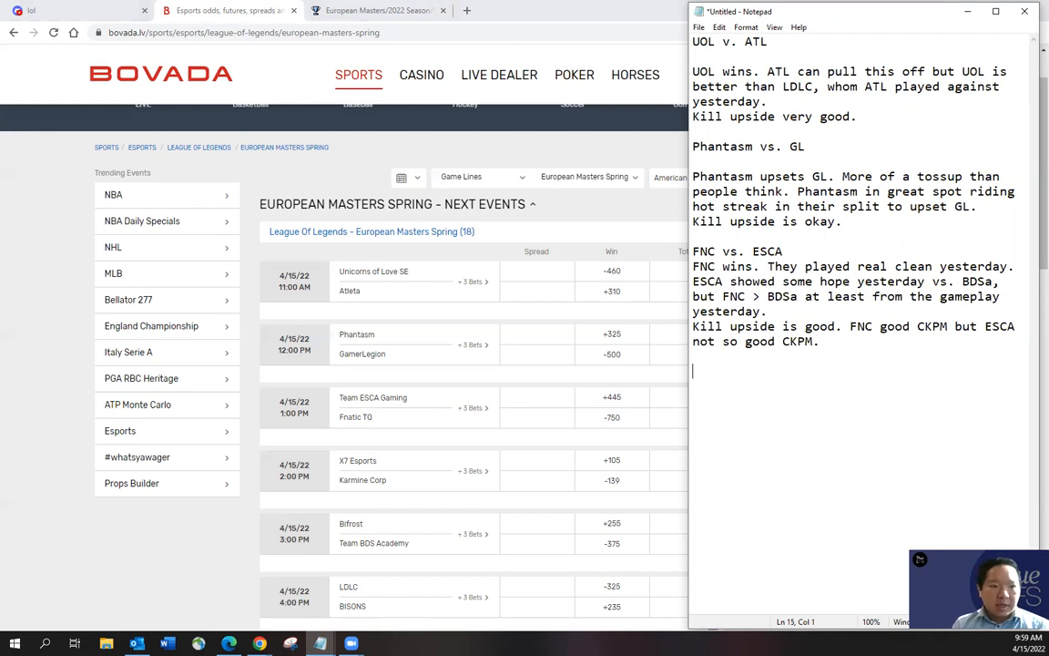
Write the X7 vs. KC heading and the pick 'X7 upsets KC.'.
{"action": "type", "text": "X7 vs."}
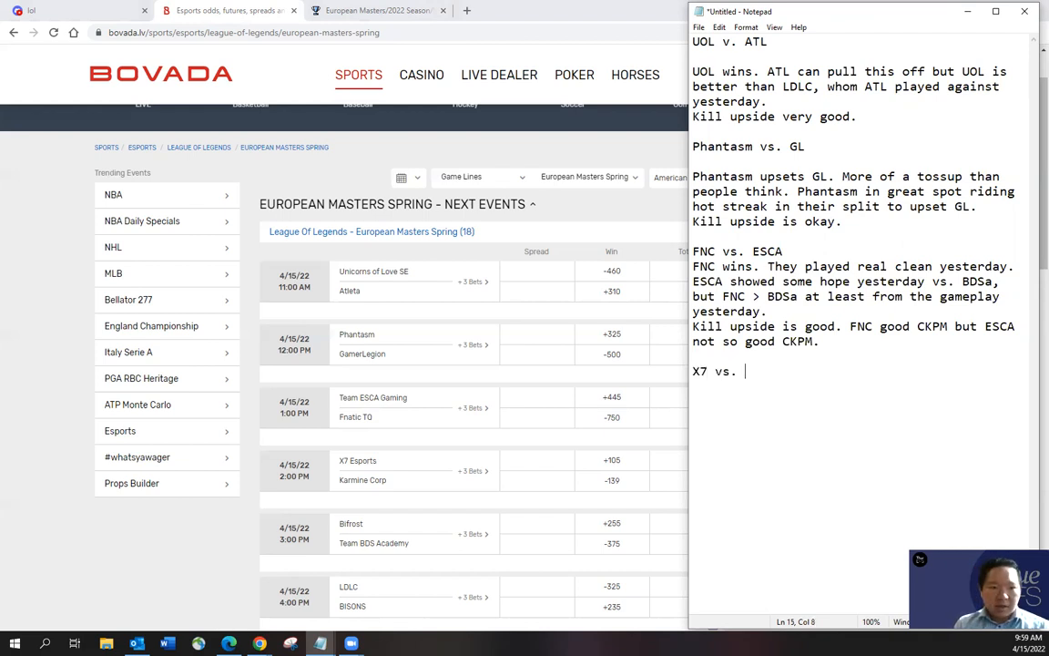
{"action": "type", "text": "KC"}
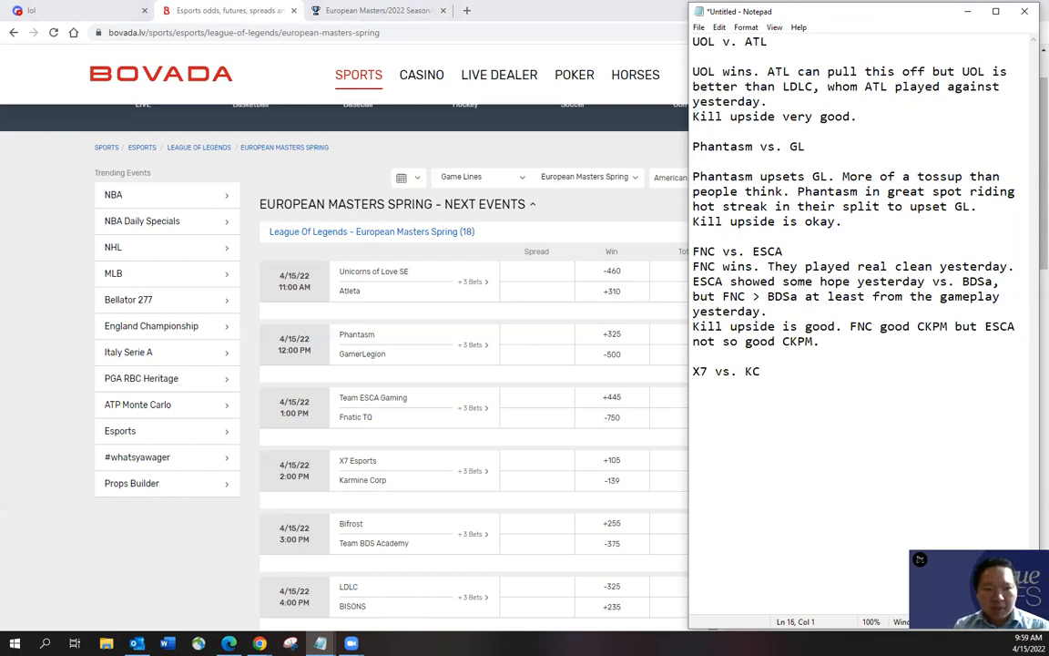
{"action": "key", "text": "enter"}
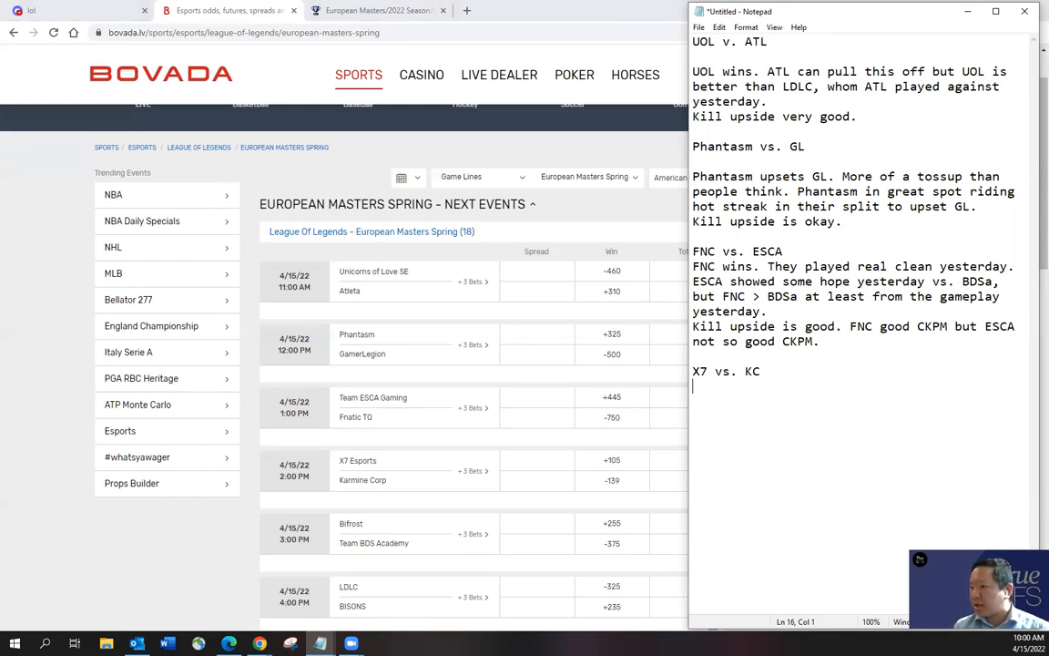
{"action": "type", "text": "X7"}
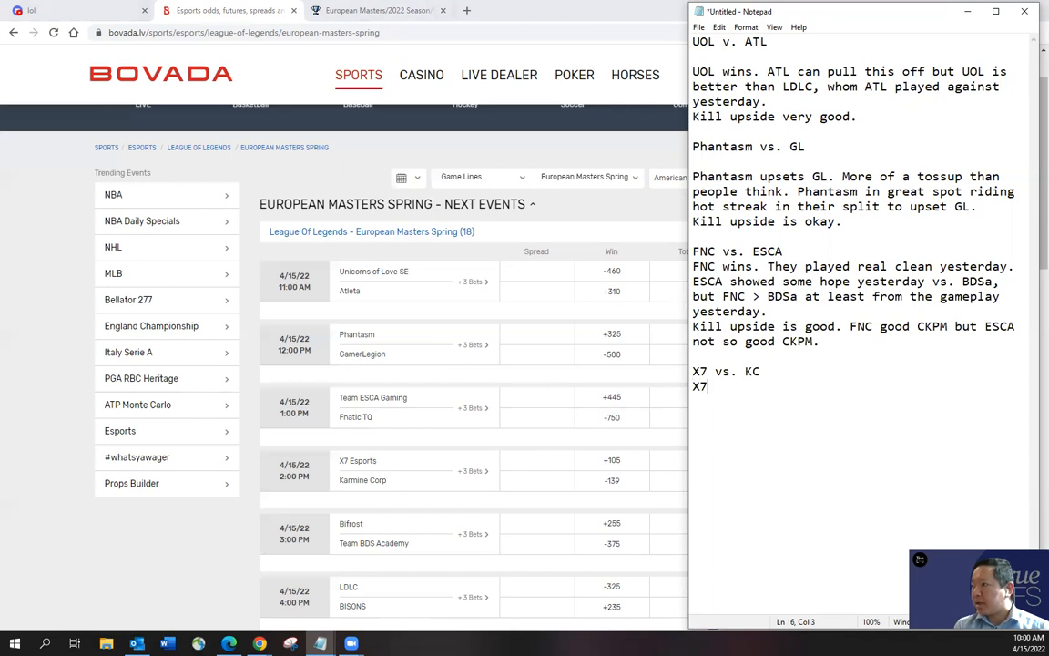
{"action": "type", "text": "upsets"}
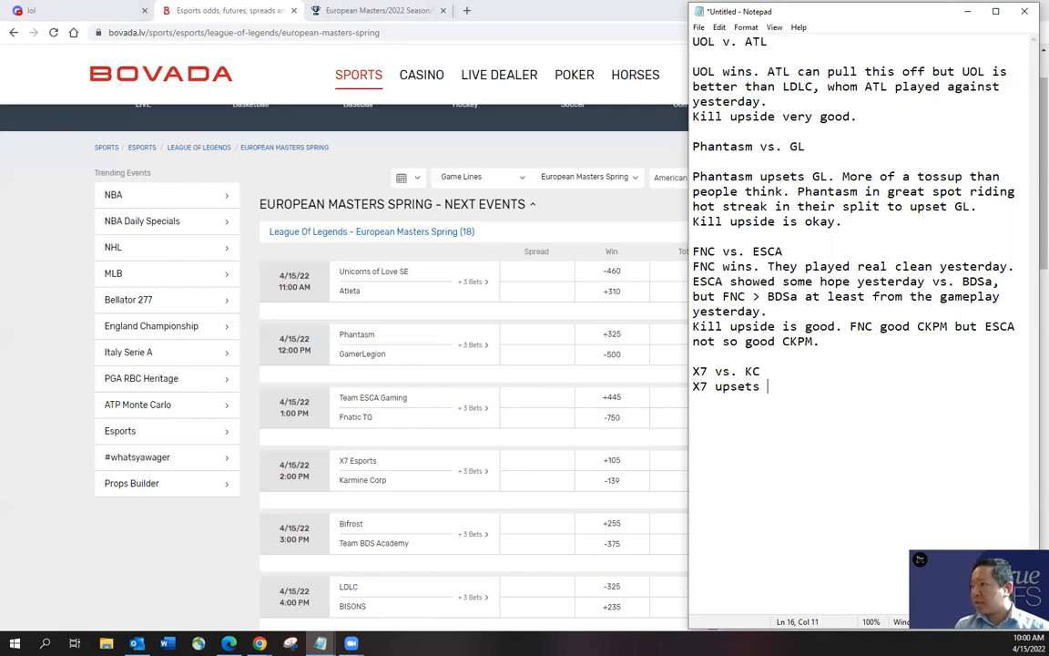
{"action": "type", "text": "KC."}
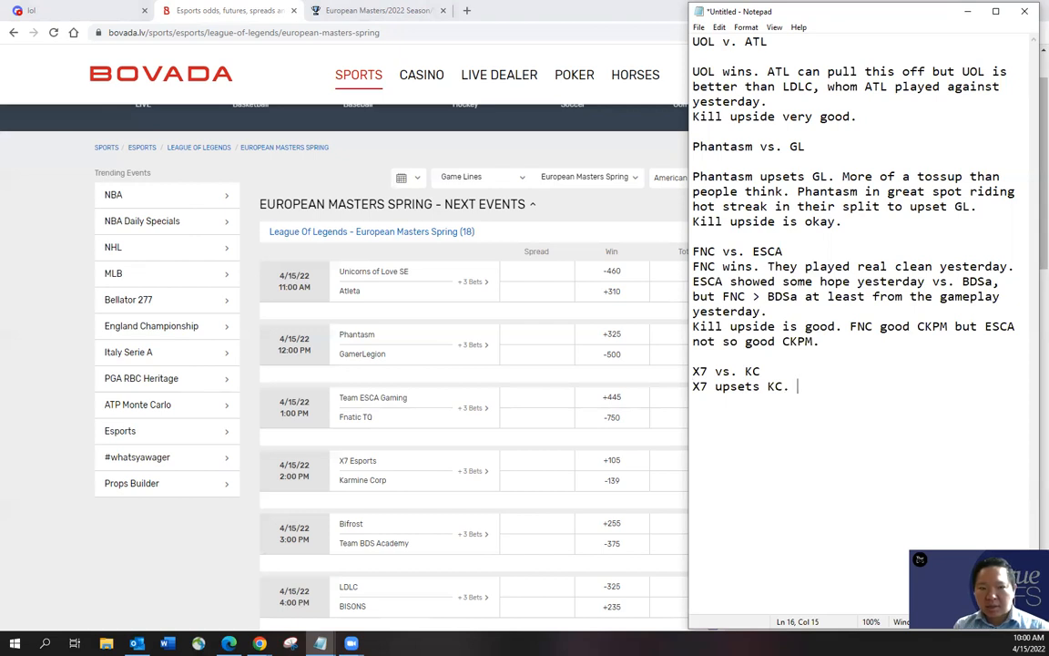
Explain the upset with X7's top side and supporting data, then rate kill upside okay.
{"action": "type", "text": "I like X7"}
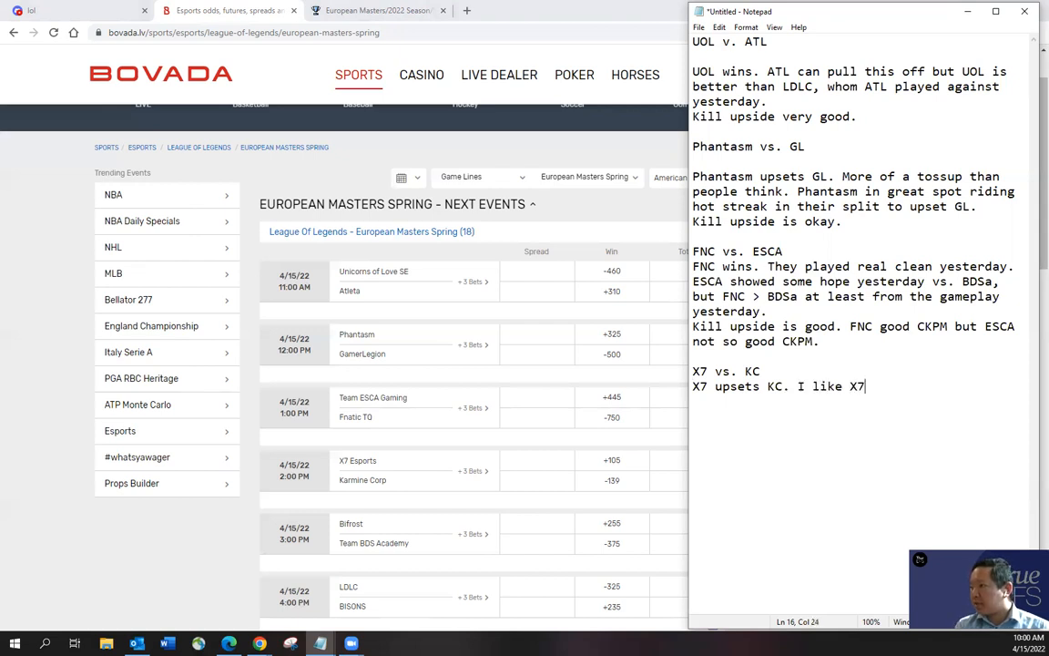
{"action": "type", "text": "'s top side of the map over KC's"}
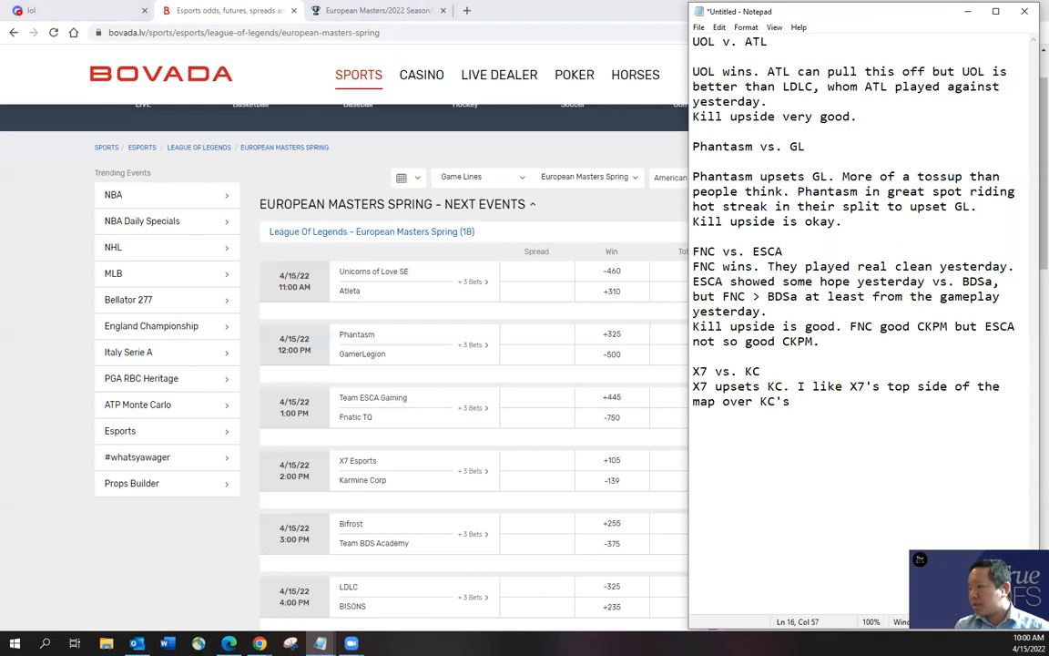
{"action": "type", "text": "players. KC's new roster this year is not as g"}
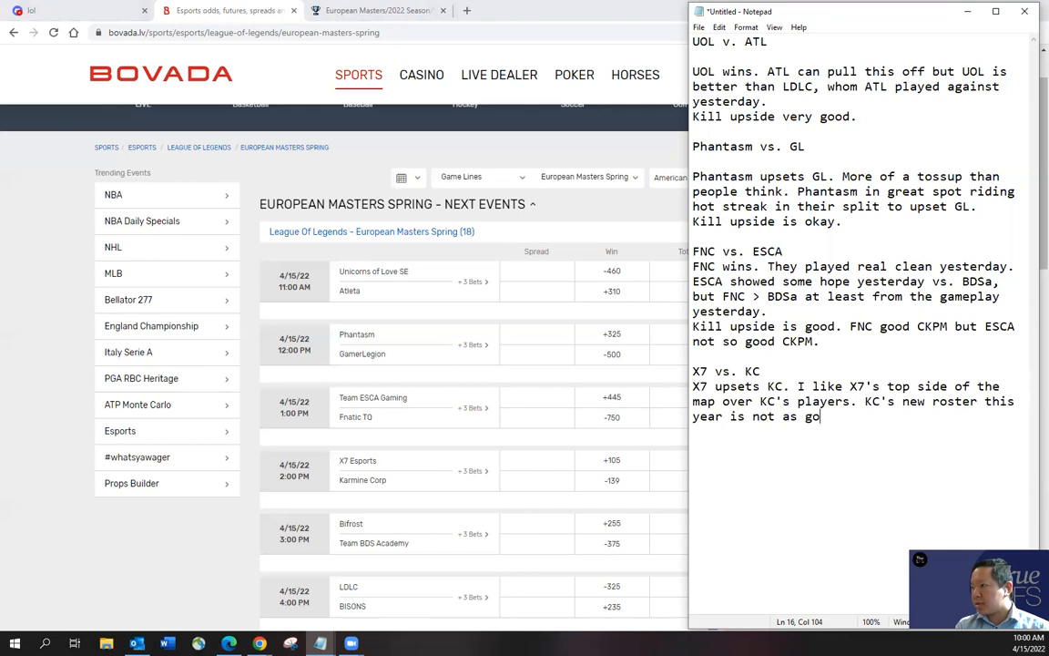
{"action": "type", "text": "od as last y"}
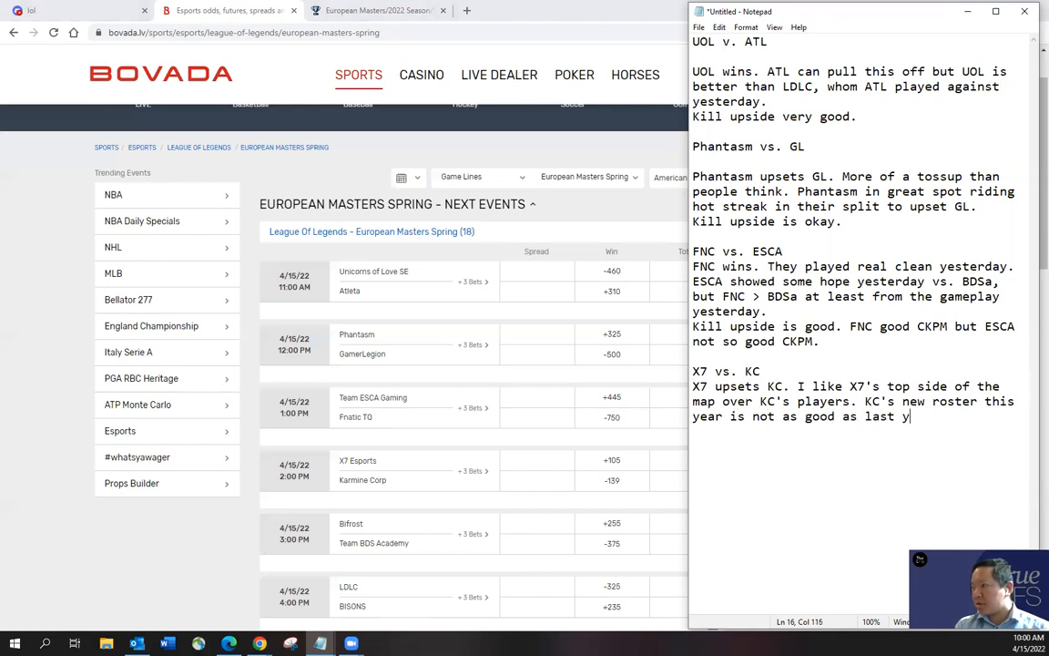
{"action": "type", "text": "ear's. A"}
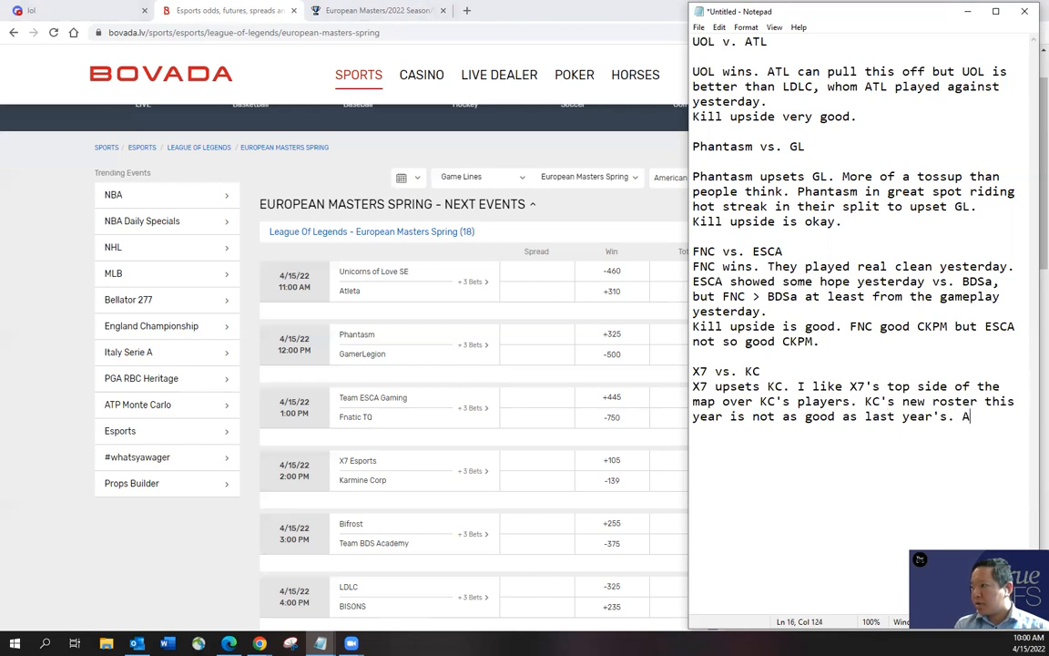
{"action": "type", "text": "lso, data showing X7 can definitrel"}
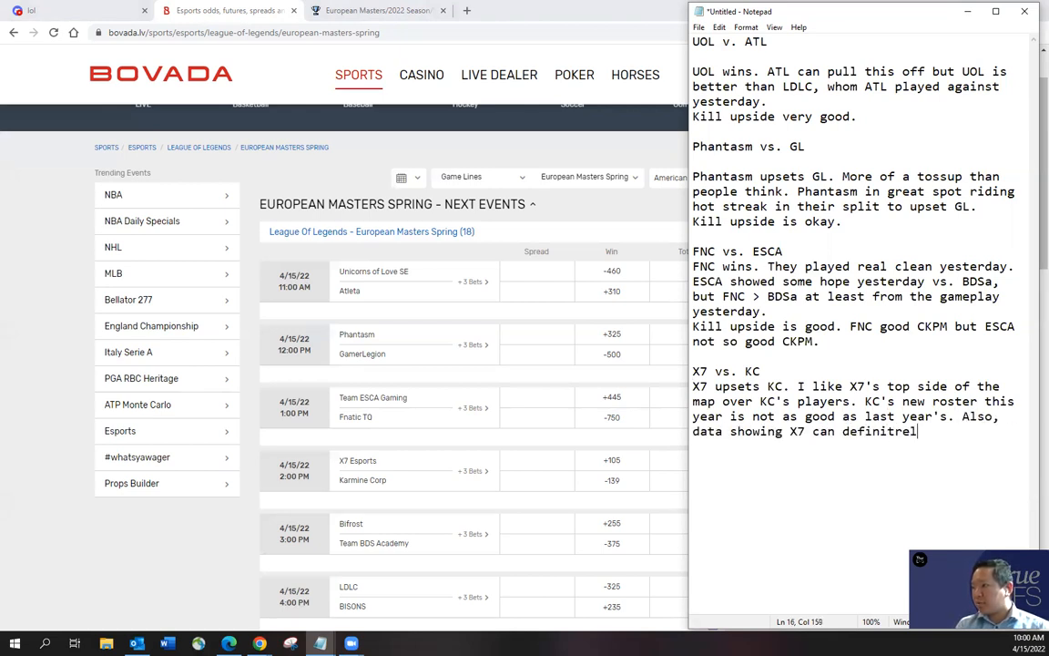
{"action": "type", "text": "y pull this off."}
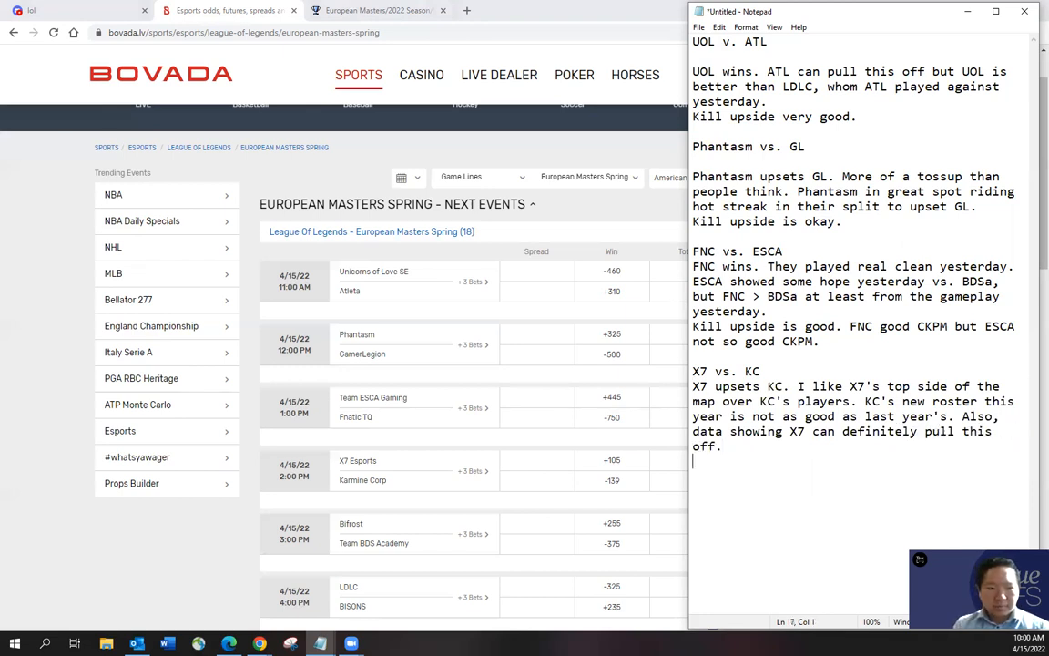
{"action": "type", "text": "Kill upside is ok"}
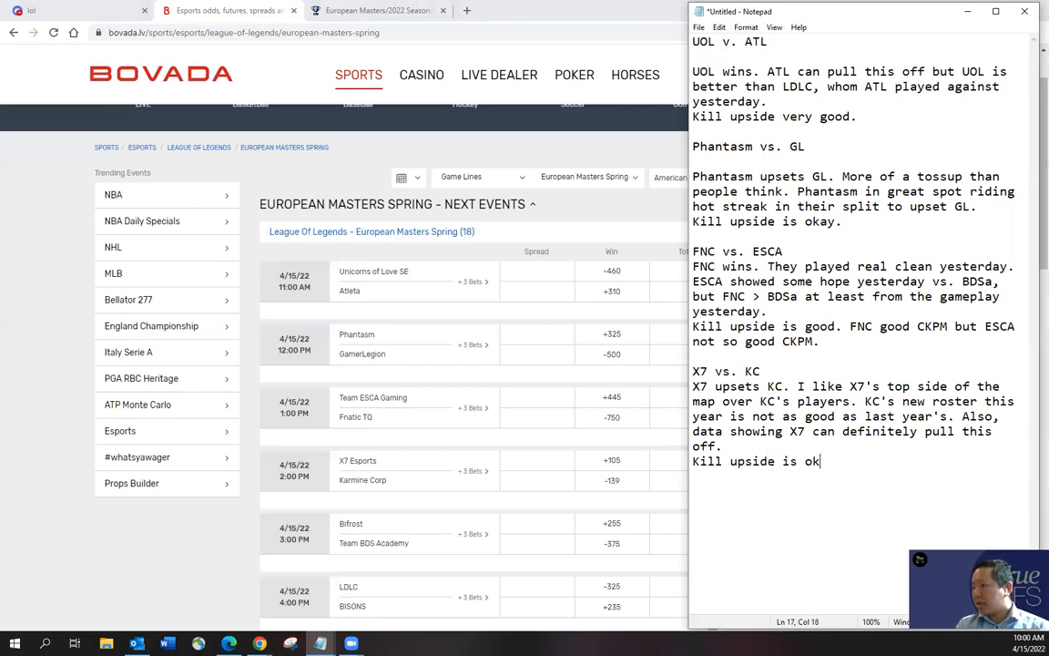
{"action": "type", "text": "ay."}
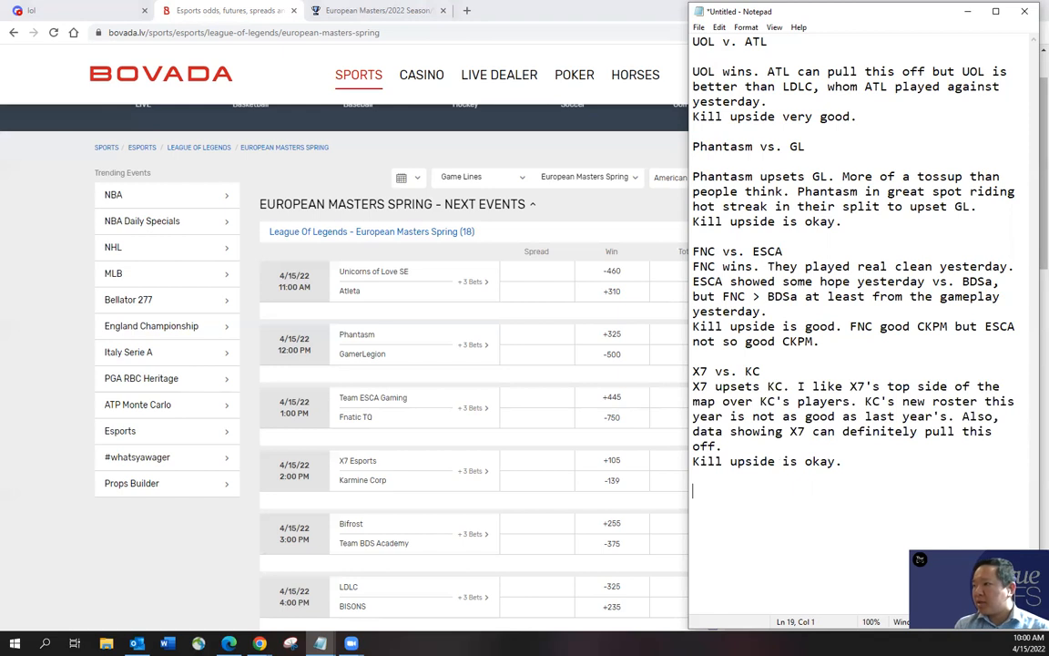
{"action": "mouse_move", "coordinate": [563, 477]}
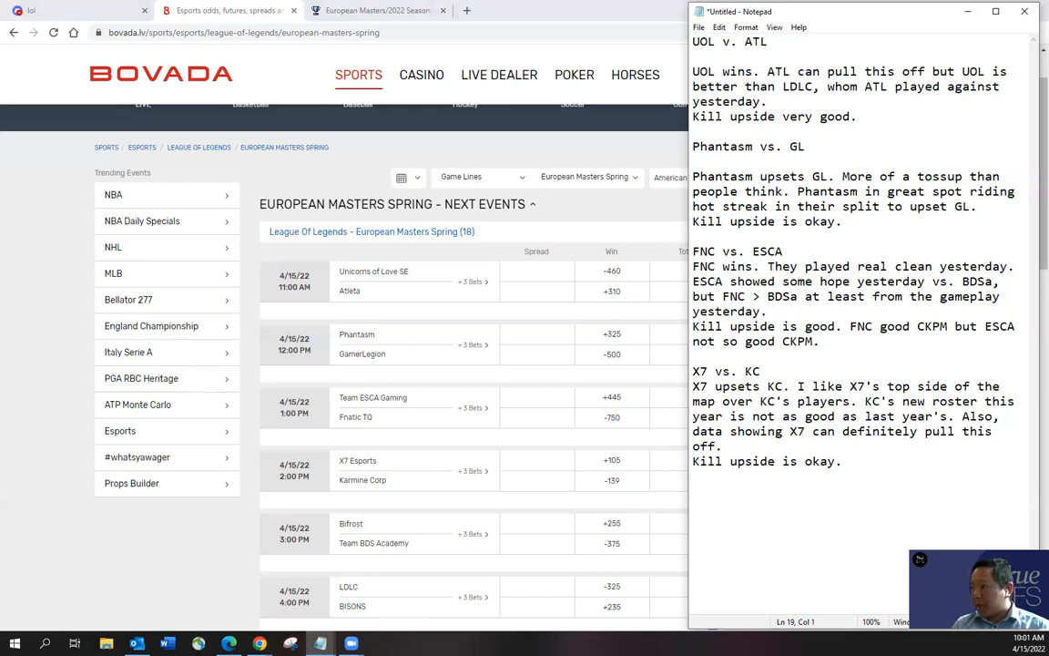
Write the Biofrost vs. BDSa heading and 'BDSa wins and takes care of Biofrost.'.
{"action": "type", "text": "Biofrost vs."}
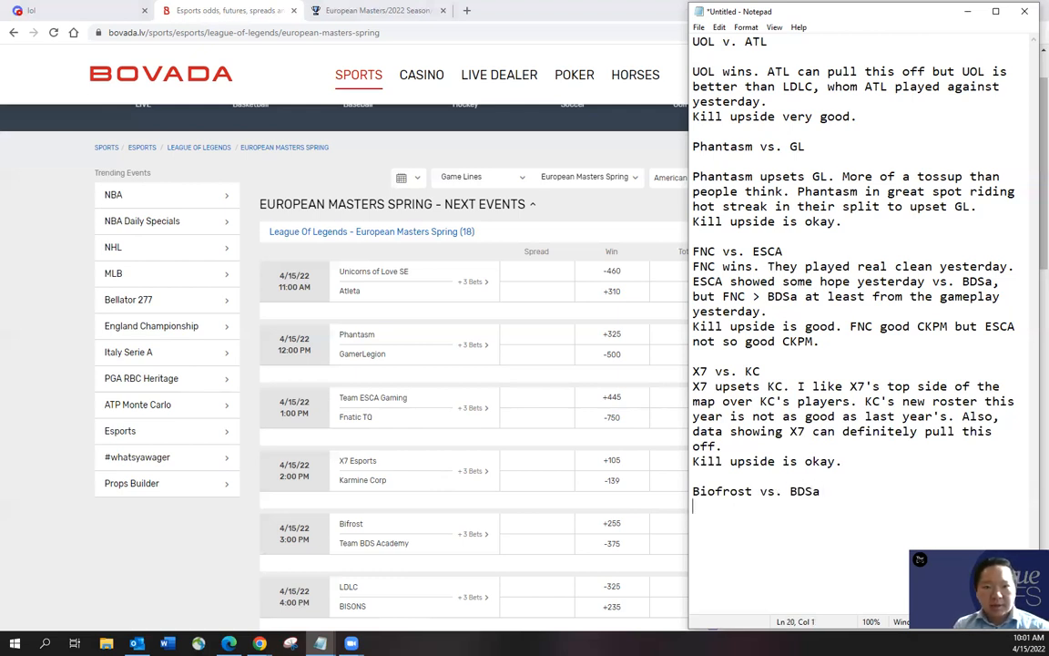
{"action": "type", "text": "BDSa will"}
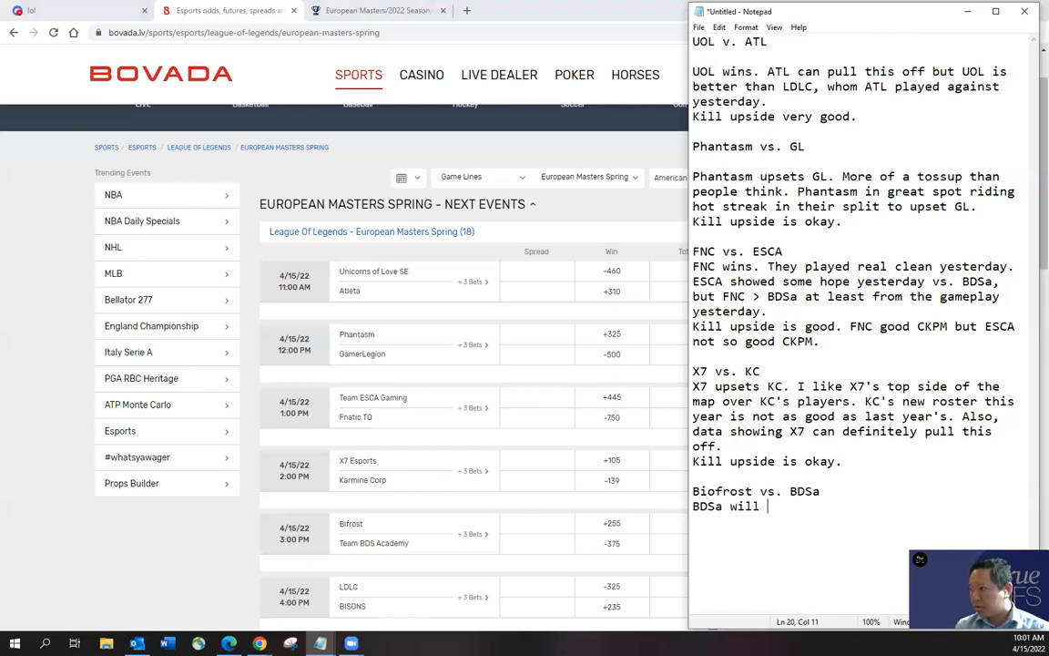
{"action": "type", "text": "wins."}
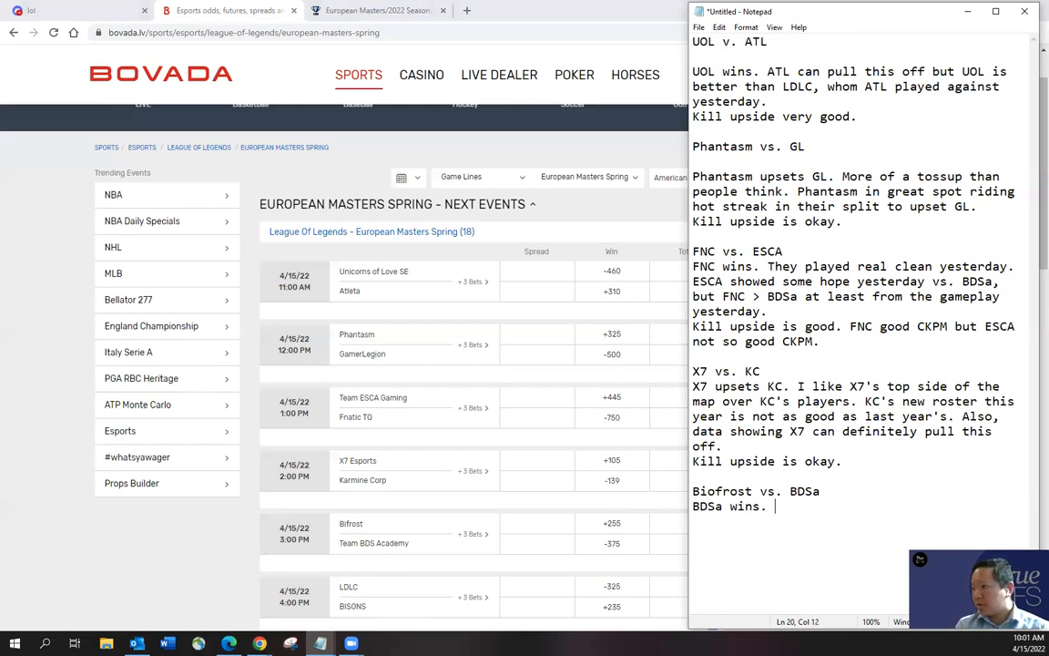
{"action": "type", "text": "and takes care of"}
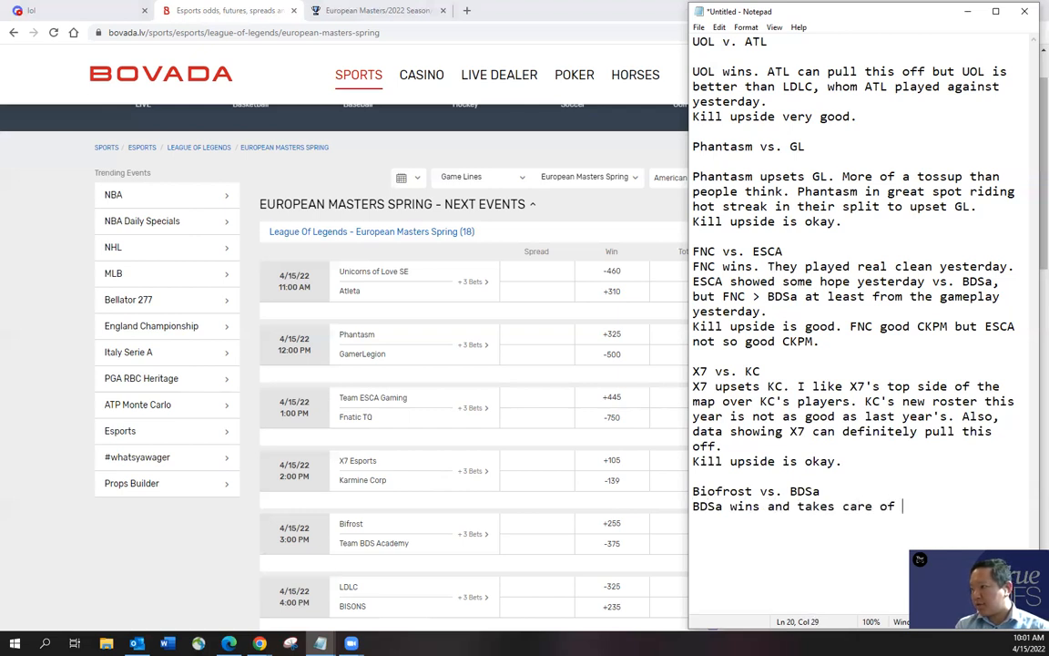
{"action": "type", "text": "Biofrost."}
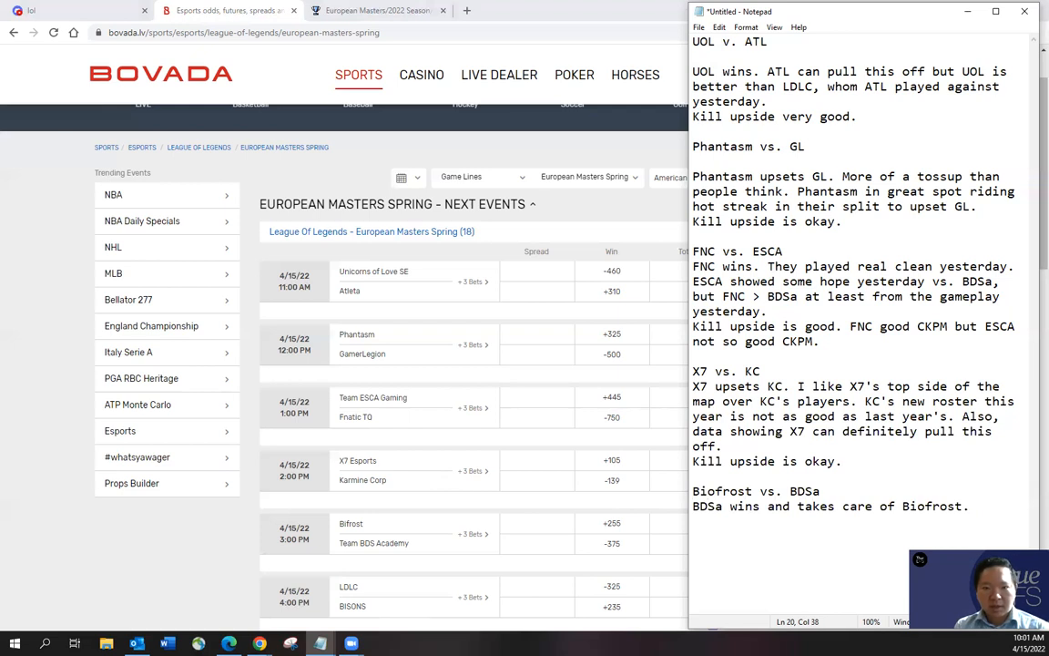
Add reasoning about cleaner play than yesterday and macro game, with 'Kill upside is good.'.
{"action": "type", "text": "The"}
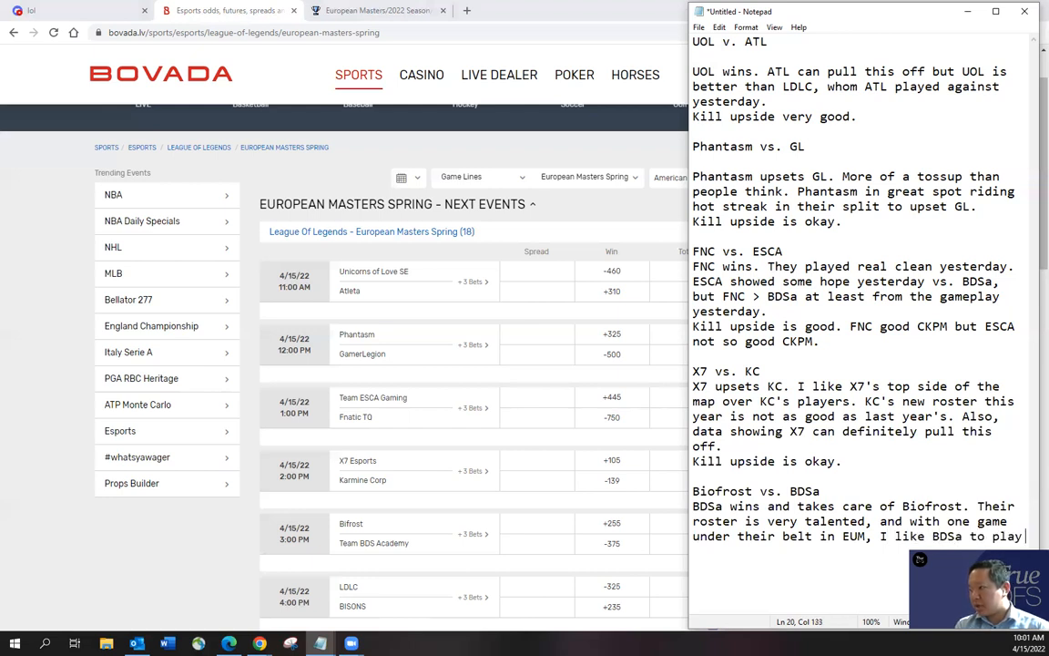
{"action": "type", "text": "more clean today than"}
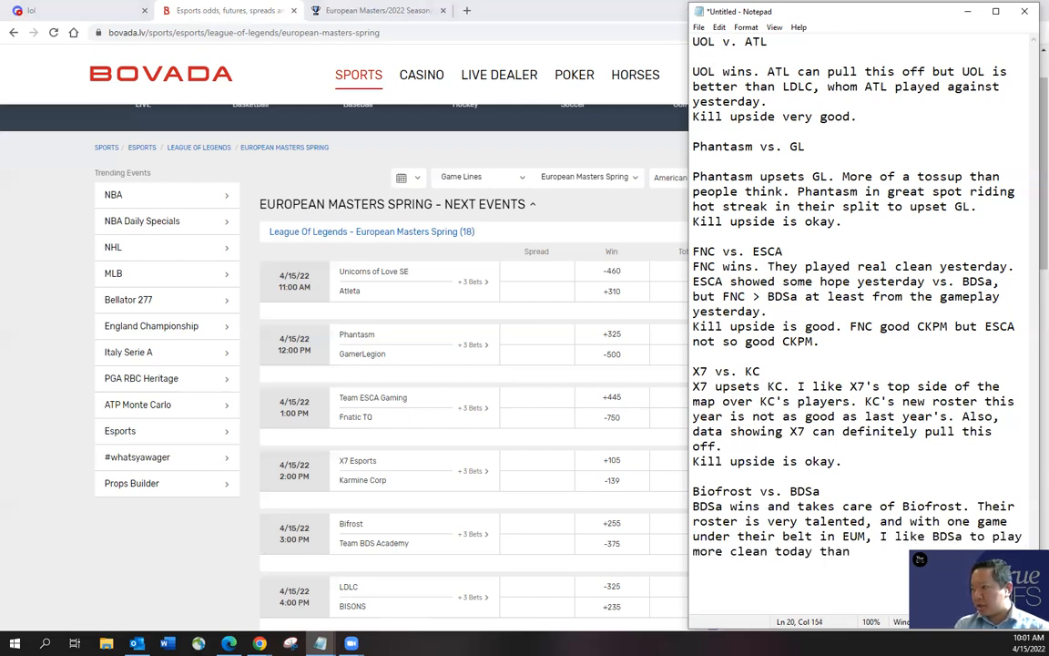
{"action": "type", "text": "yesterday"}
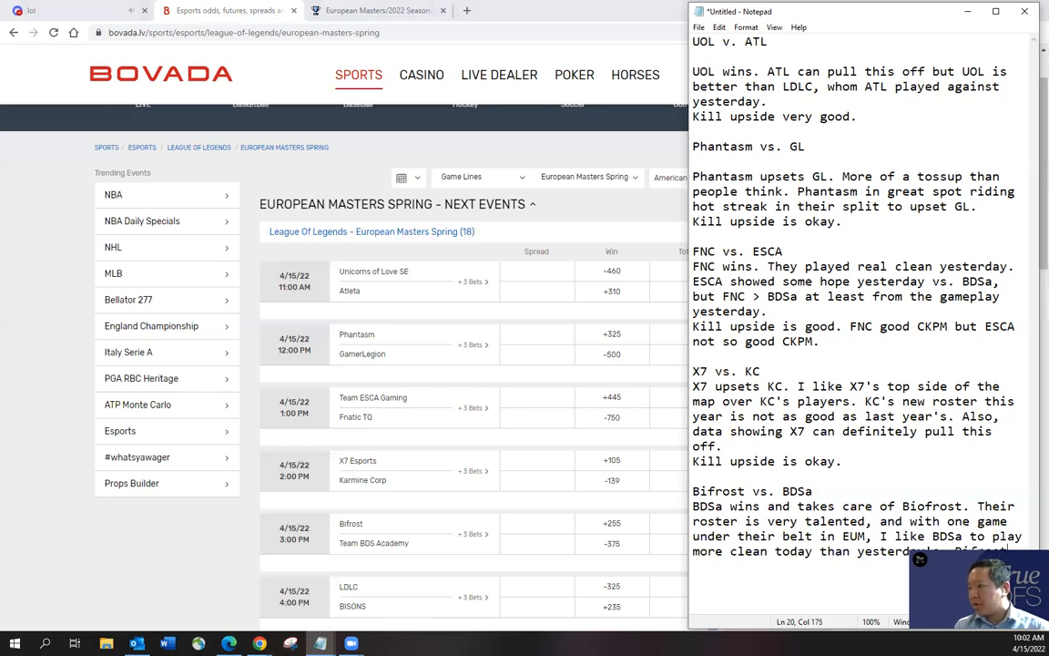
{"action": "type", "text": "macro game is good, but their"}
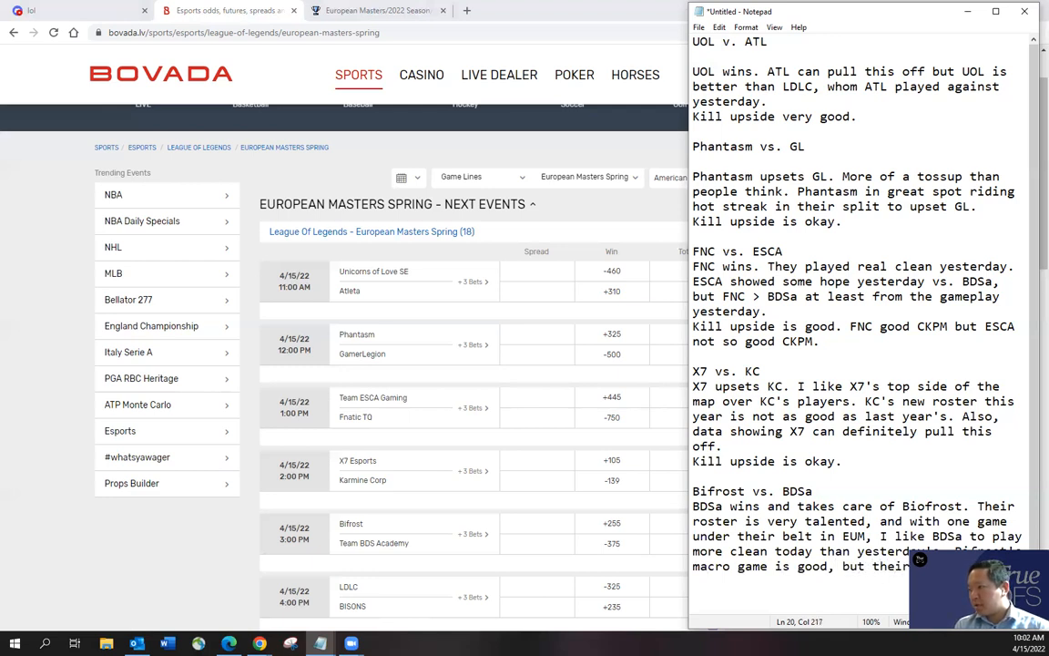
{"action": "type", "text": "were not impressive yesterday"}
{"action": "type", "text": "Kill upside is"}
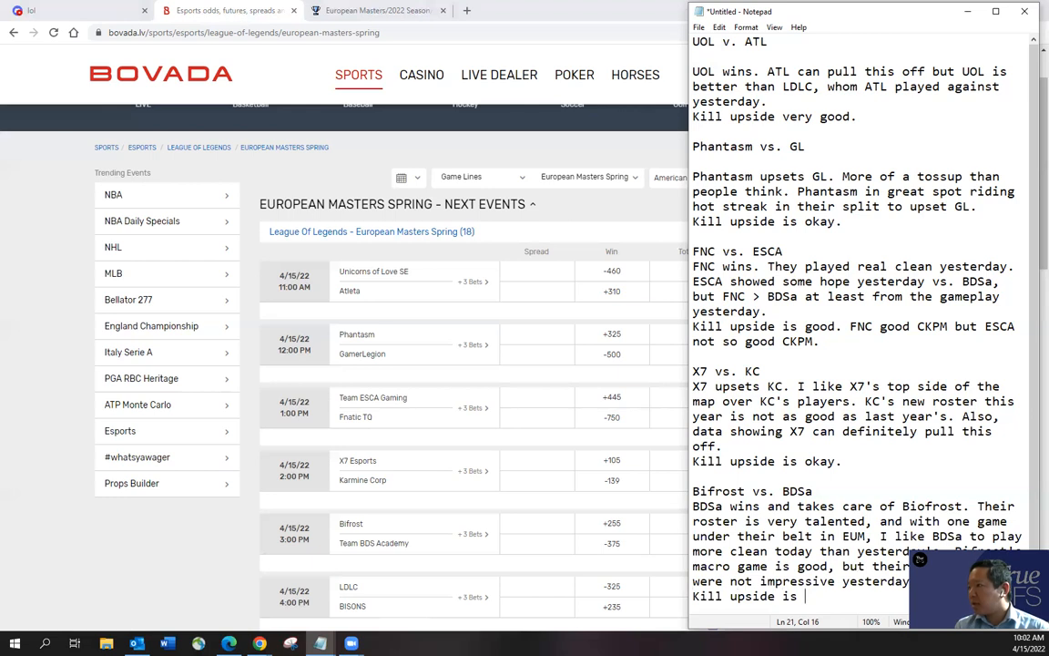
{"action": "type", "text": "good."}
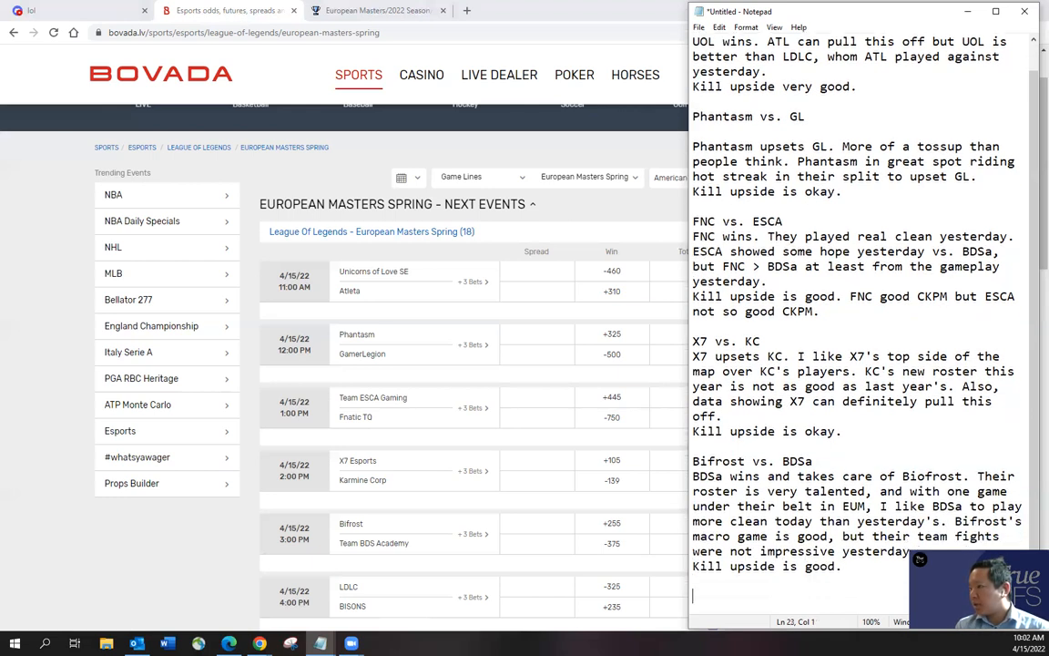
Write the LDLC vs. Bisons heading and 'LDLC wins. But, Bisons makes…', fixing the typo.
{"action": "type", "text": "LDLC vs. Bisons"}
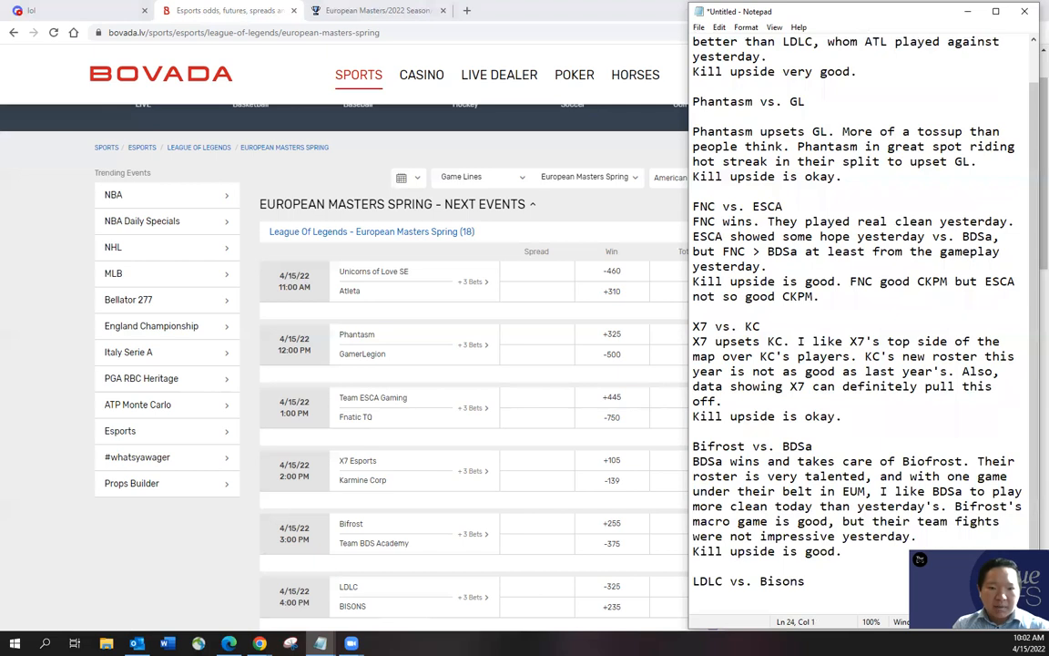
{"action": "key", "text": "enter"}
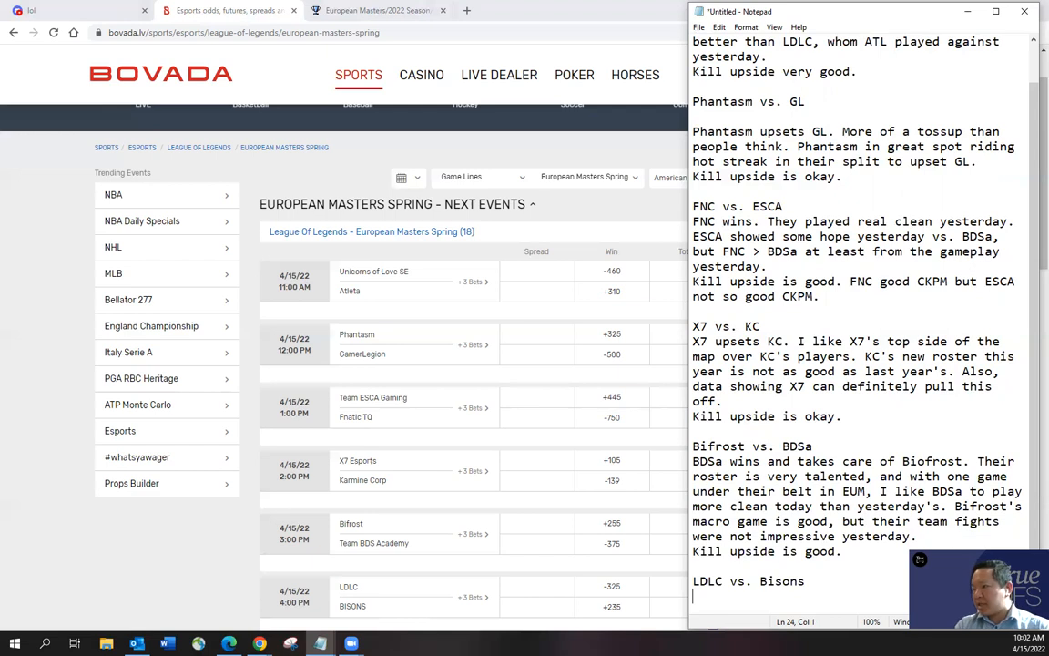
{"action": "type", "text": "LDLC"}
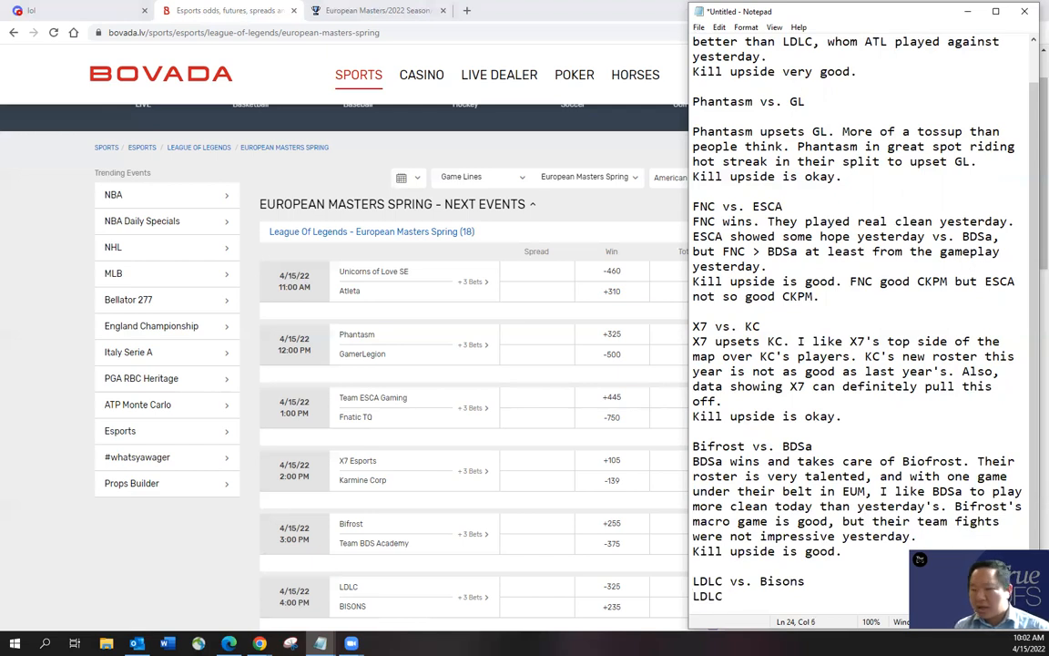
{"action": "type", "text": "wins."}
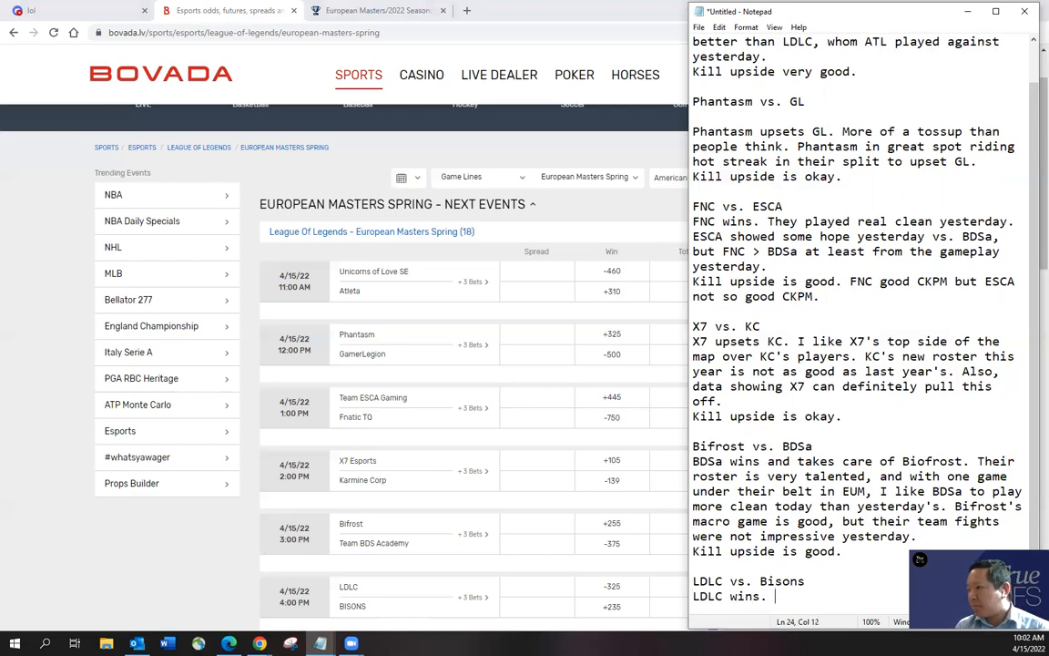
{"action": "type", "text": "But, Bisons amke"}
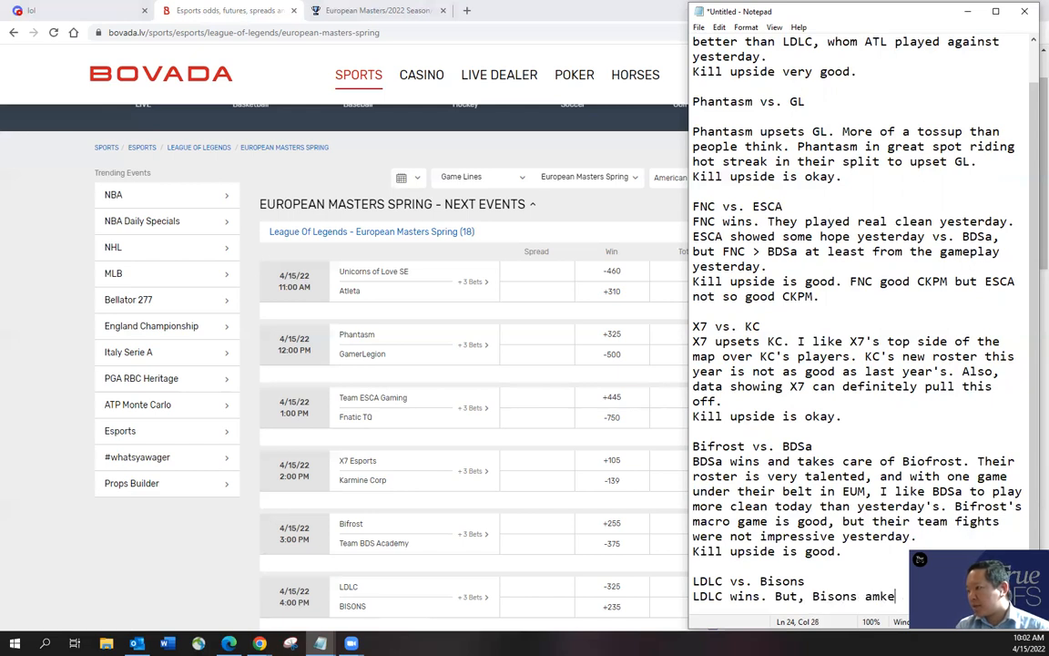
{"action": "key", "text": "BackSpace"}
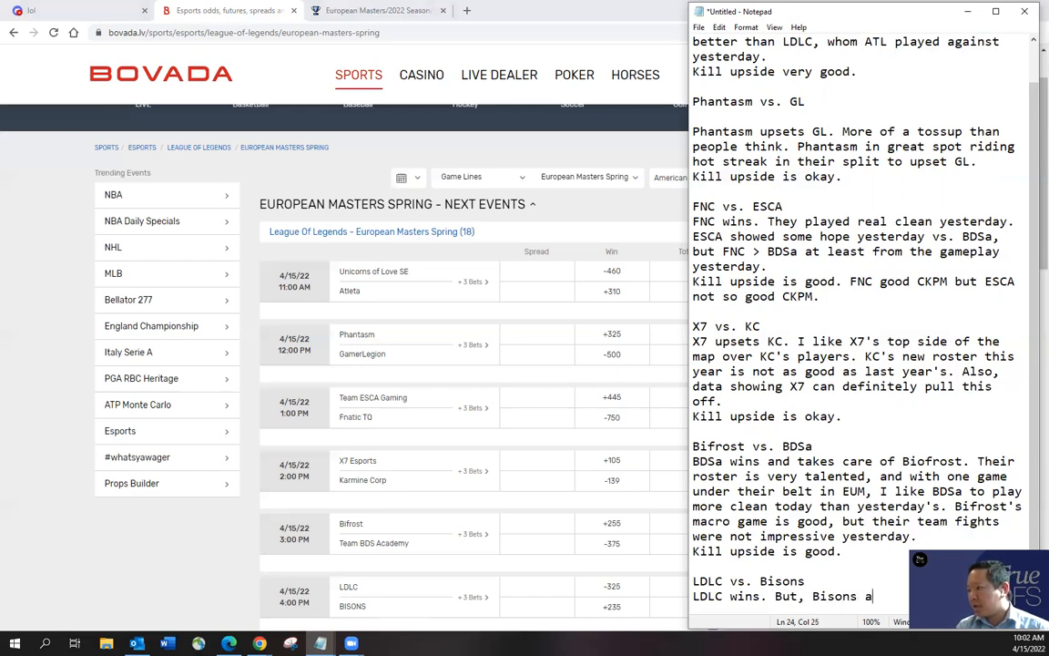
{"action": "type", "text": "makes play."}
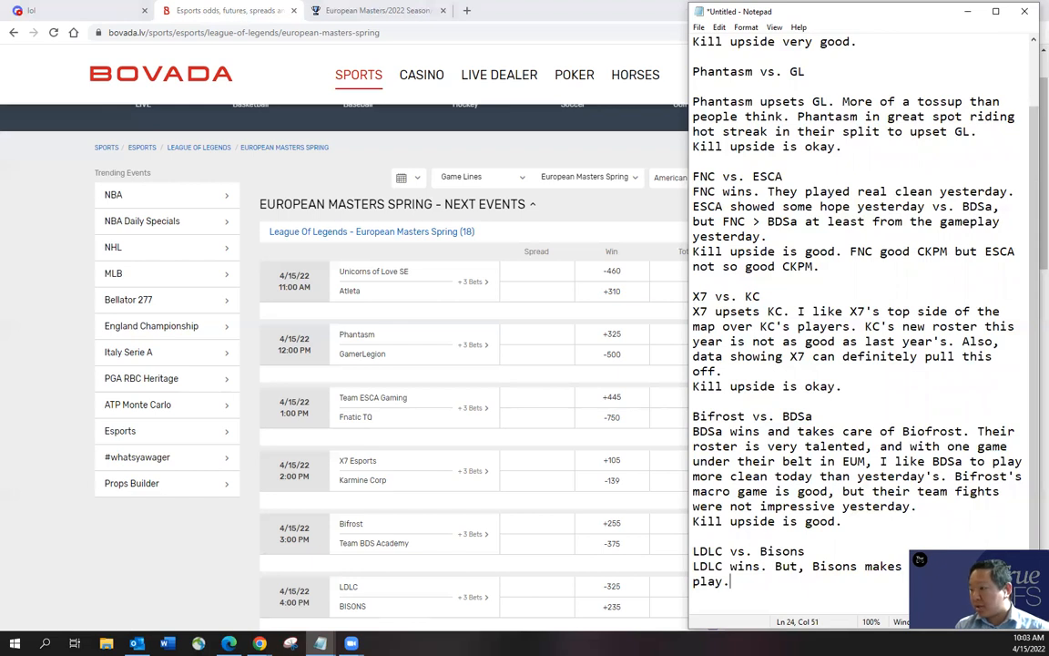
Add the kill upside rating line for the LDLC vs. Bisons match.
{"action": "key", "text": "enter"}
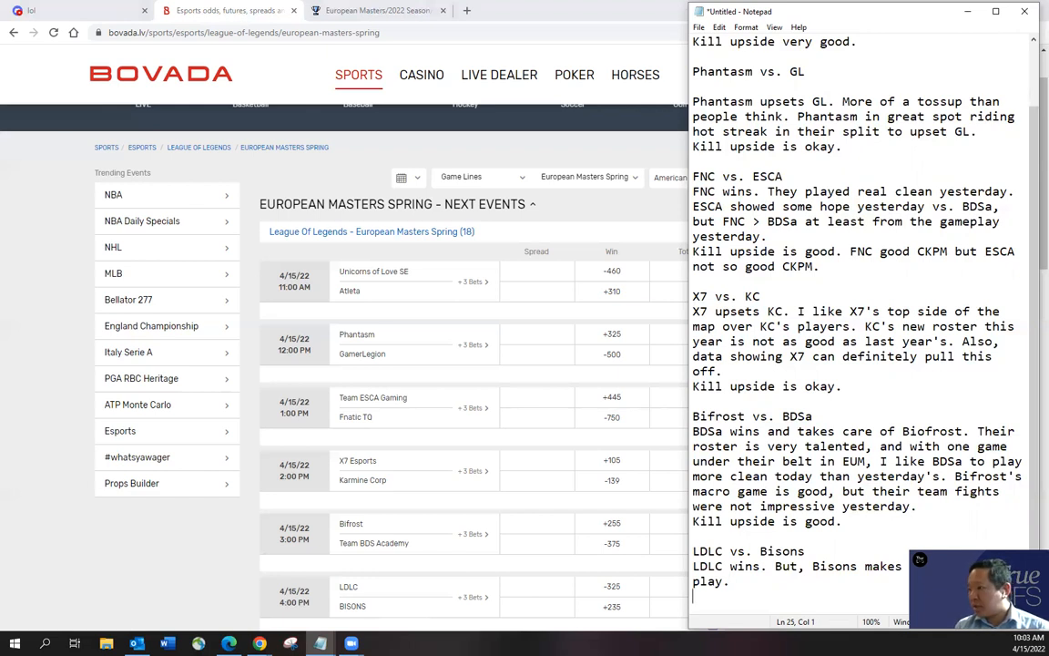
{"action": "type", "text": "L"}
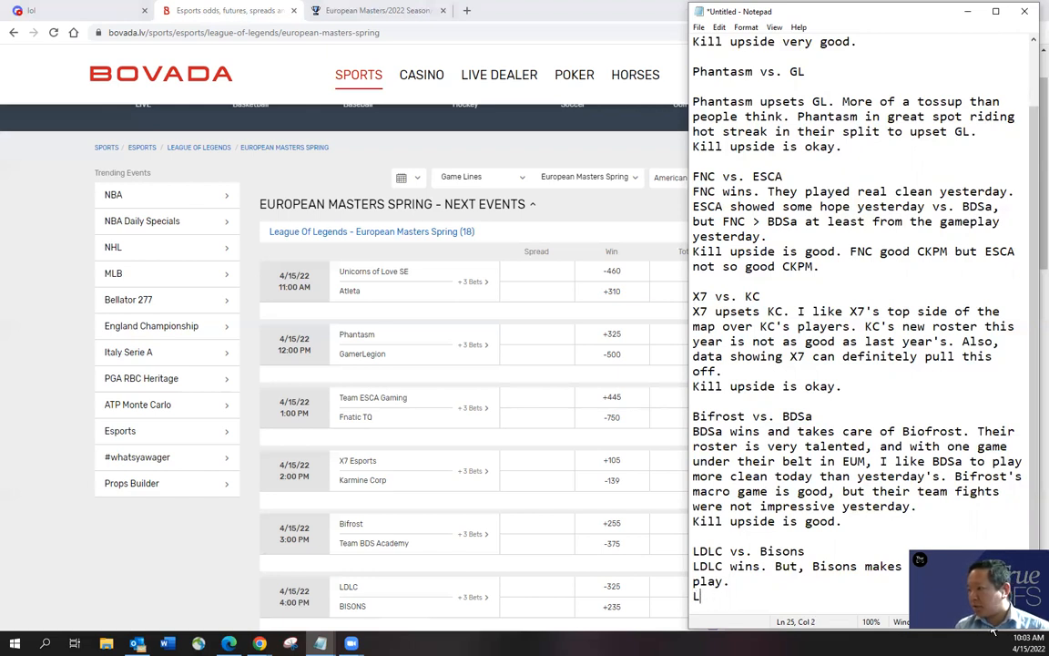
{"action": "type", "text": "ill upside is good."}
{"action": "left_click", "coordinate": [801, 566]}
{"action": "type", "text": "LDLC "}
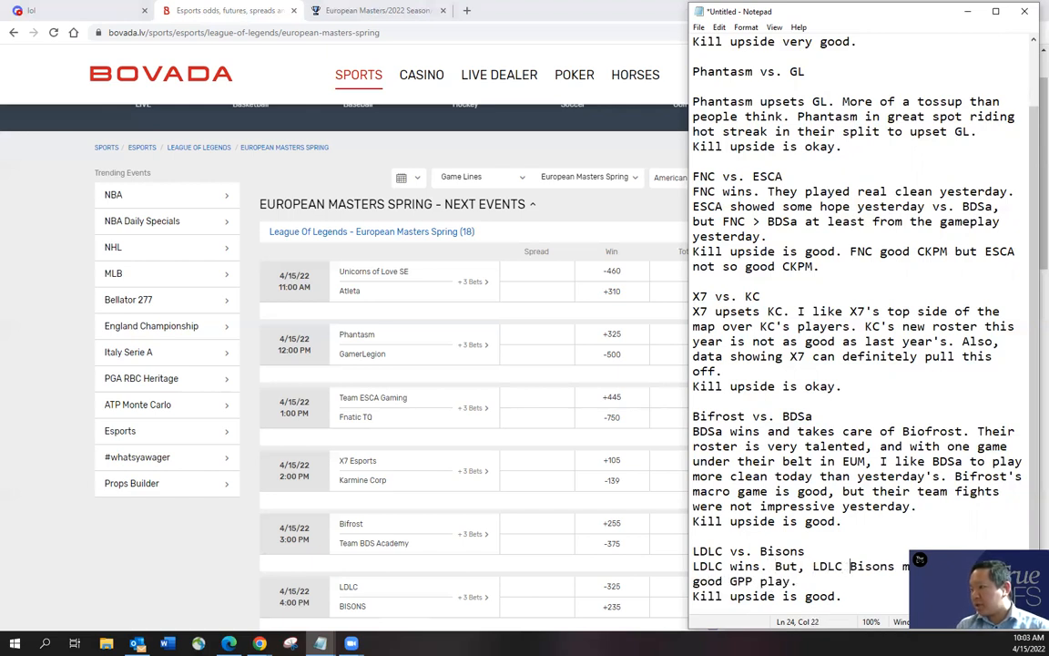
{"action": "type", "text": "has been"}
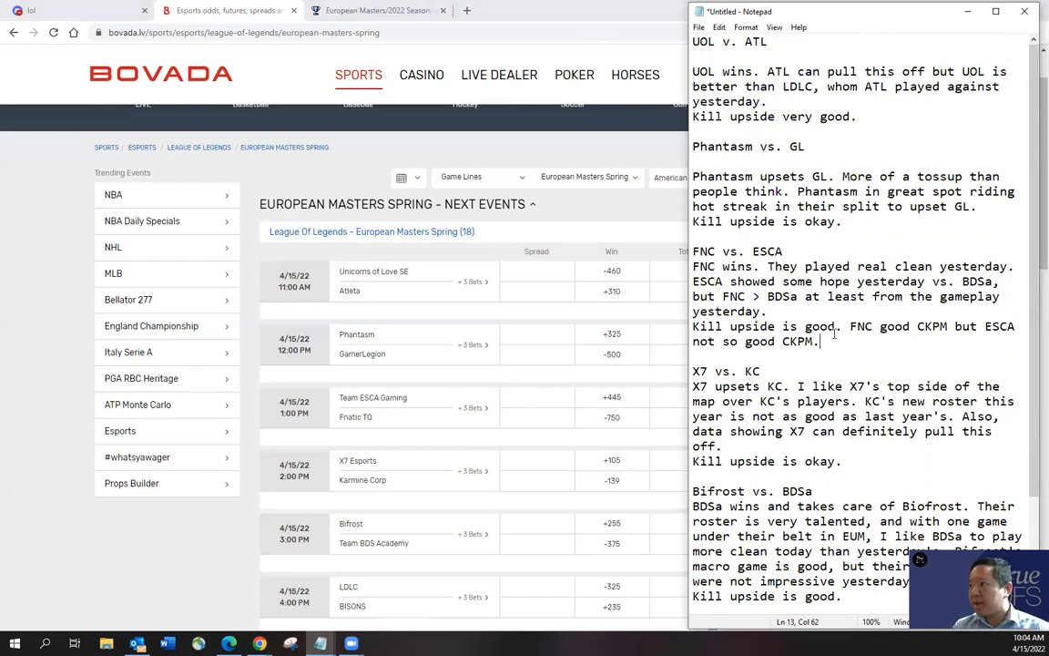
{"action": "mouse_move", "coordinate": [504, 614]}
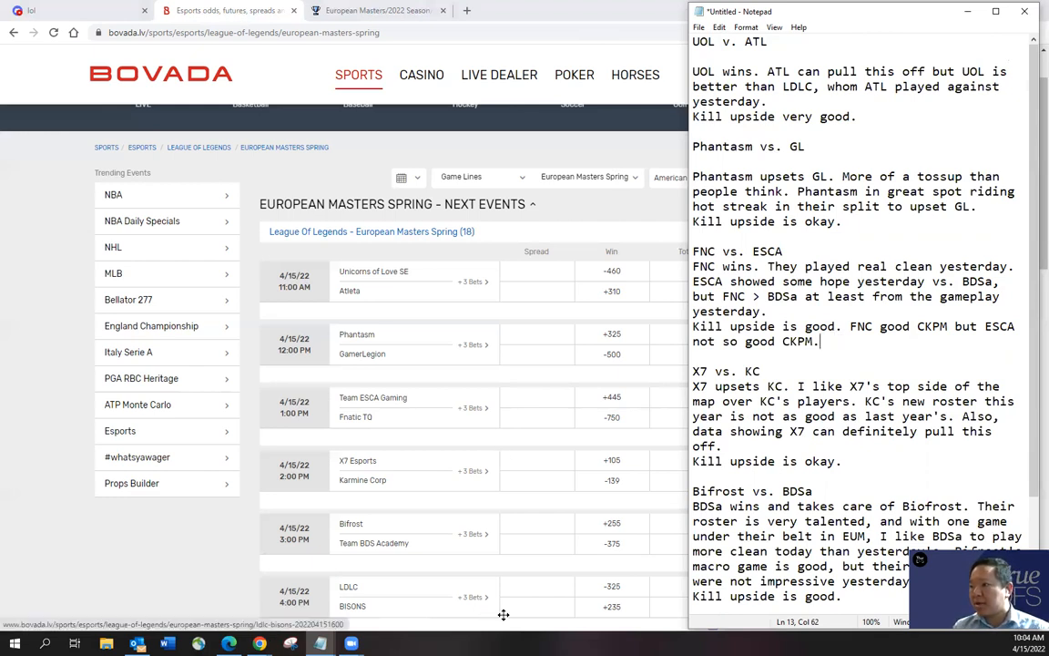